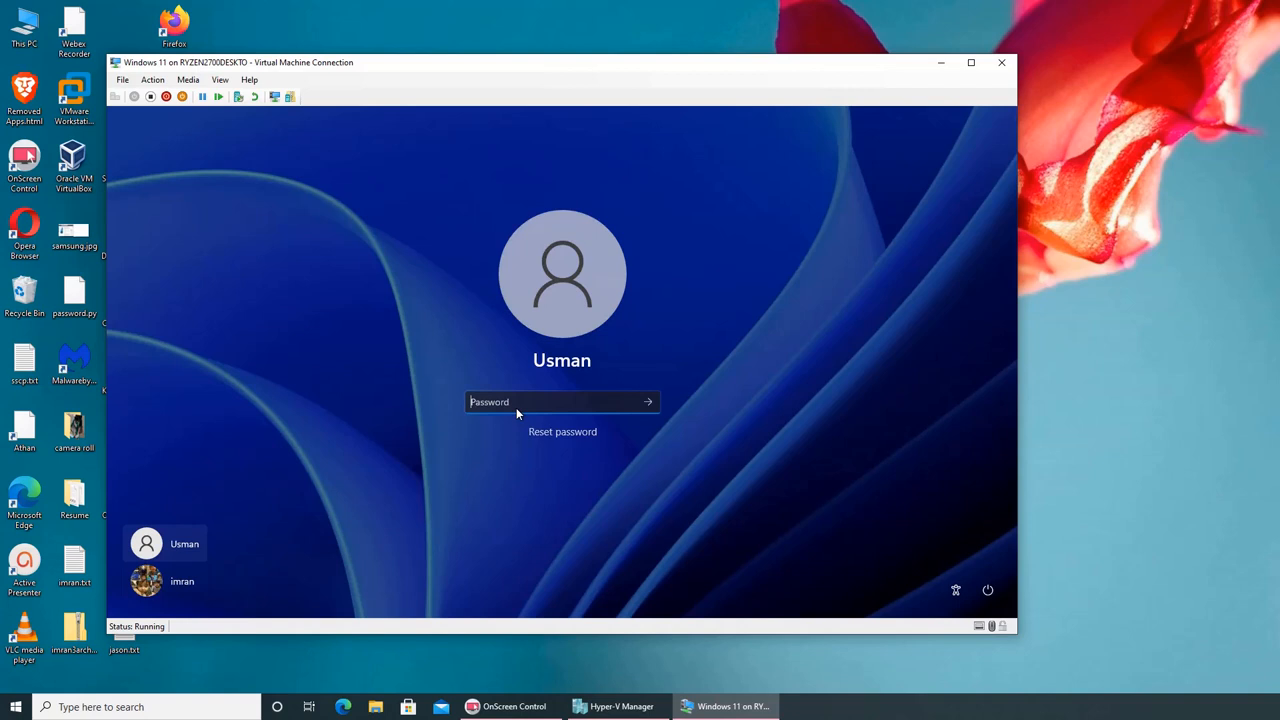
pyautogui.moveTo(276, 96)
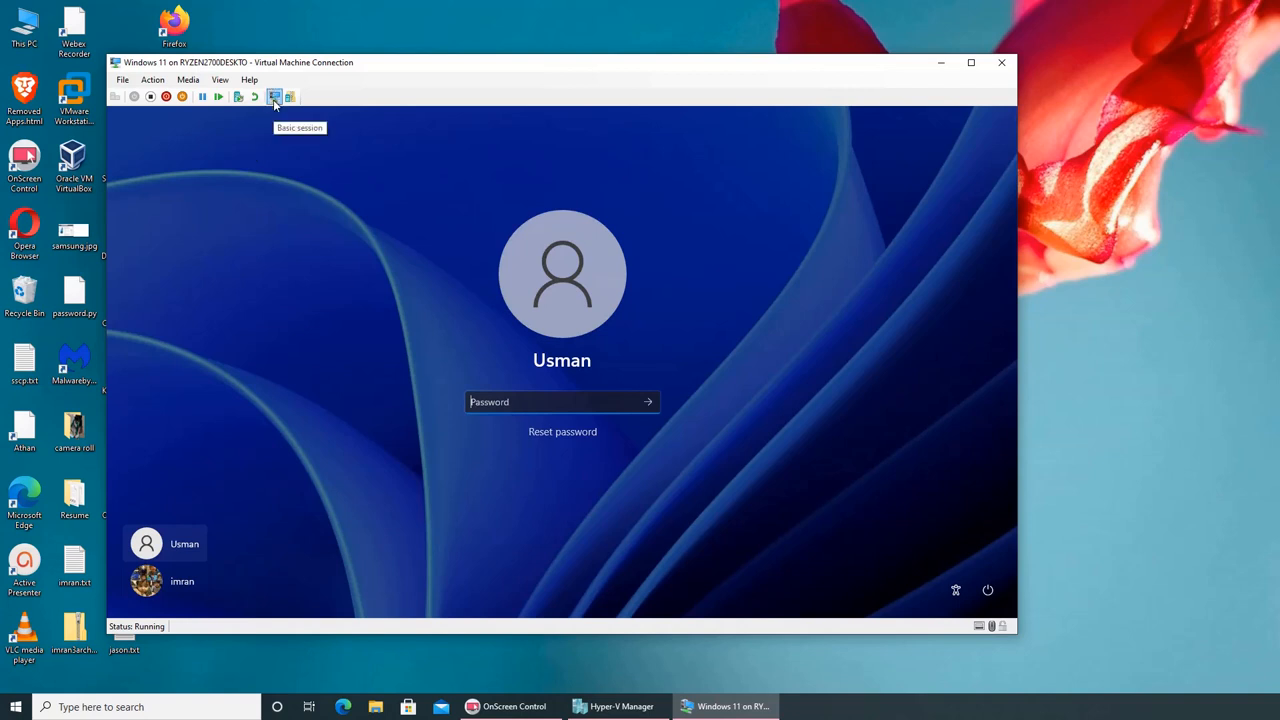
pyautogui.moveTo(596, 500)
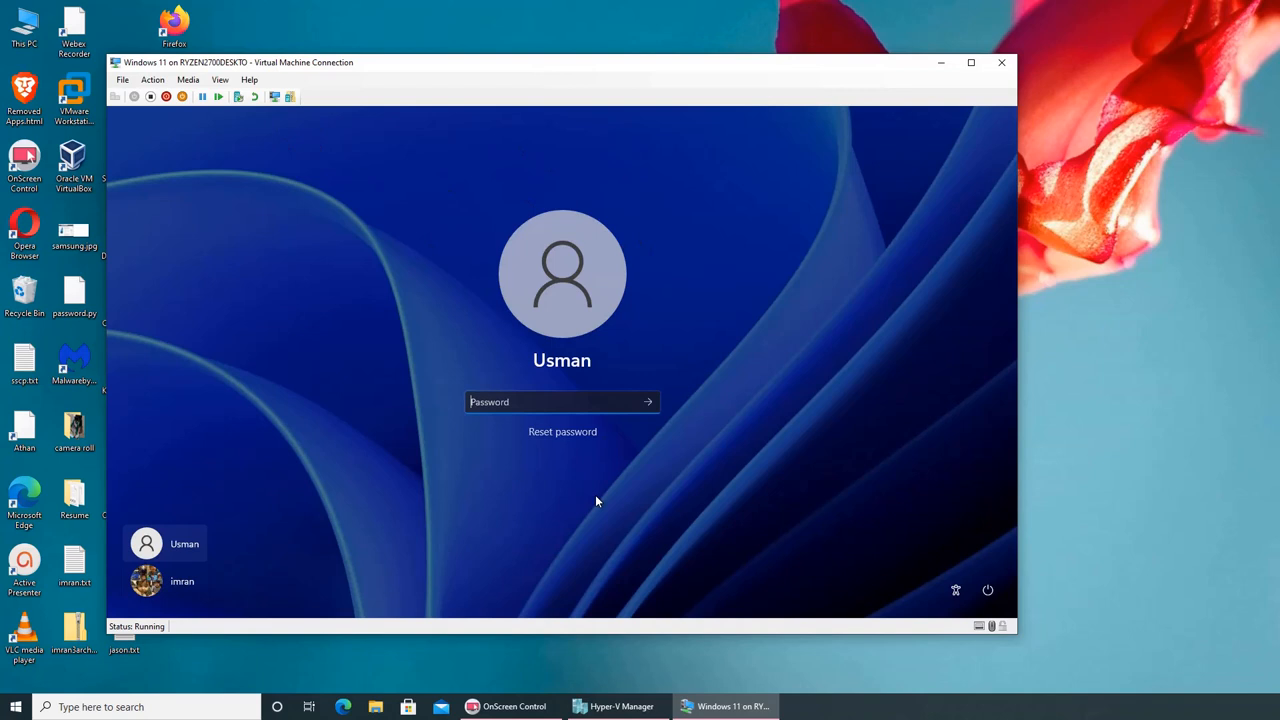
pyautogui.moveTo(988, 590)
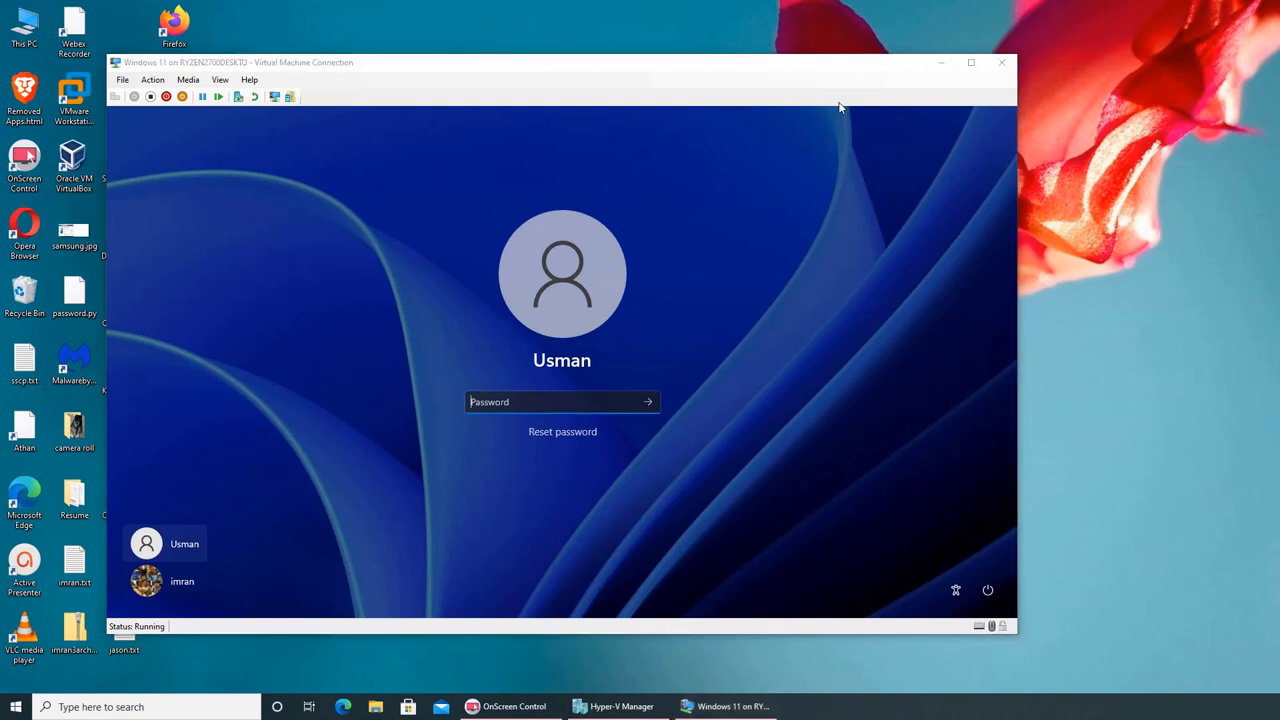
pyautogui.moveTo(590, 428)
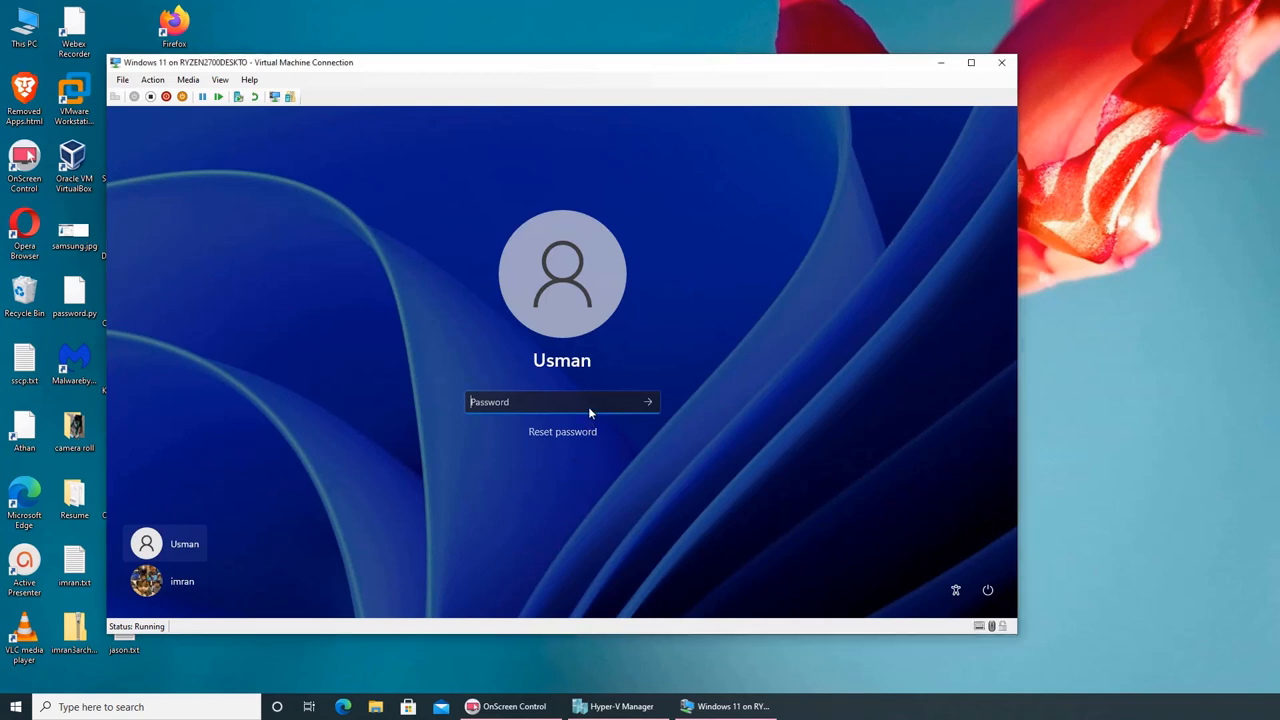
# Enter Usman's password at the VM sign-in screen, receiving a remote sign-in rights error
pyautogui.write('•')
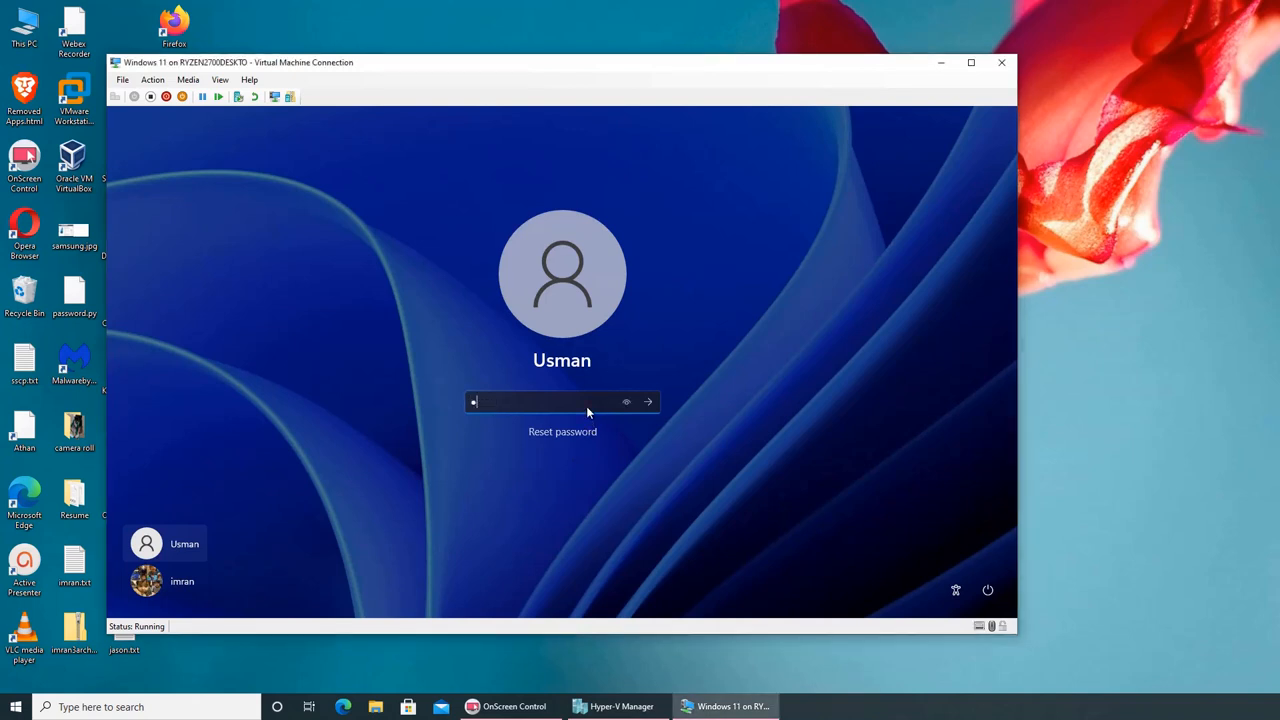
pyautogui.write('password')
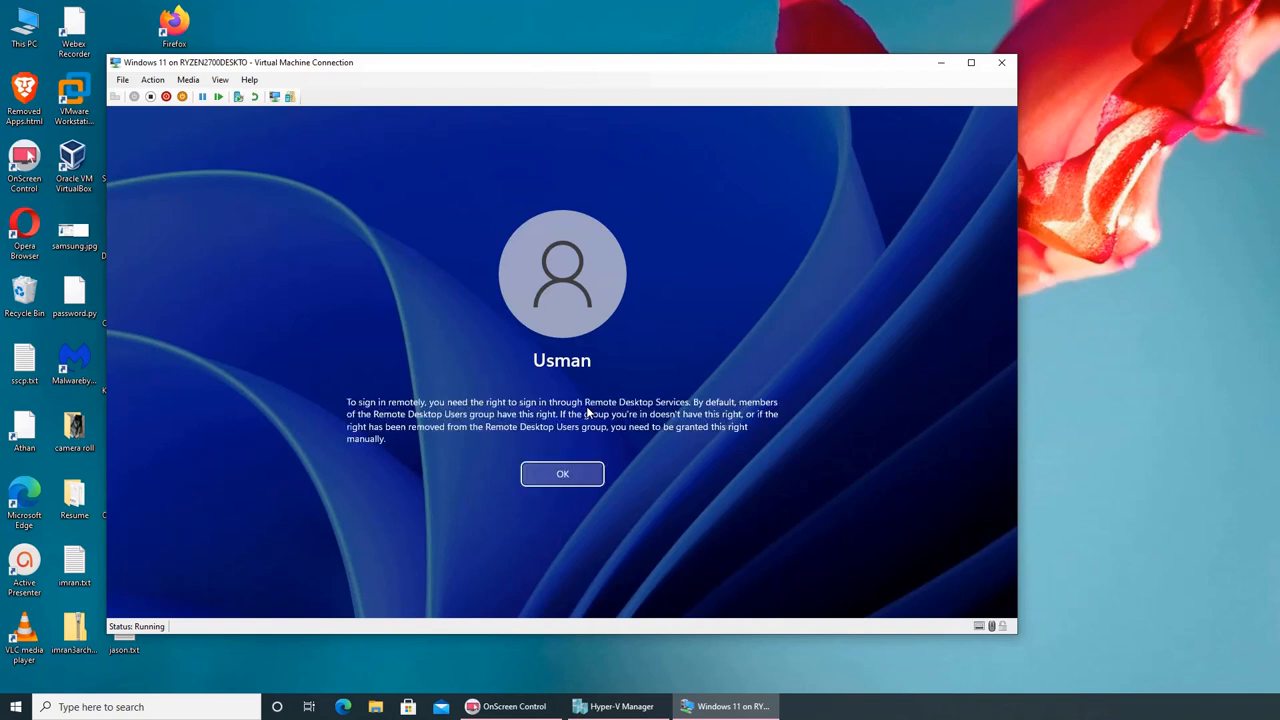
pyautogui.moveTo(532, 442)
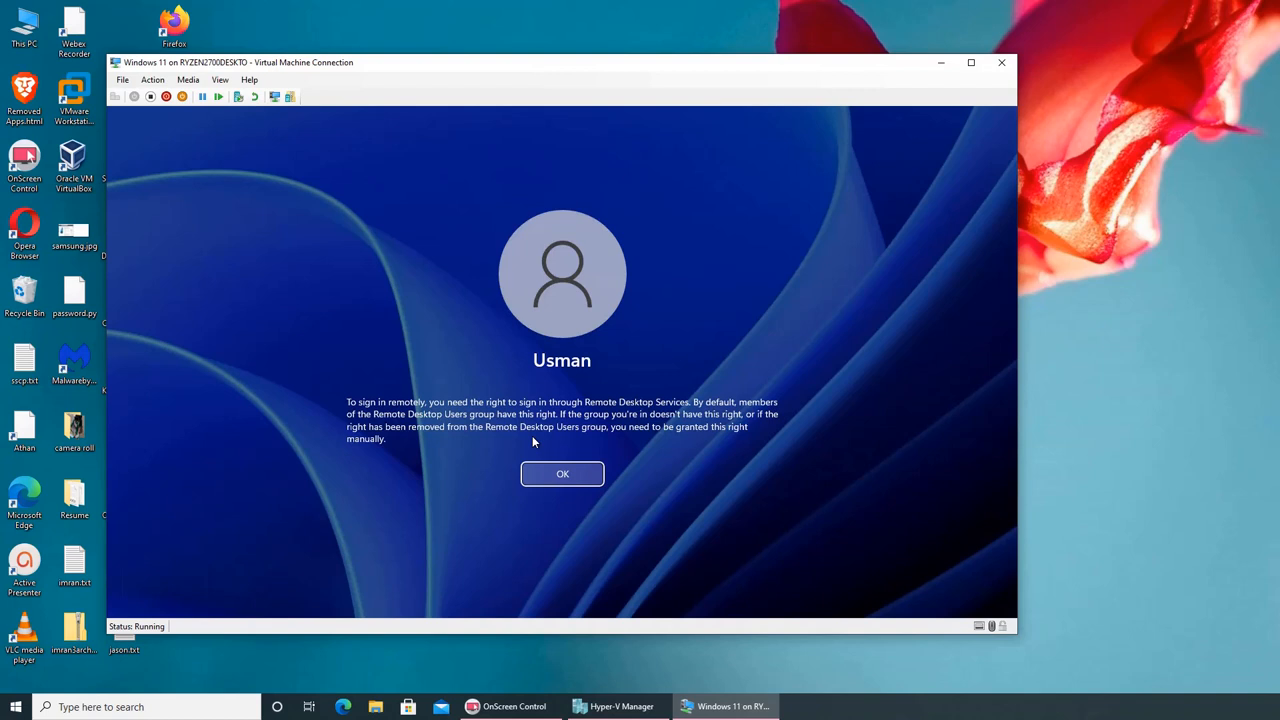
pyautogui.moveTo(700, 508)
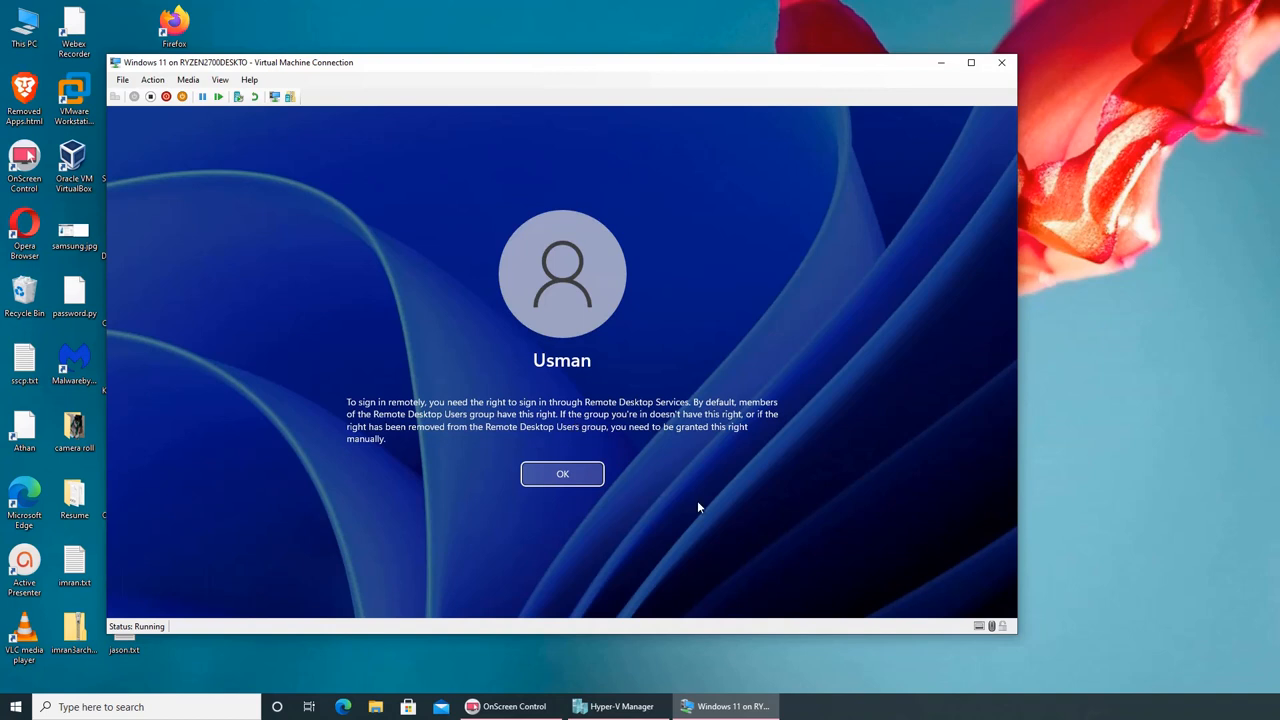
pyautogui.moveTo(696, 502)
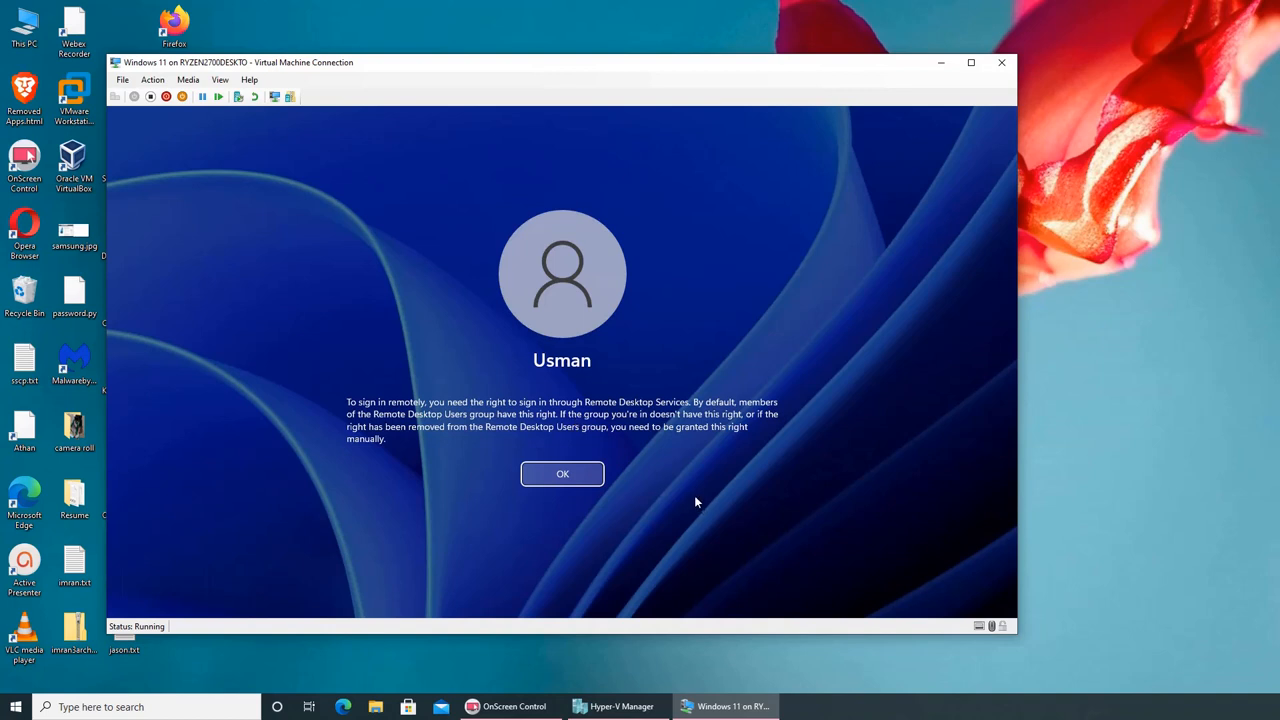
pyautogui.moveTo(572, 452)
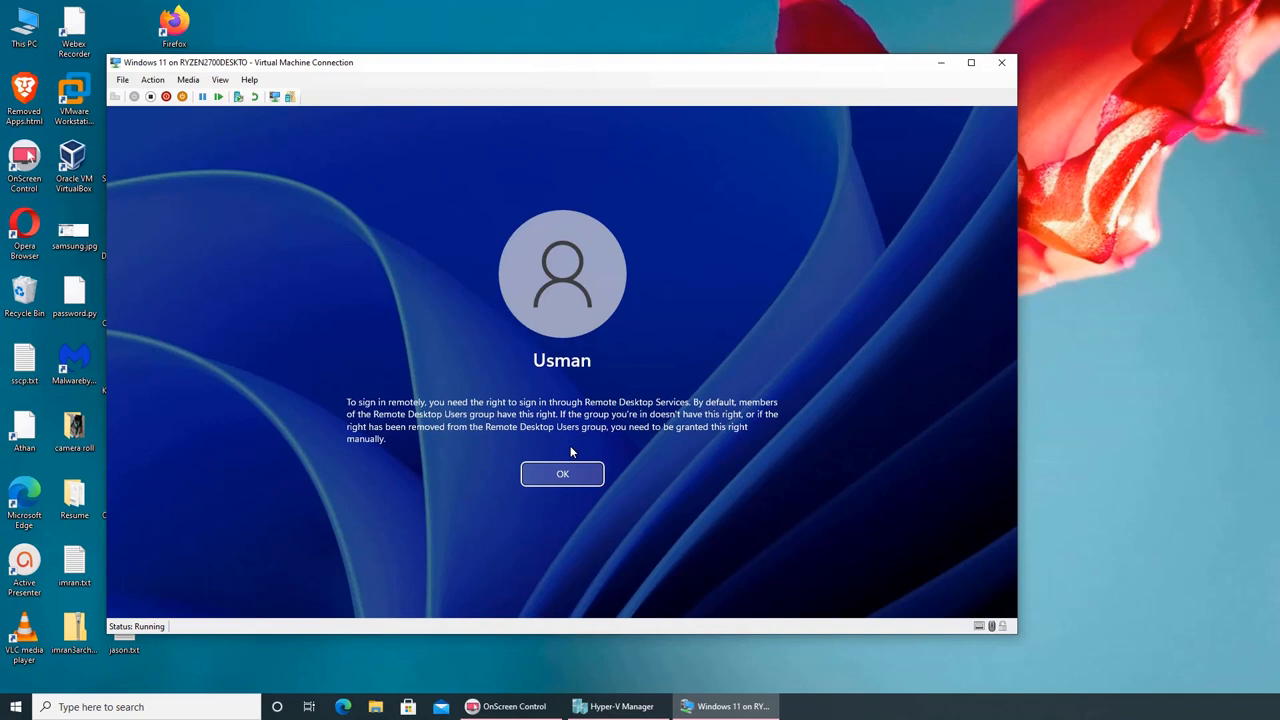
pyautogui.moveTo(640, 430)
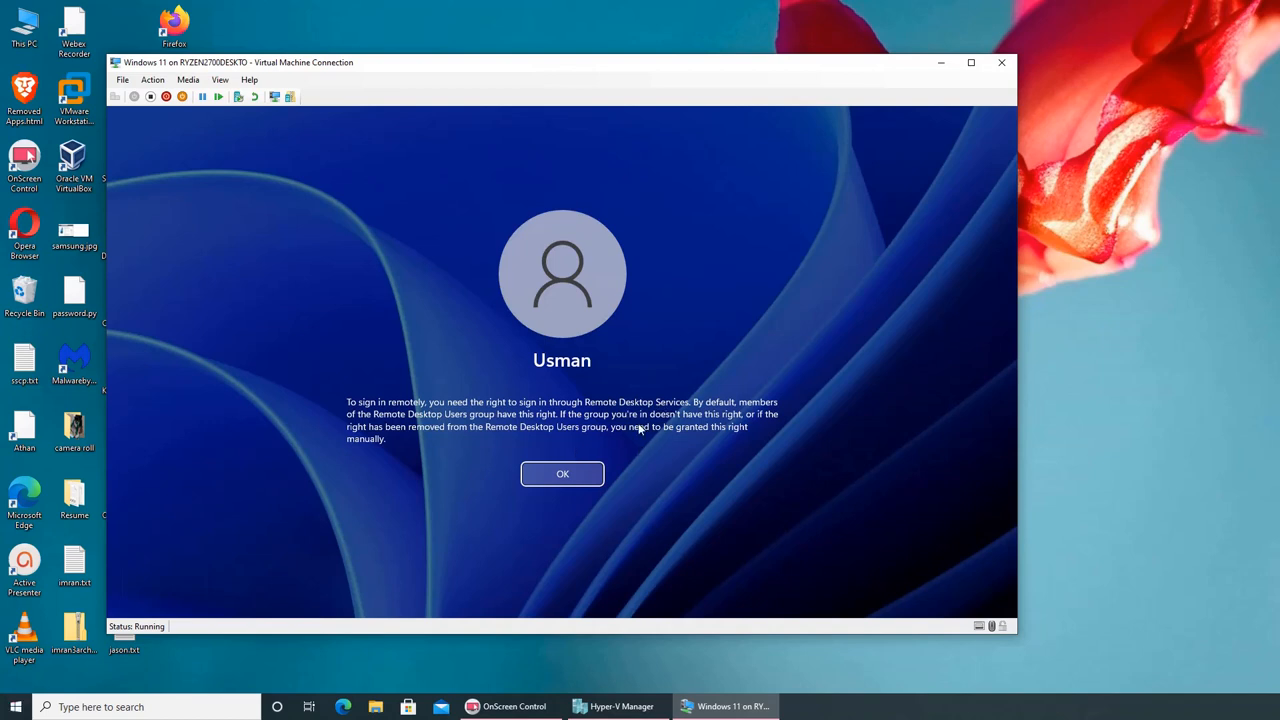
pyautogui.moveTo(676, 410)
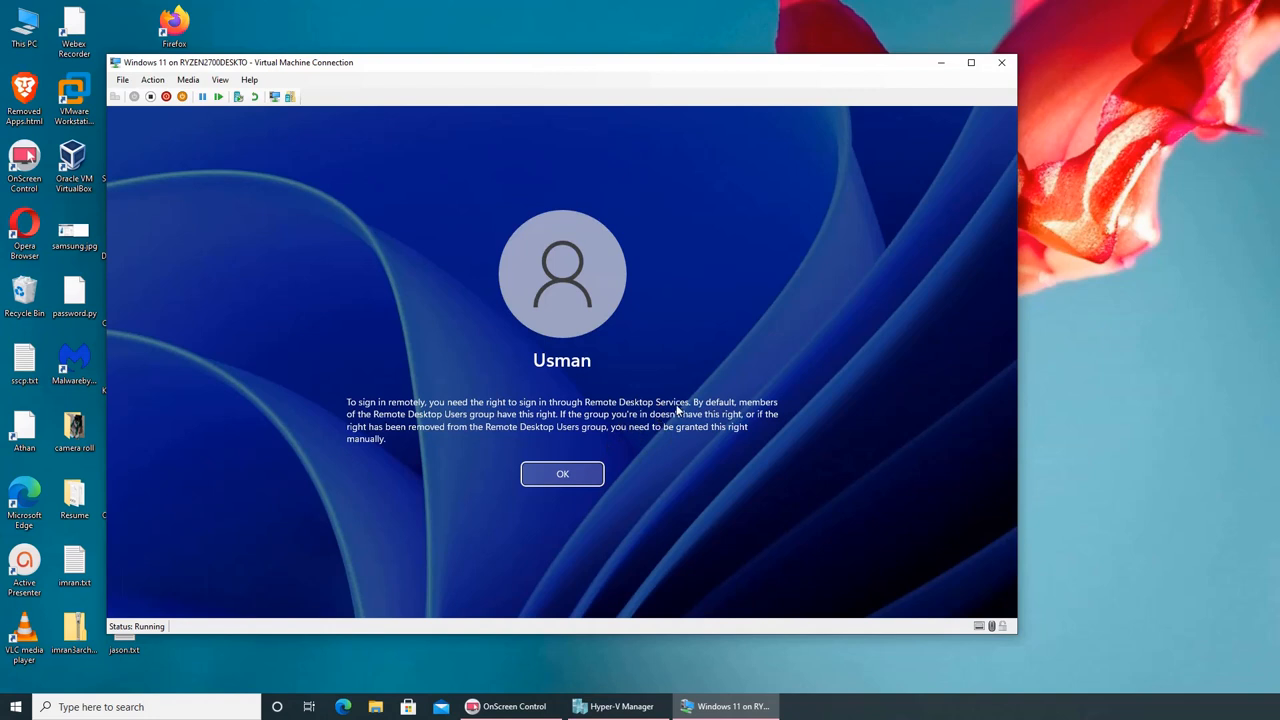
pyautogui.moveTo(652, 414)
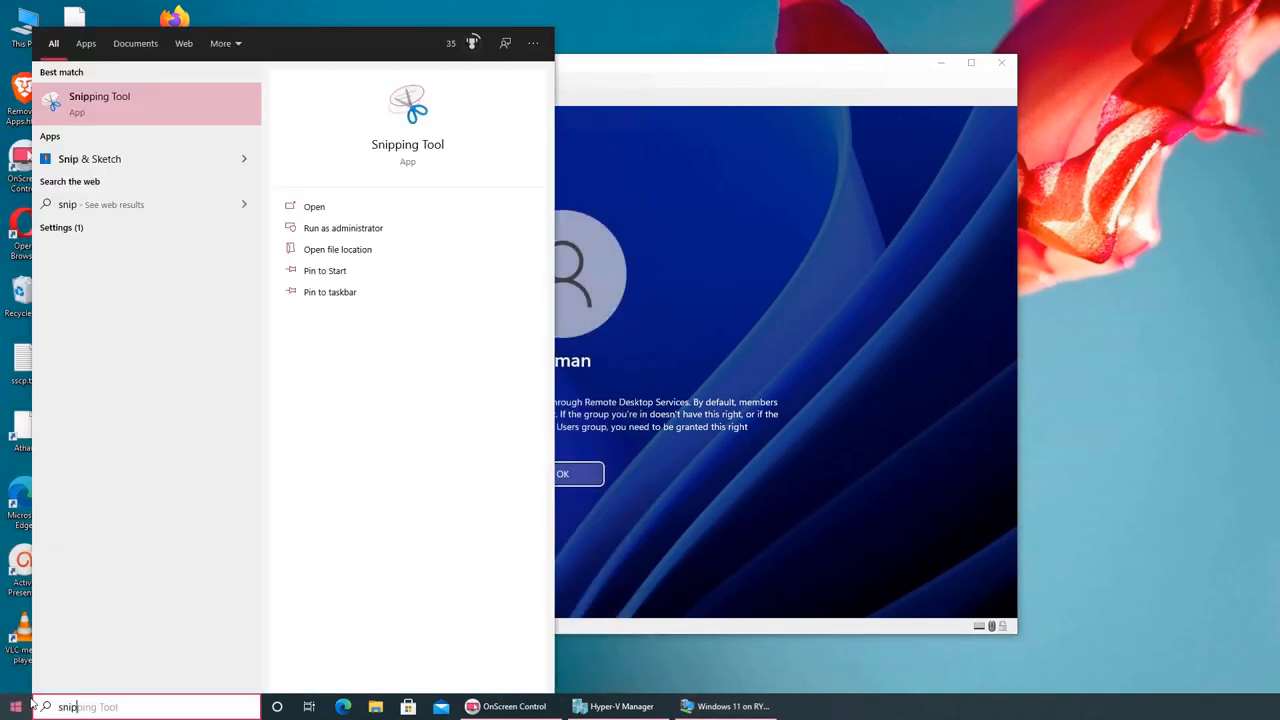
# Launch Snipping Tool from search and begin a new capture of the refusal message
pyautogui.click(100, 104)
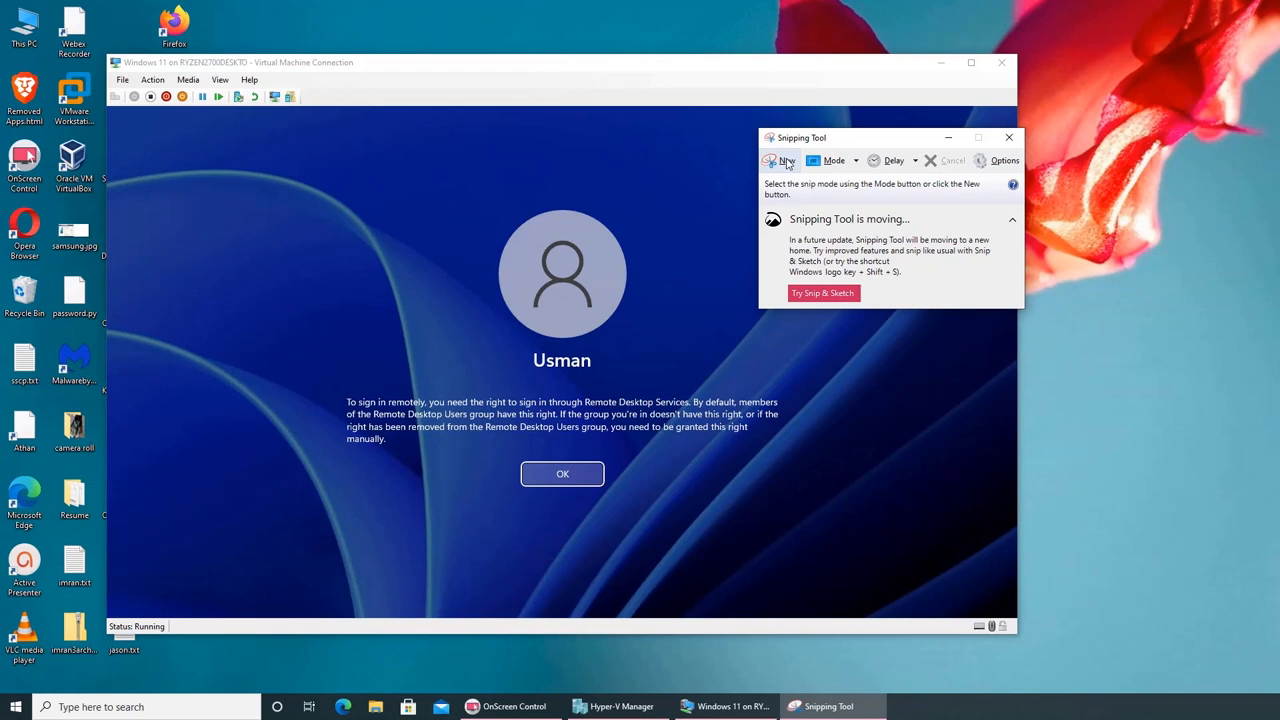
pyautogui.click(784, 160)
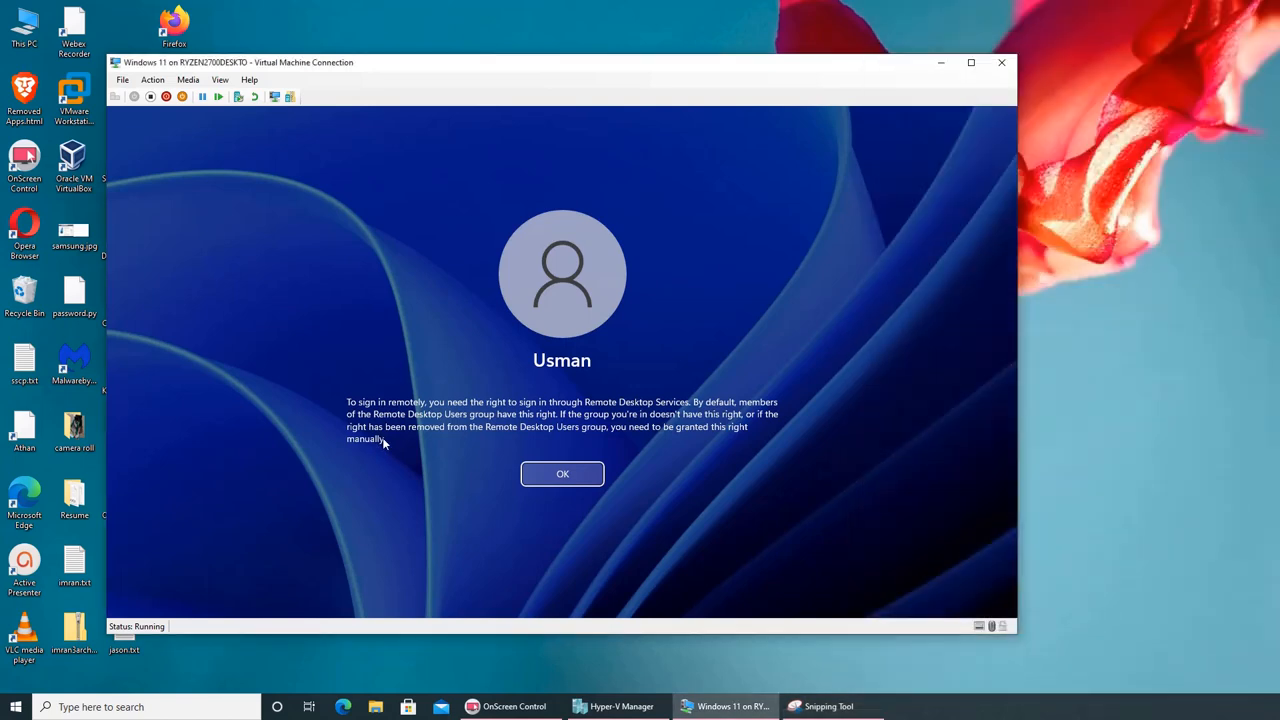
# Dismiss the refusal message, sign Usman in through the basic session, then return to the sign-in screen
pyautogui.click(562, 472)
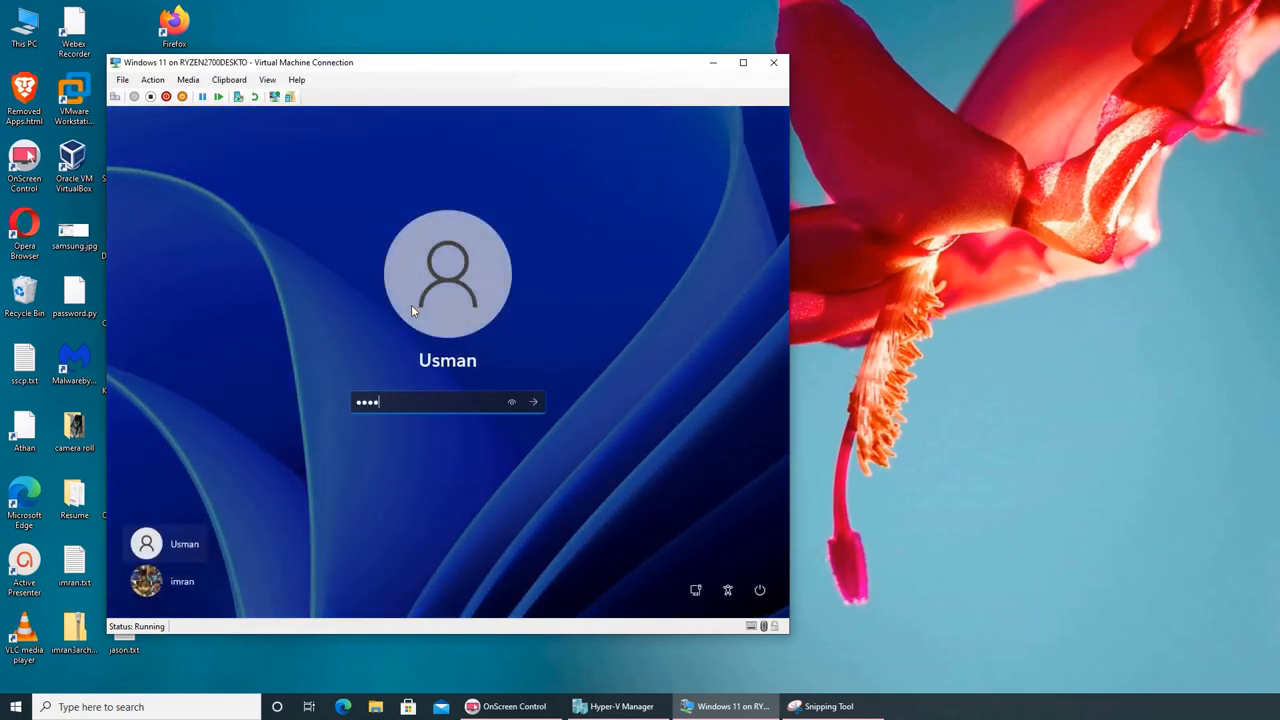
pyautogui.write('password')
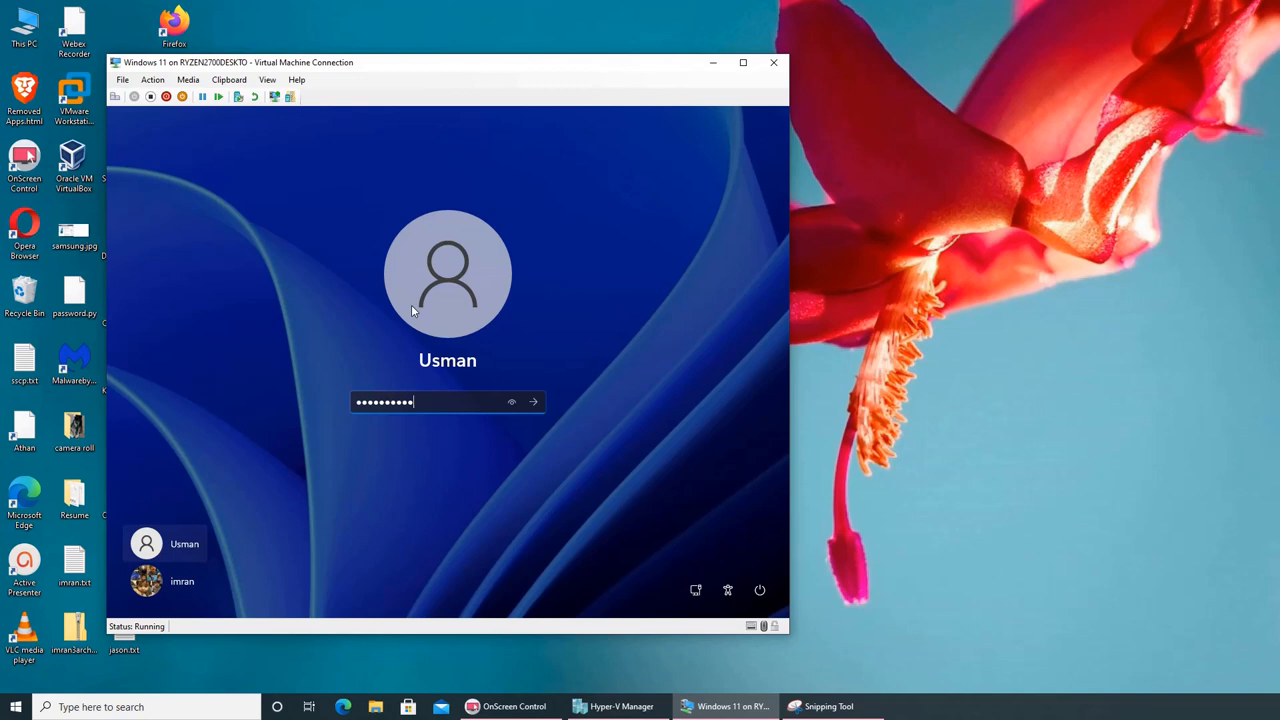
pyautogui.click(532, 400)
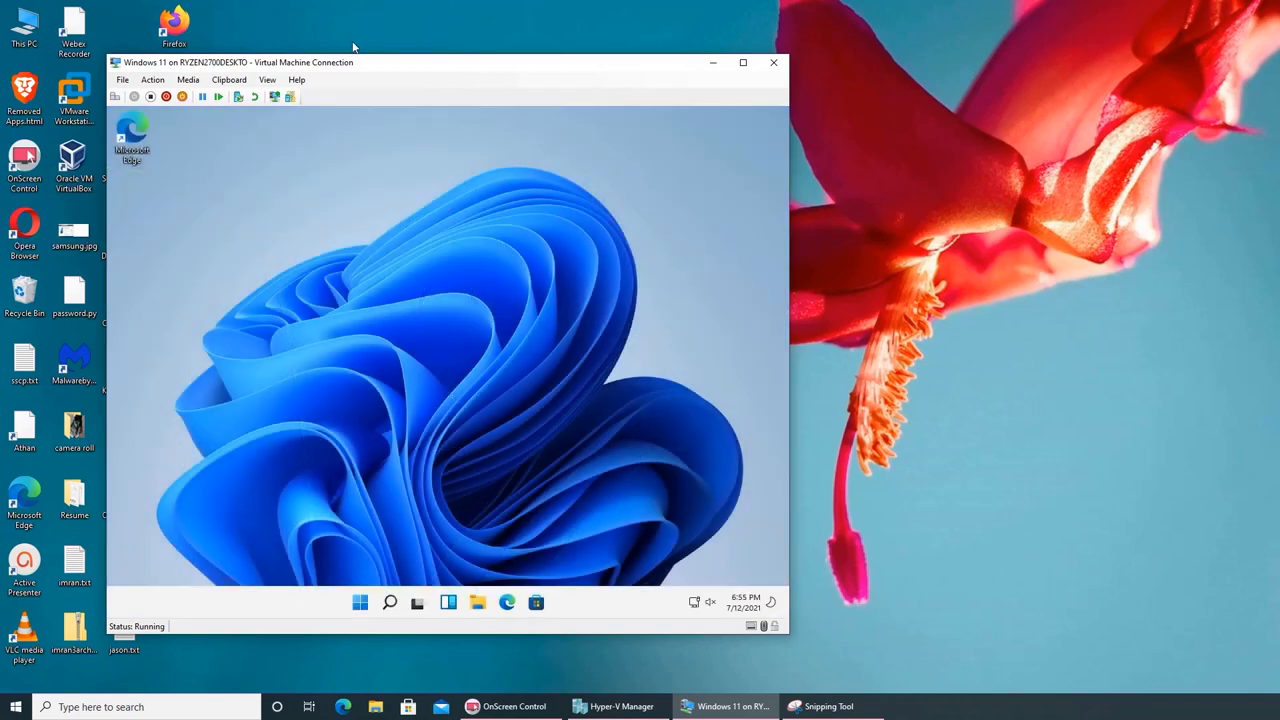
pyautogui.click(360, 602)
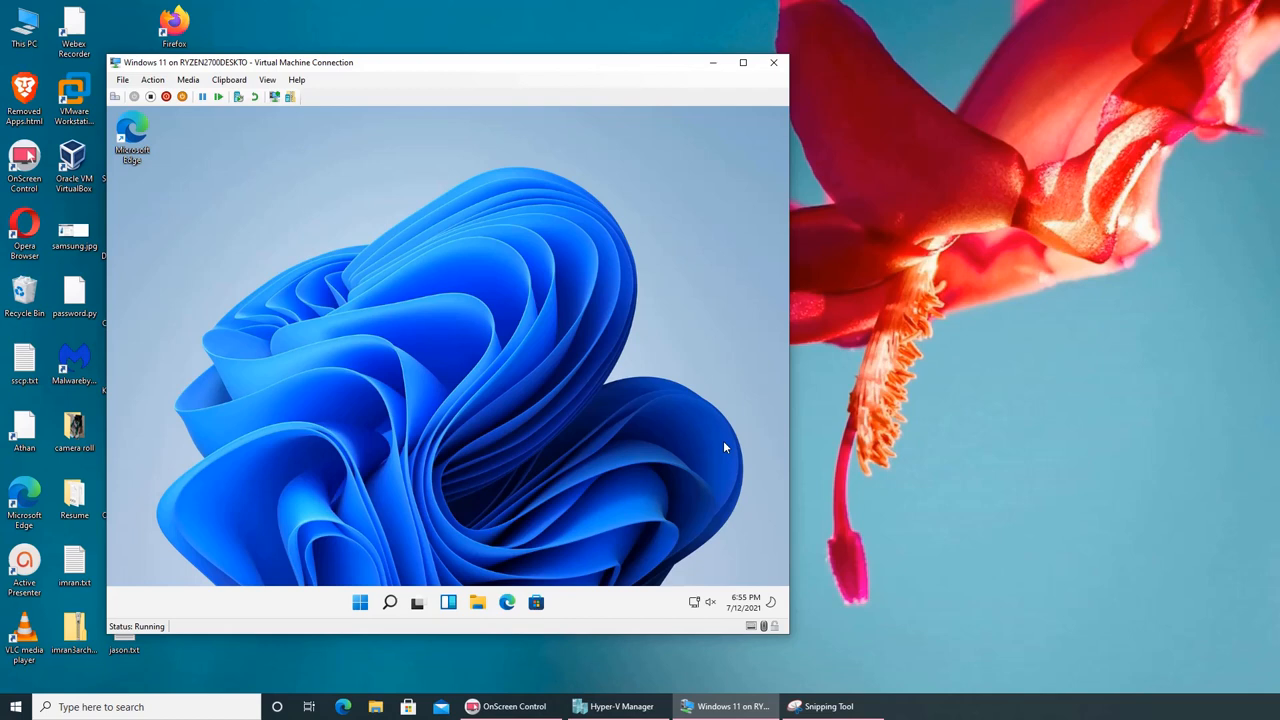
pyautogui.moveTo(292, 124)
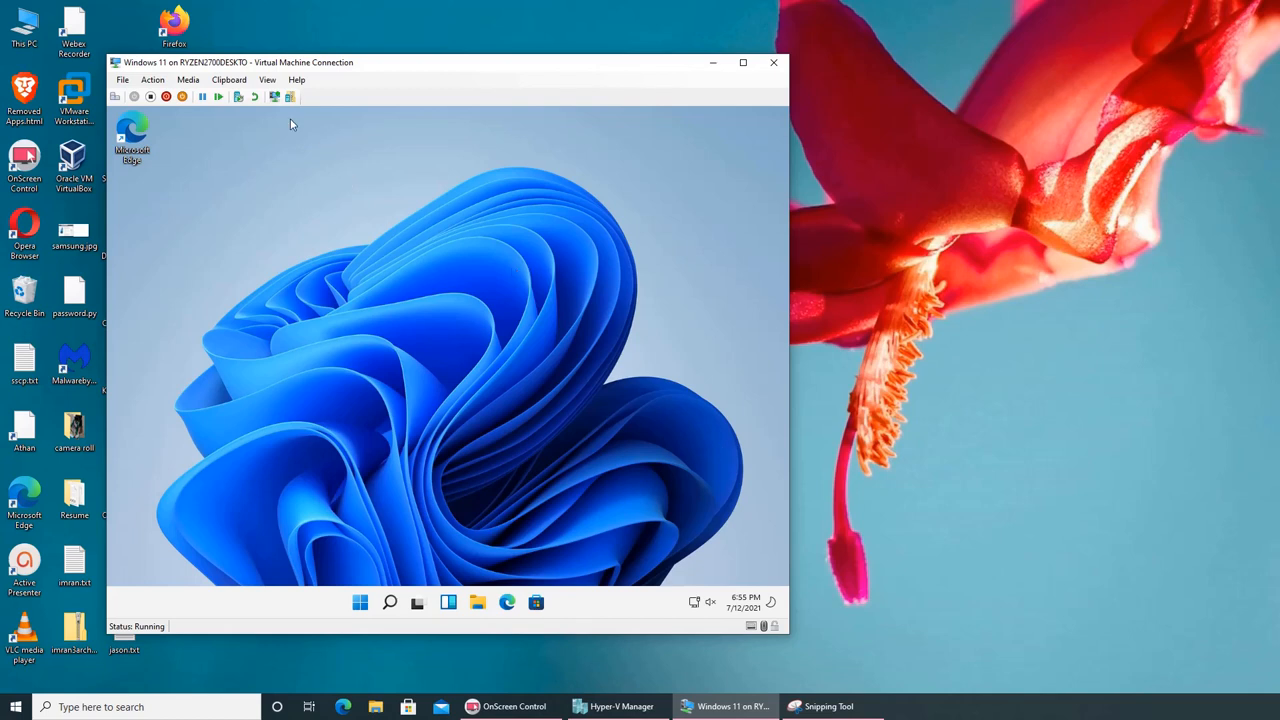
pyautogui.click(360, 602)
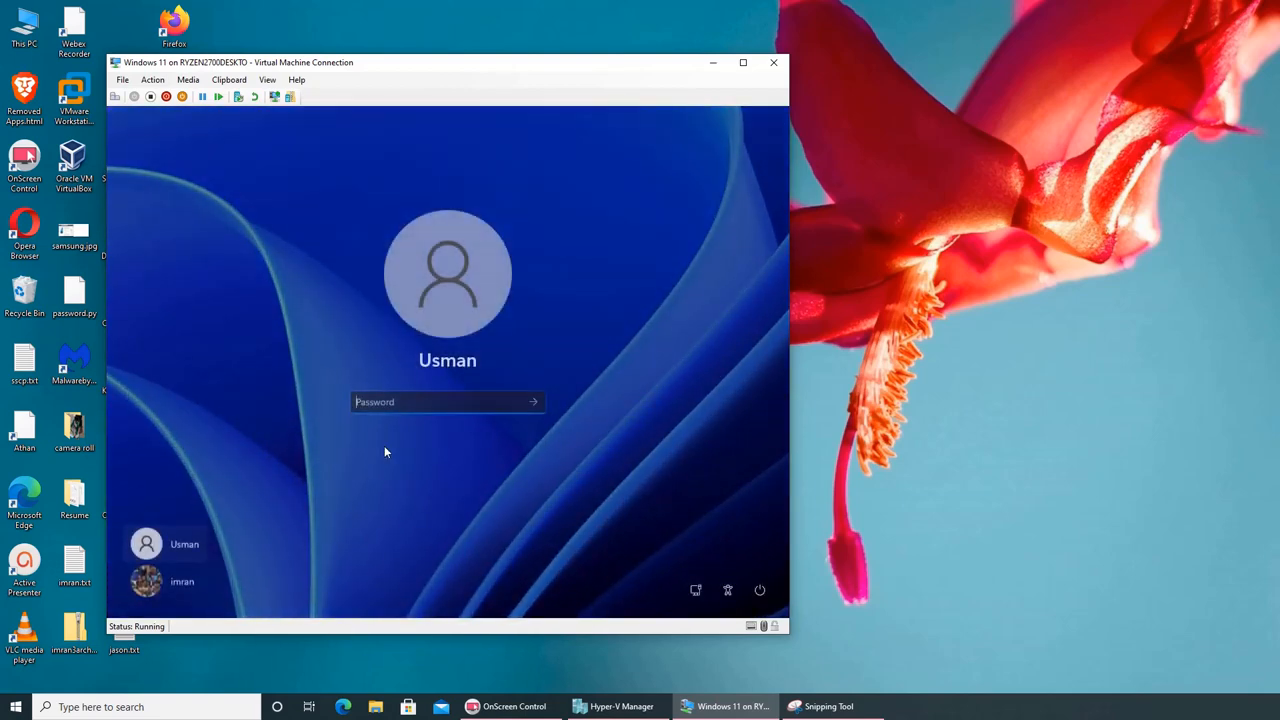
# Select imran's account from the lower-left list to sign in to the VM
pyautogui.click(148, 580)
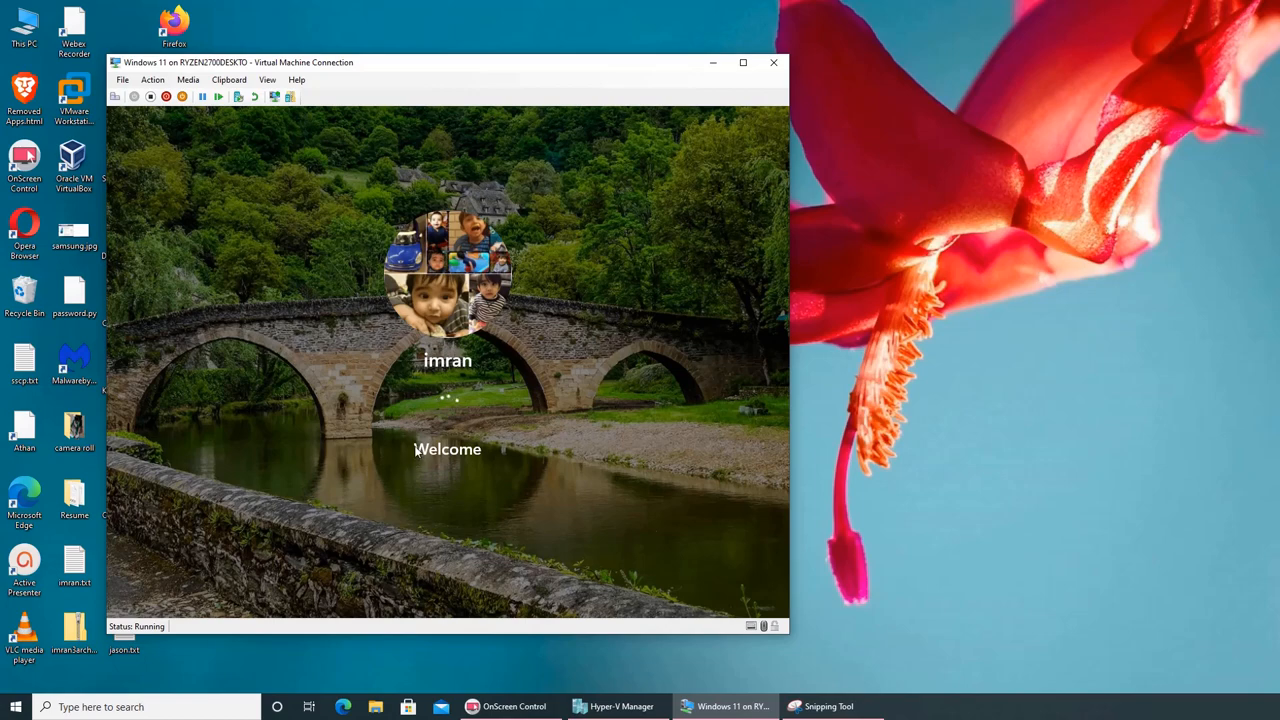
pyautogui.moveTo(392, 458)
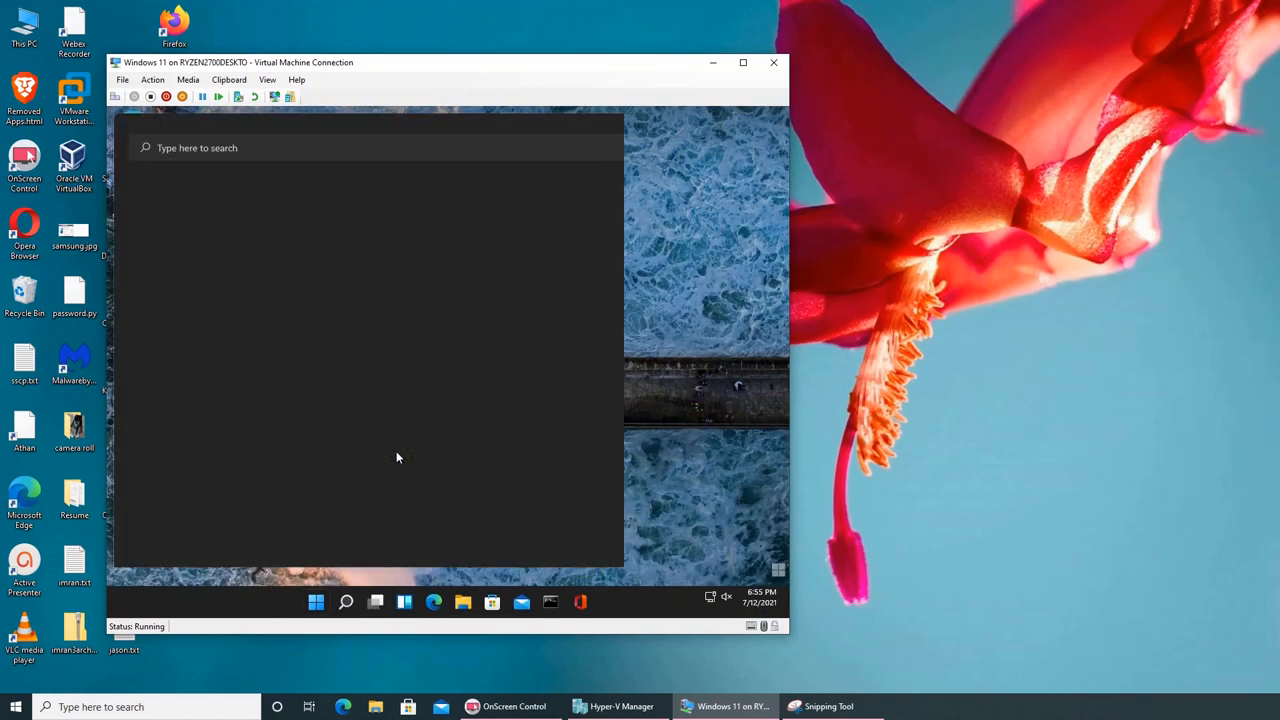
# Search Start for local groups, other users and administrative tools, then scroll the Windows Tools list
pyautogui.write('local groups')
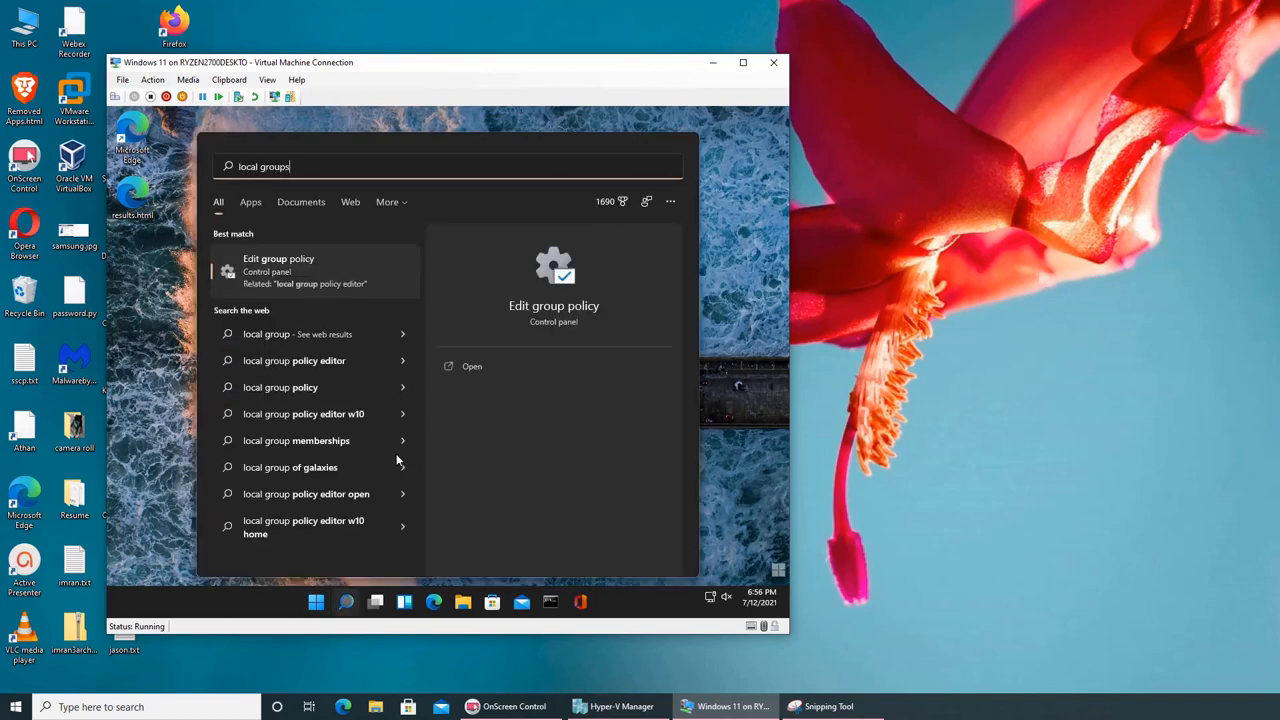
pyautogui.press('Backspace')
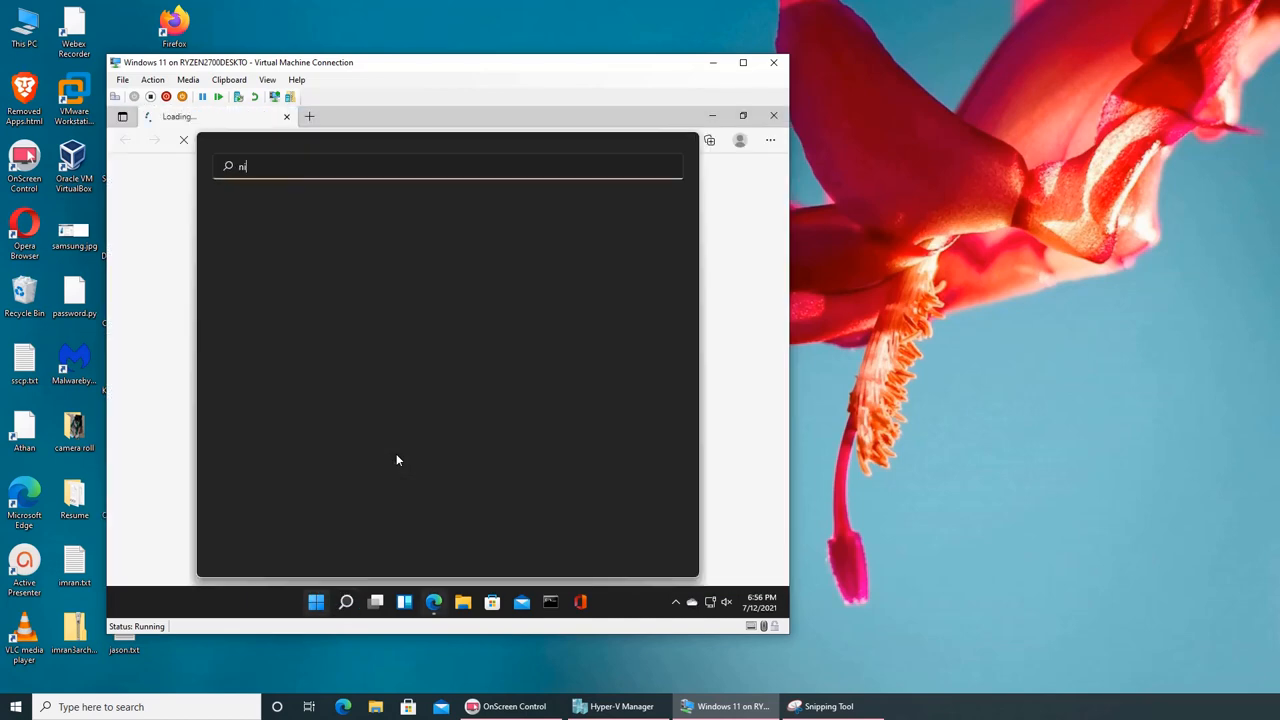
pyautogui.write('add, edit, or remove other users')
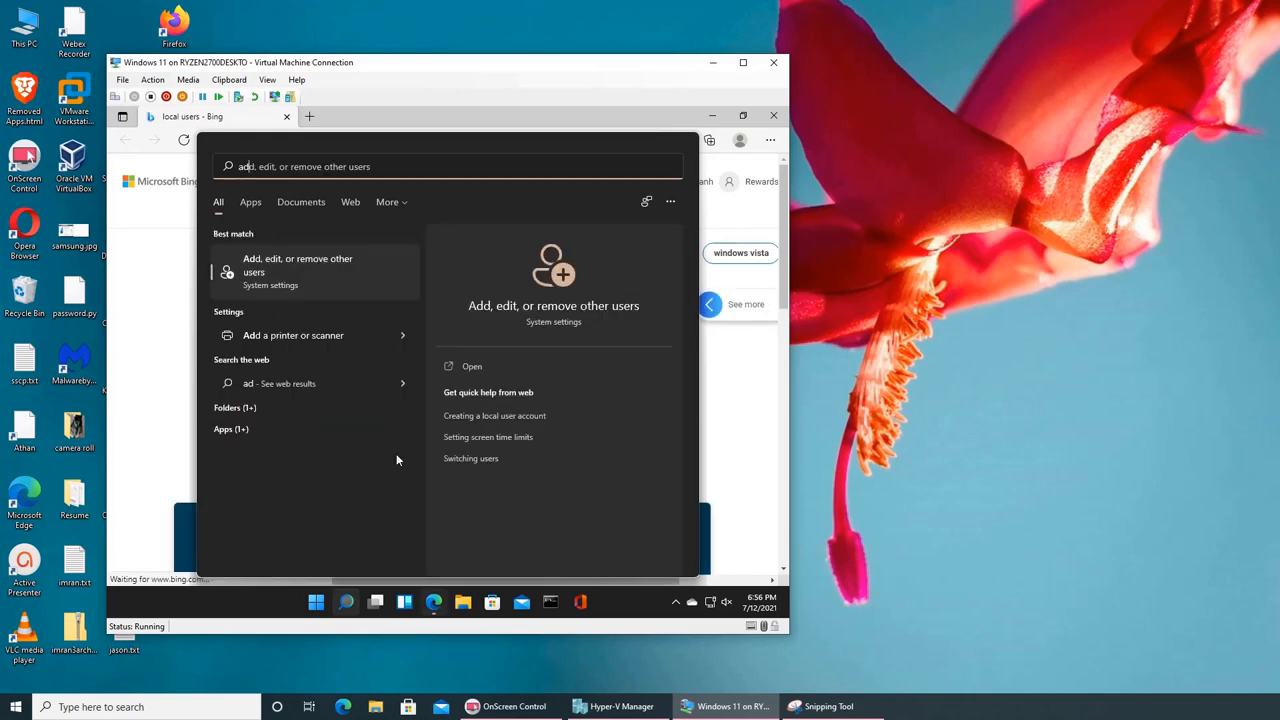
pyautogui.write('administrative Tools')
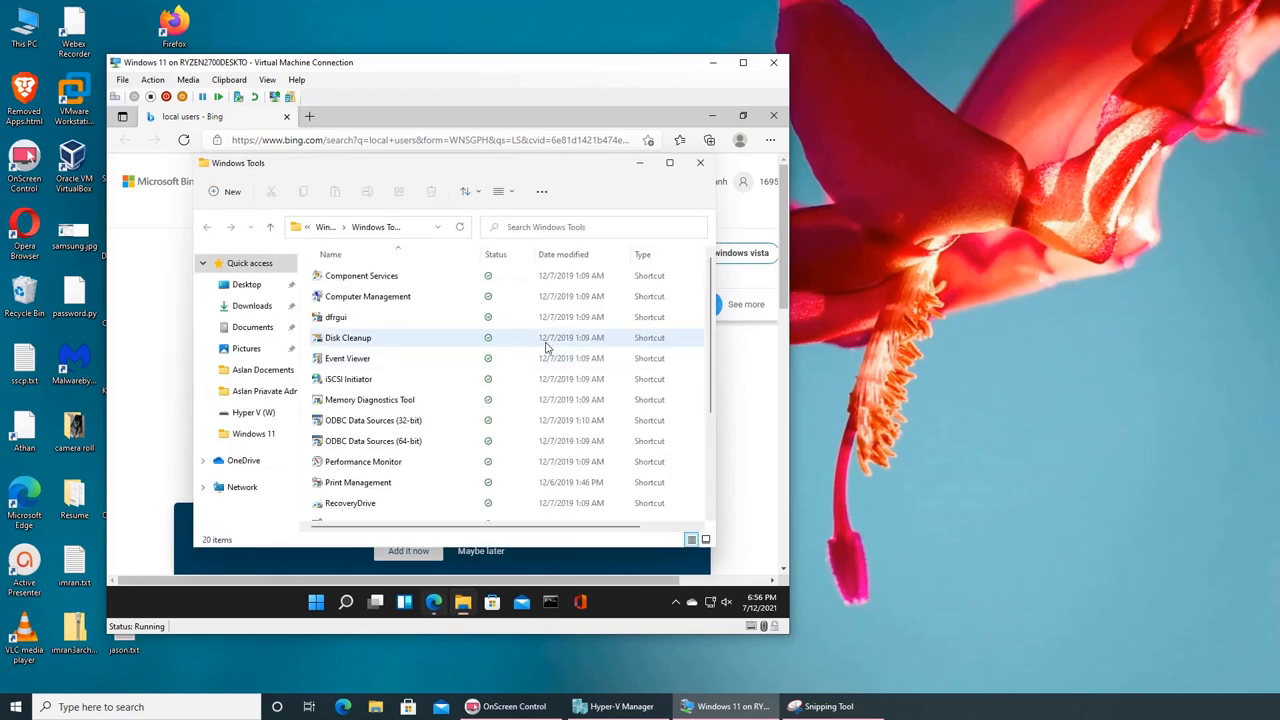
pyautogui.moveTo(630, 280)
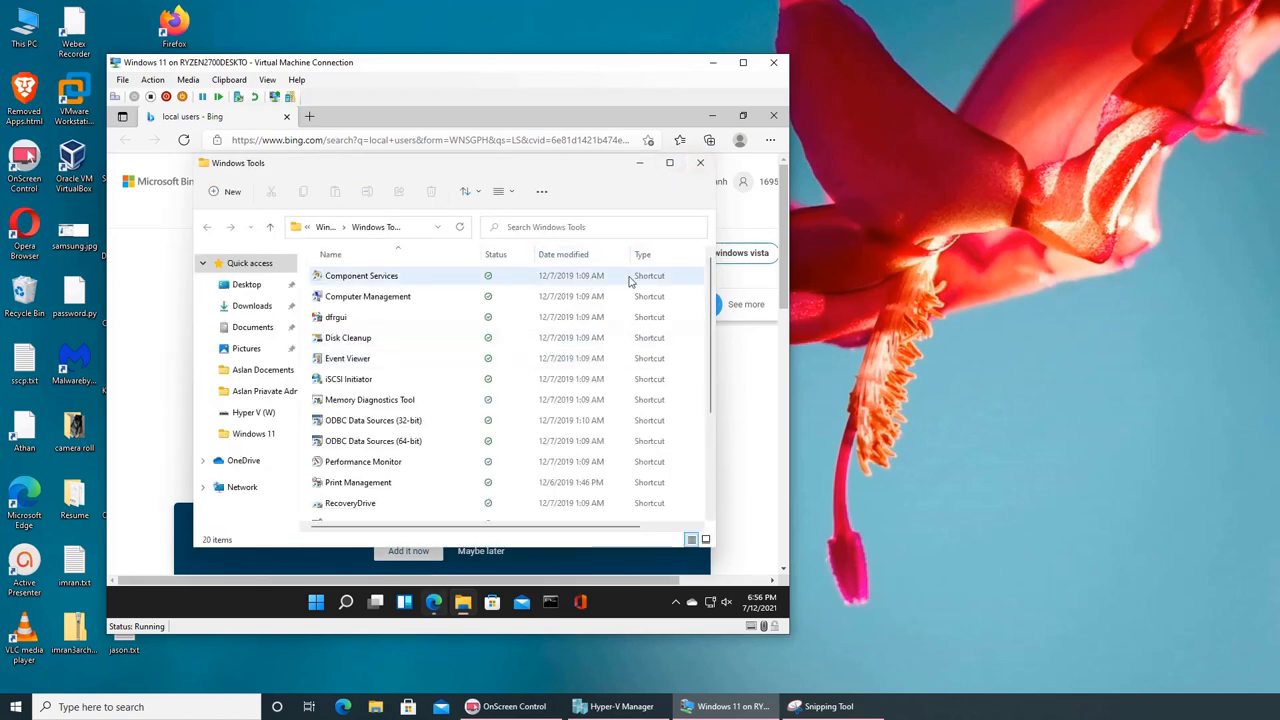
pyautogui.scroll(-3)
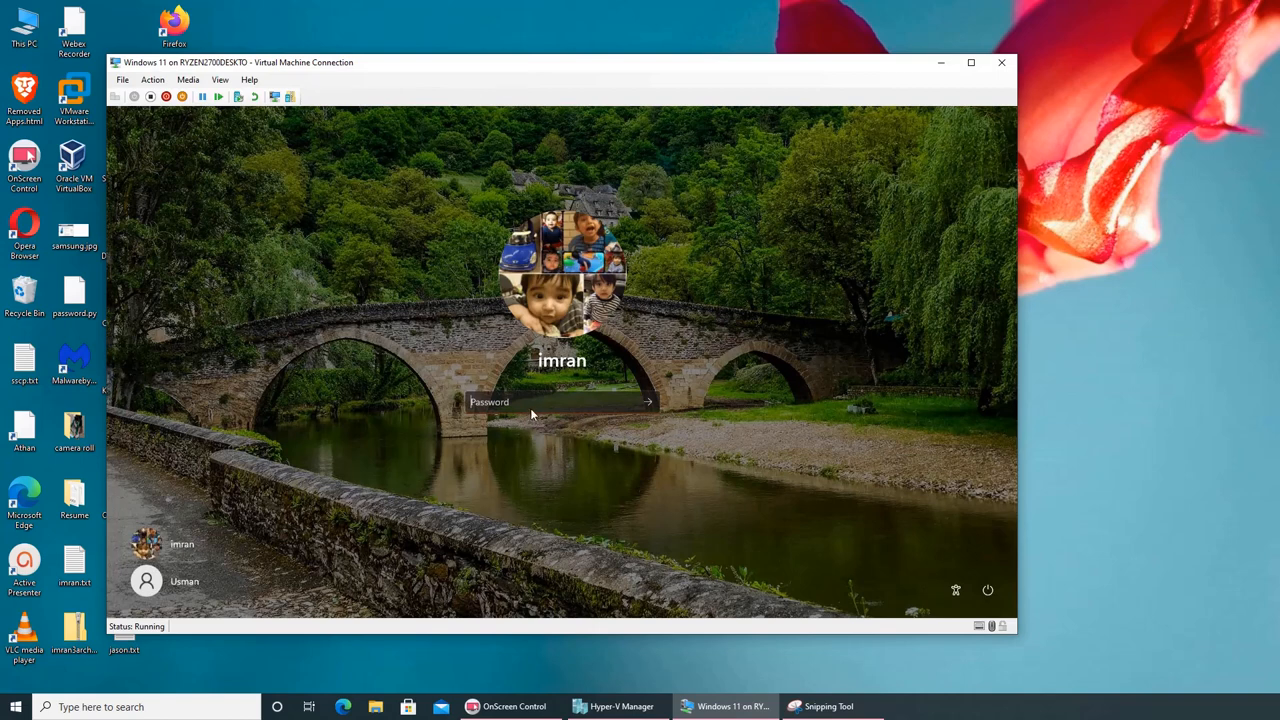
# Enter imran's administrator password to return to the VM desktop
pyautogui.write('password')
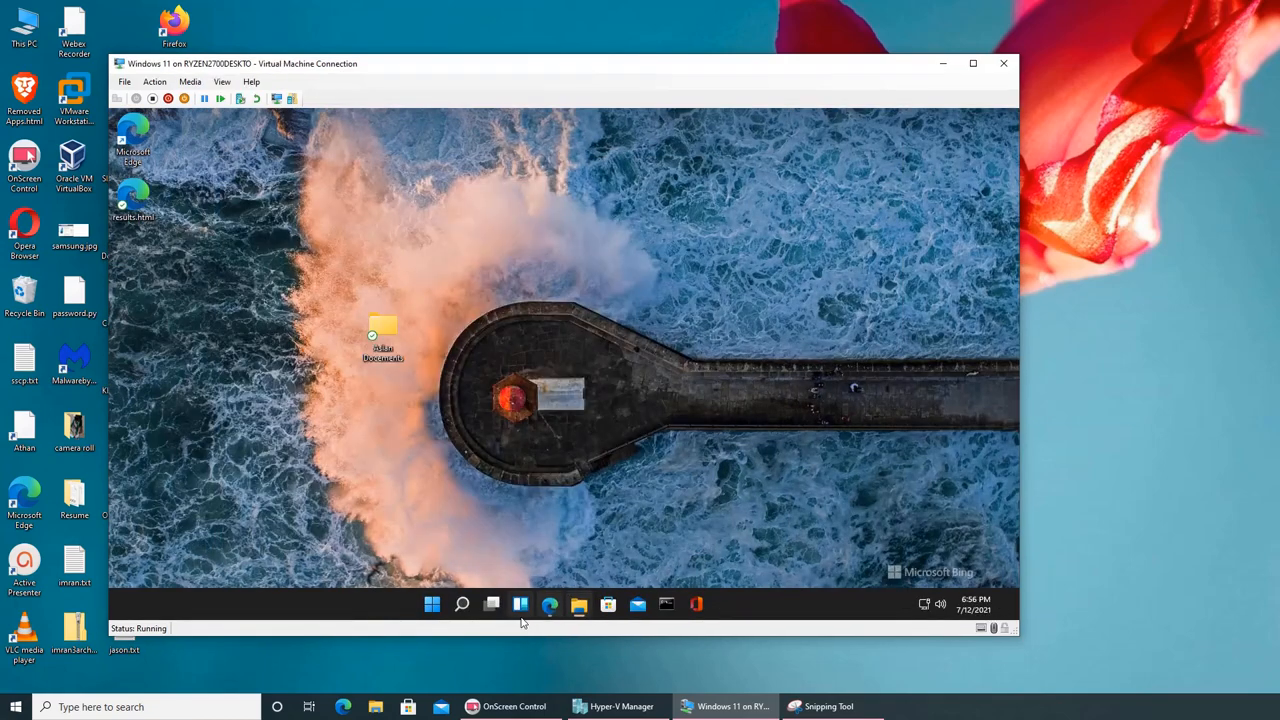
# Launch Computer Management from the Windows Tools folder
pyautogui.click(492, 604)
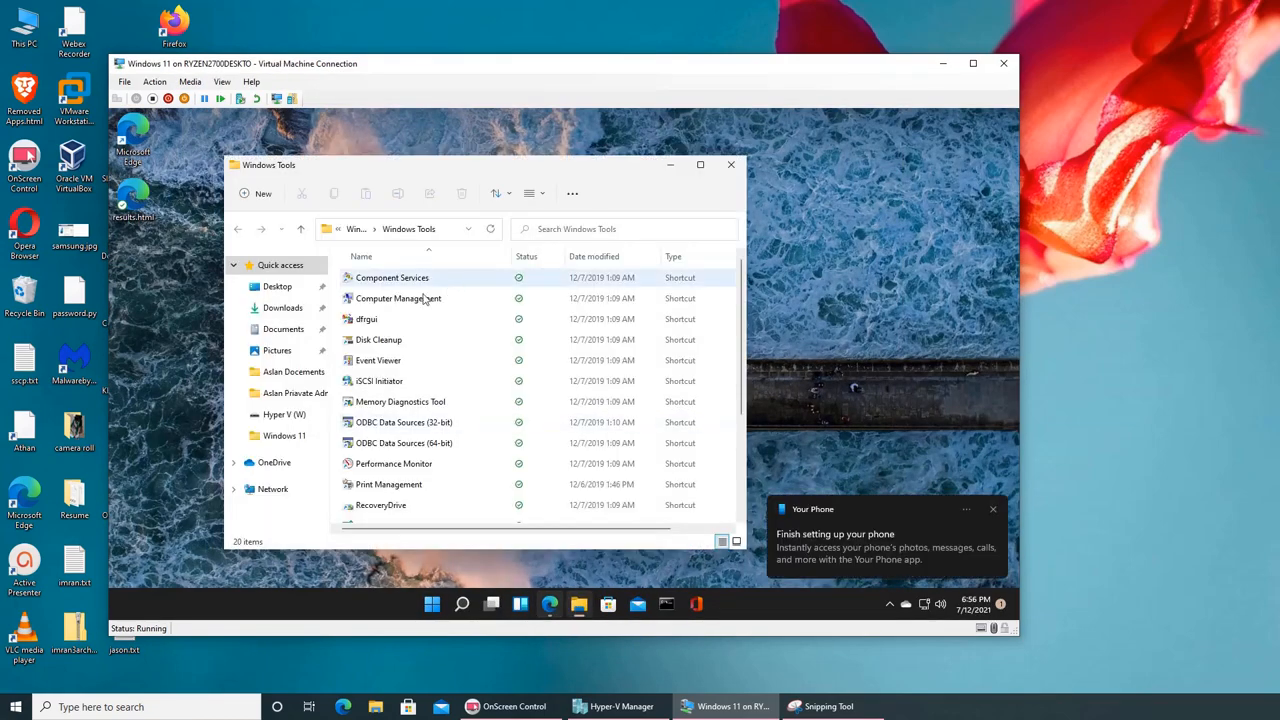
pyautogui.scroll(-3)
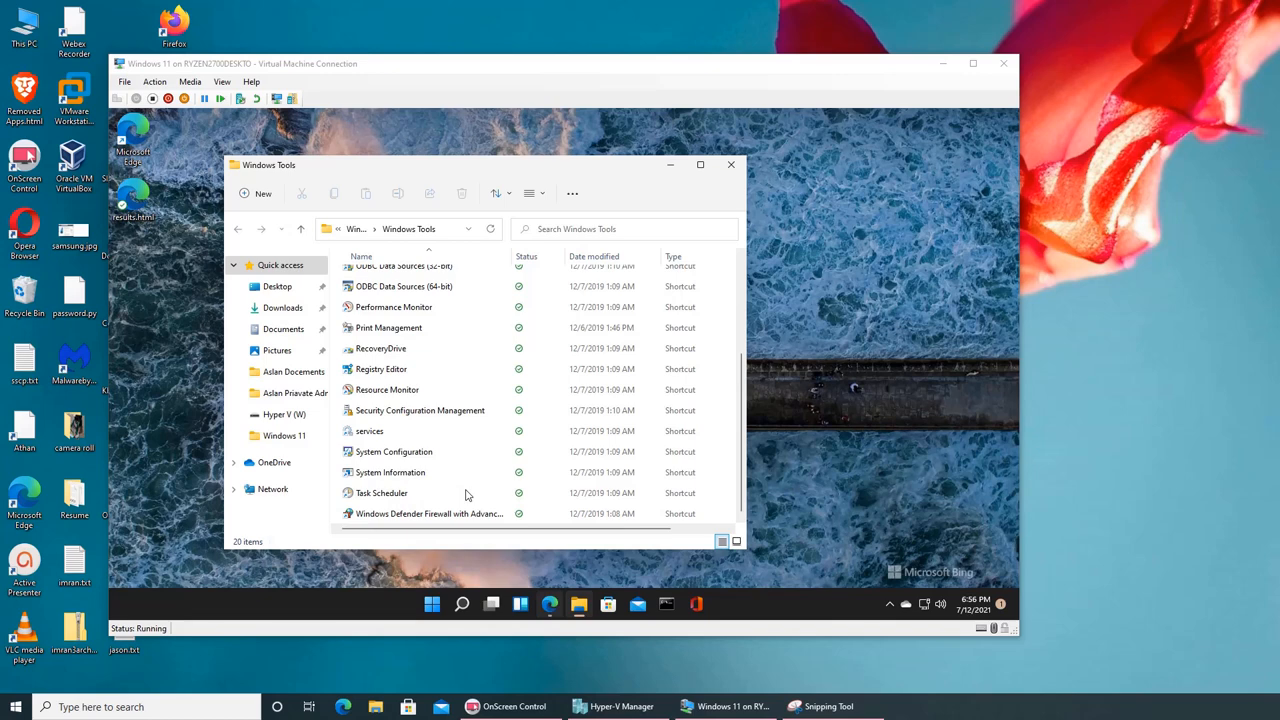
pyautogui.moveTo(464, 492)
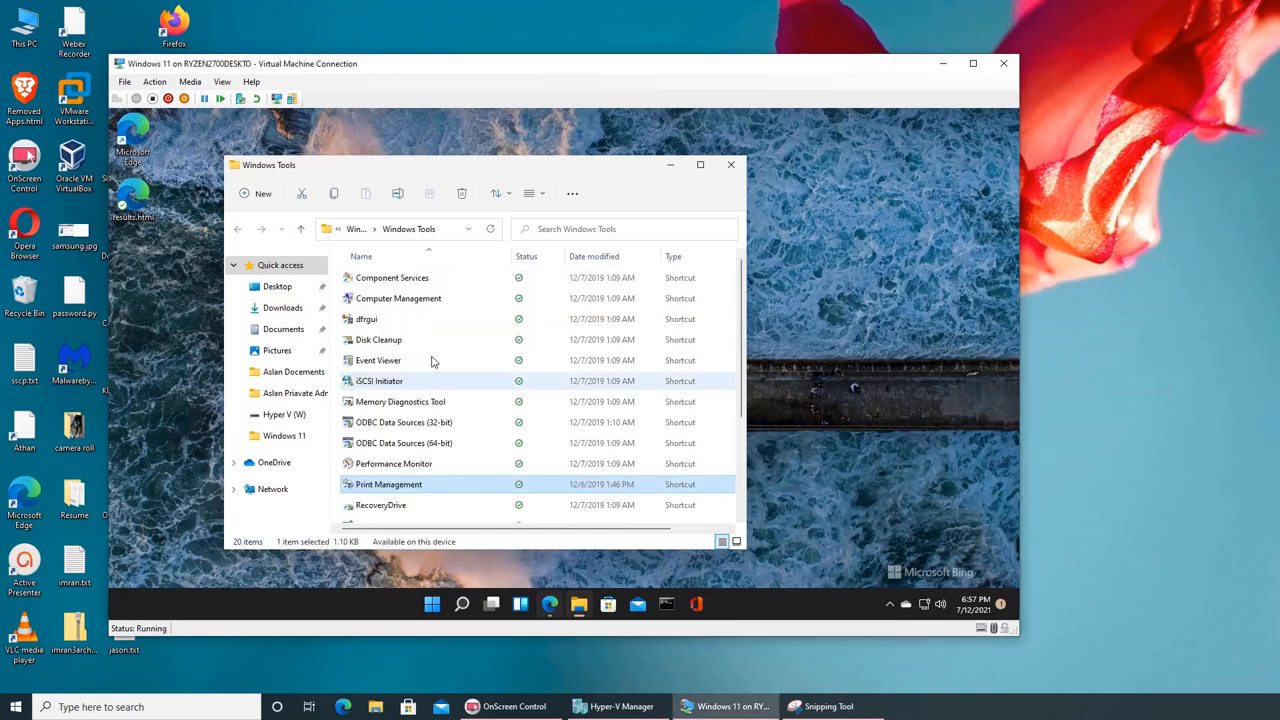
pyautogui.moveTo(396, 360)
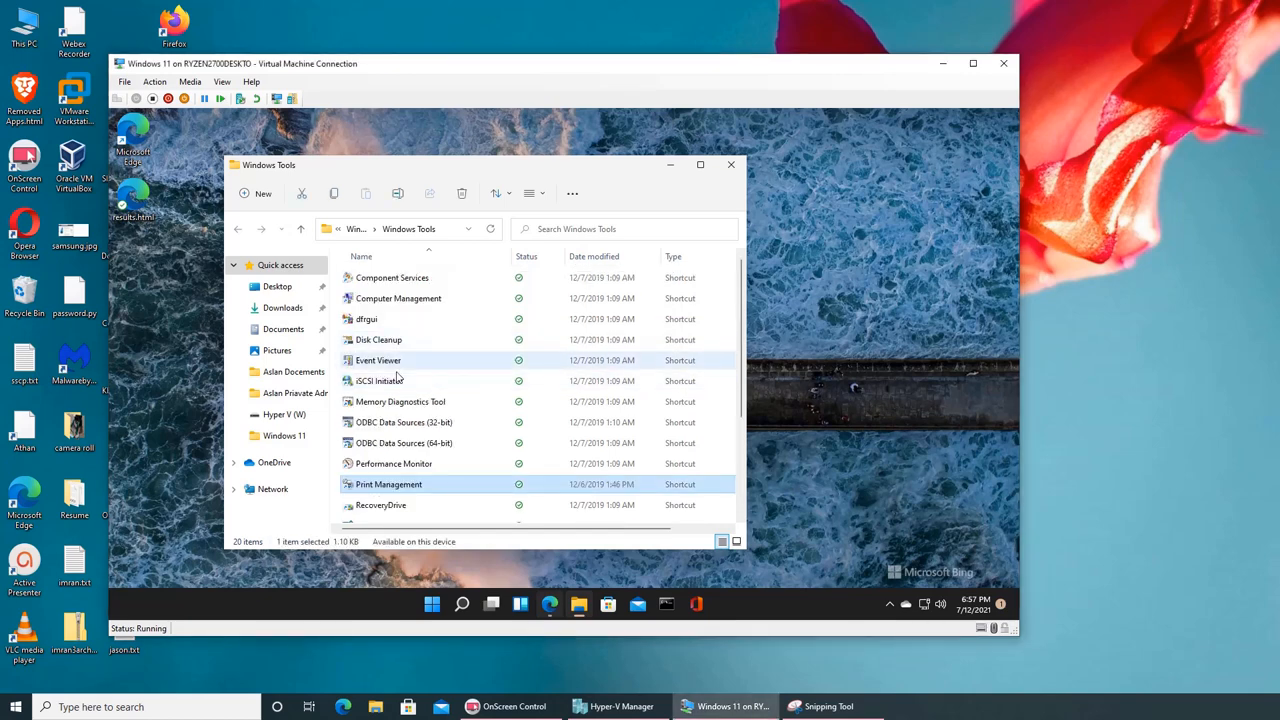
pyautogui.moveTo(400, 400)
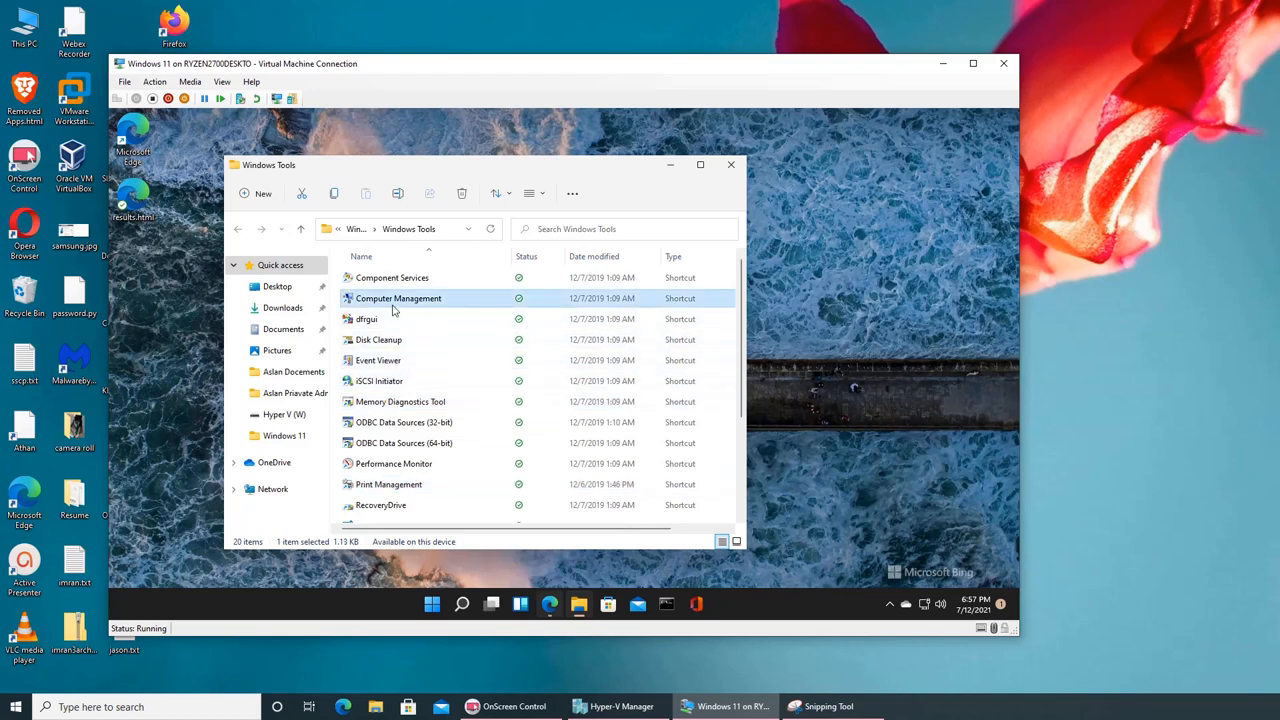
pyautogui.moveTo(460, 344)
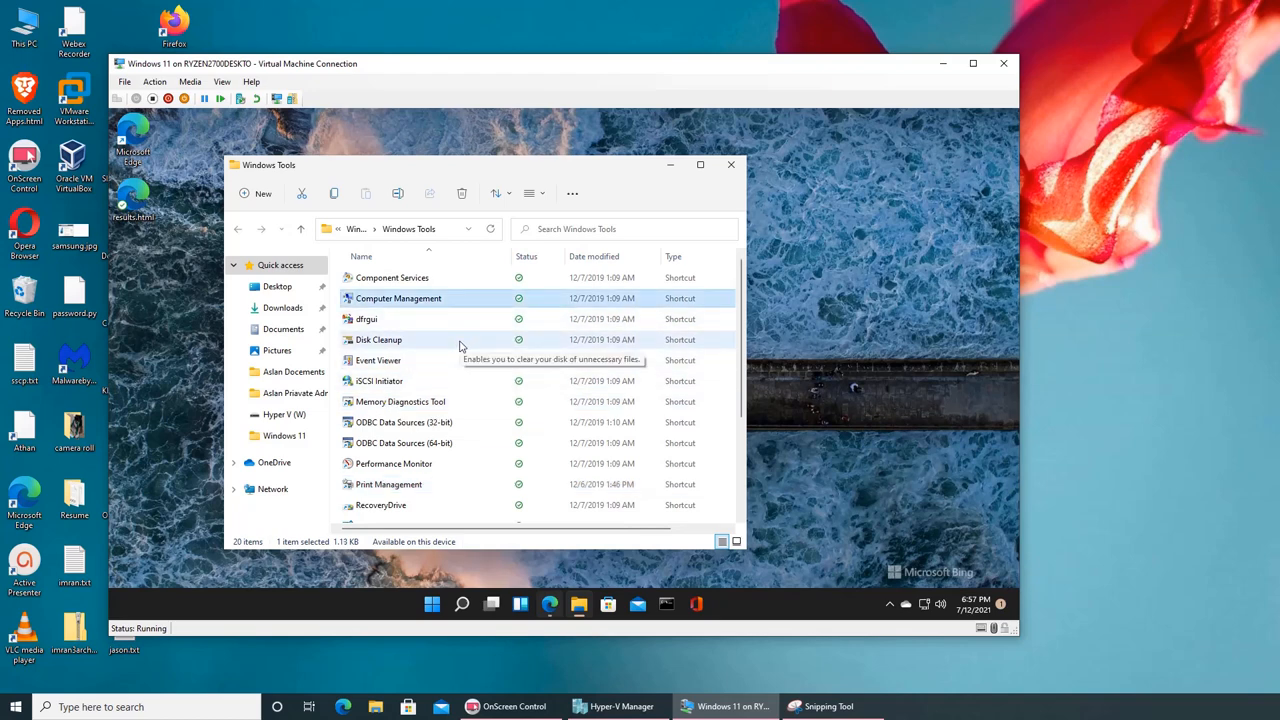
pyautogui.moveTo(684, 380)
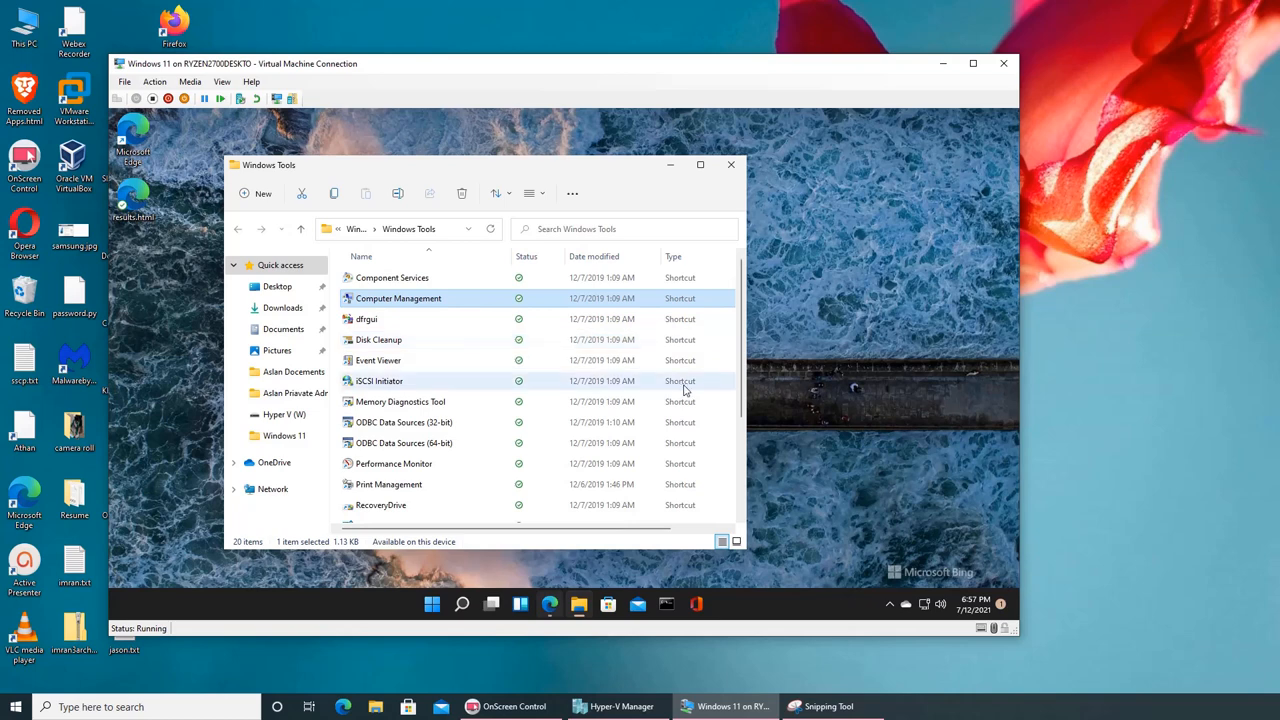
pyautogui.doubleClick(398, 298)
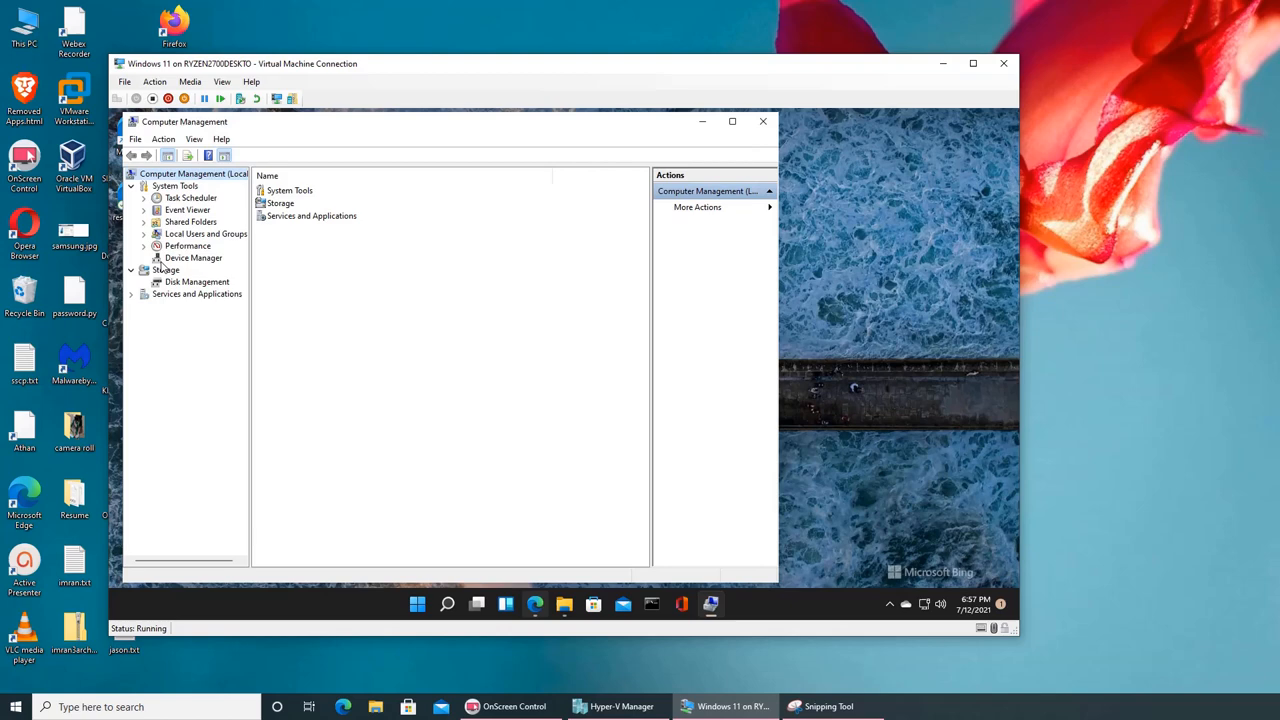
pyautogui.moveTo(196, 264)
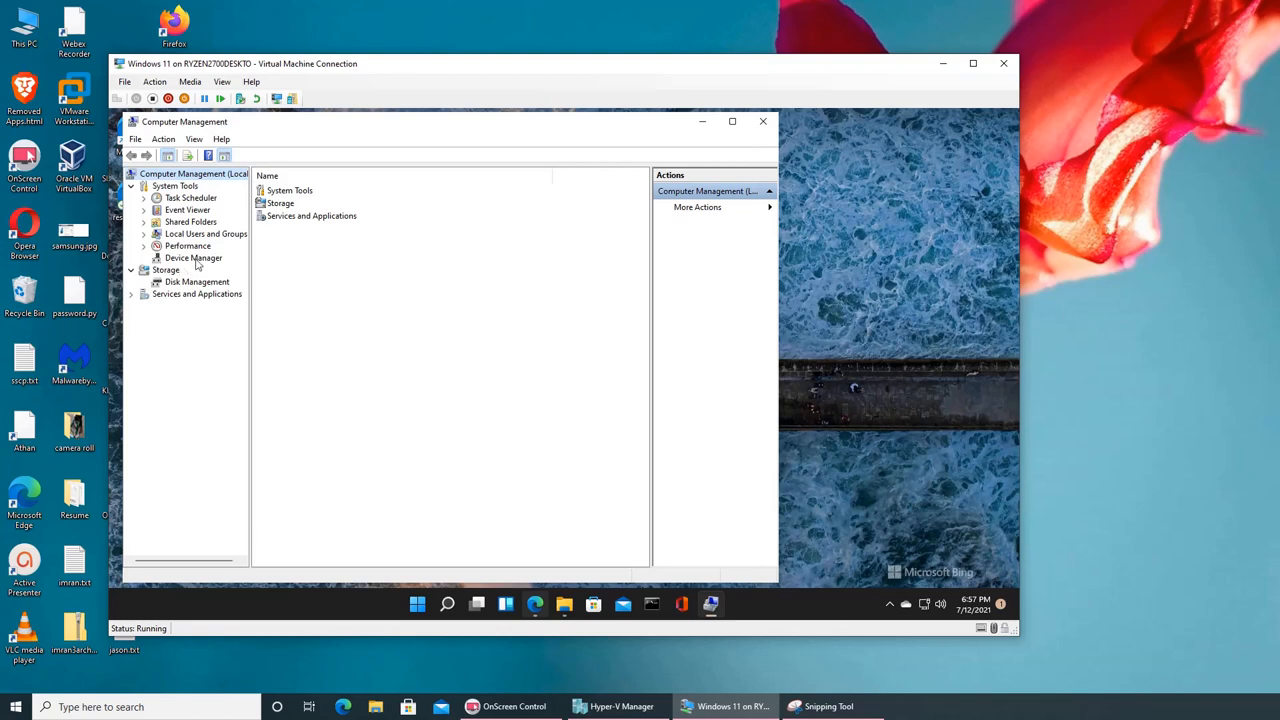
# List local users and check Usman's Member Of tab, which shows only the Users group
pyautogui.click(206, 232)
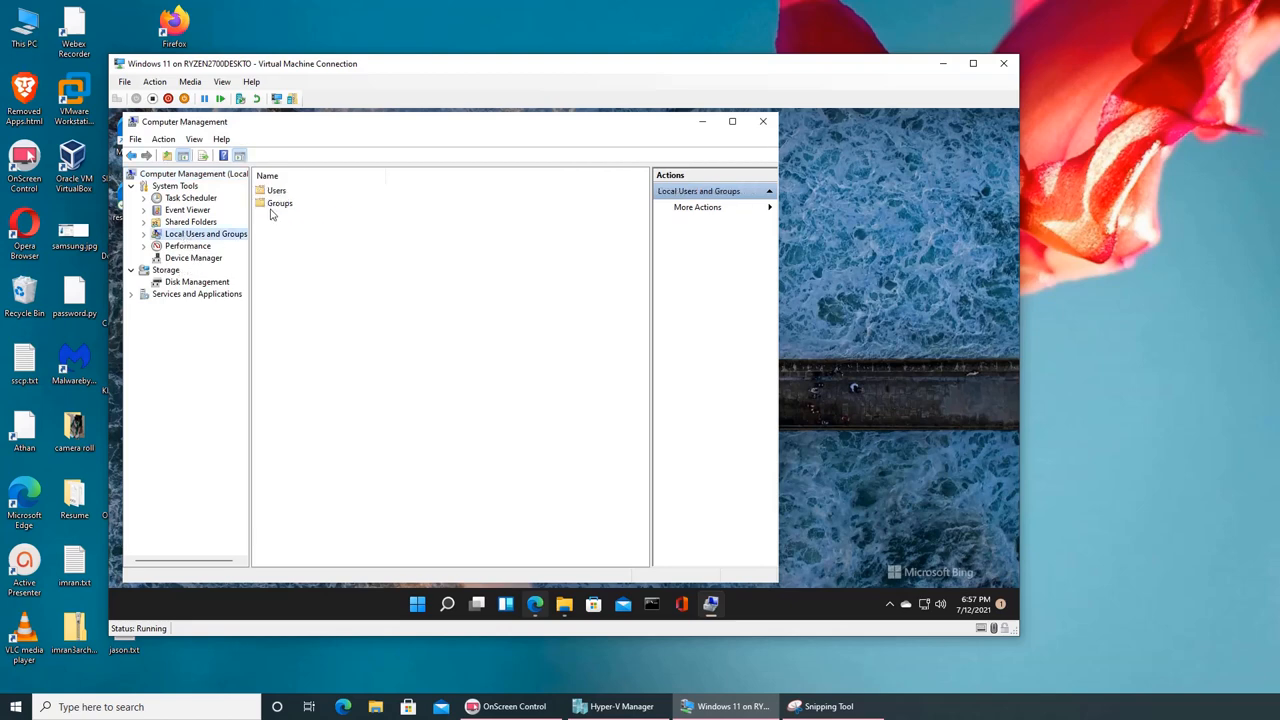
pyautogui.doubleClick(276, 190)
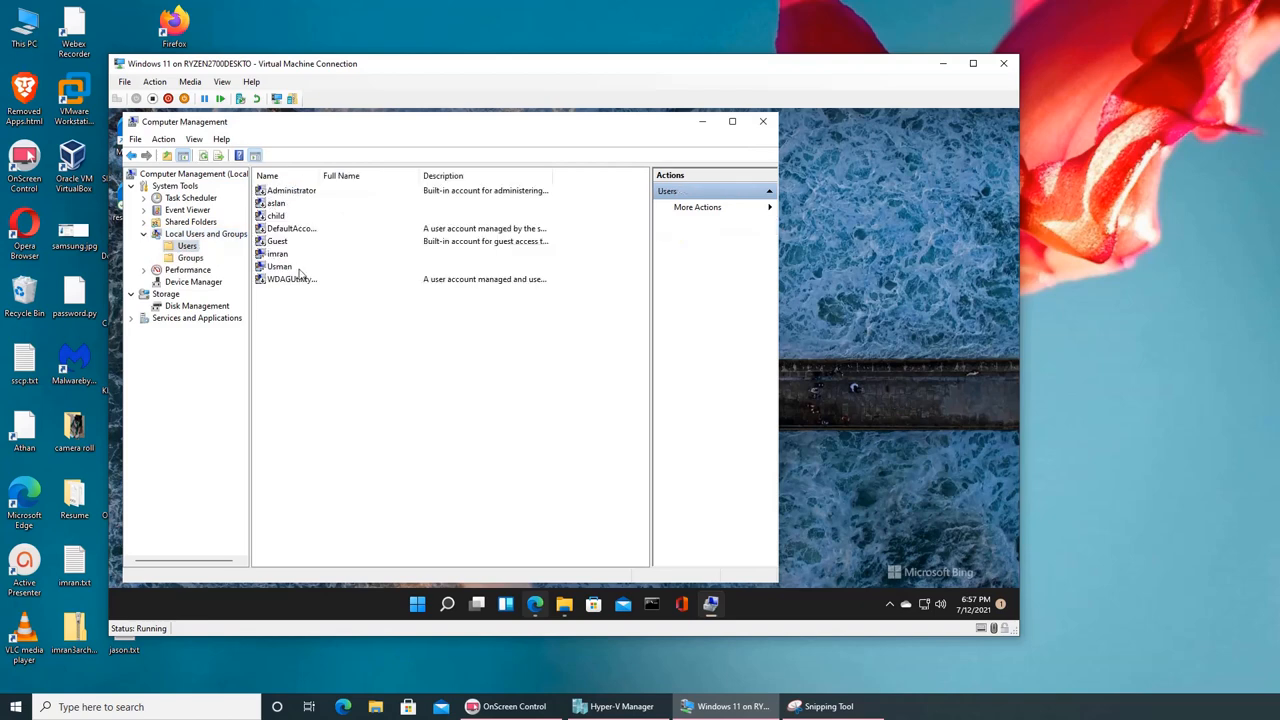
pyautogui.click(280, 266)
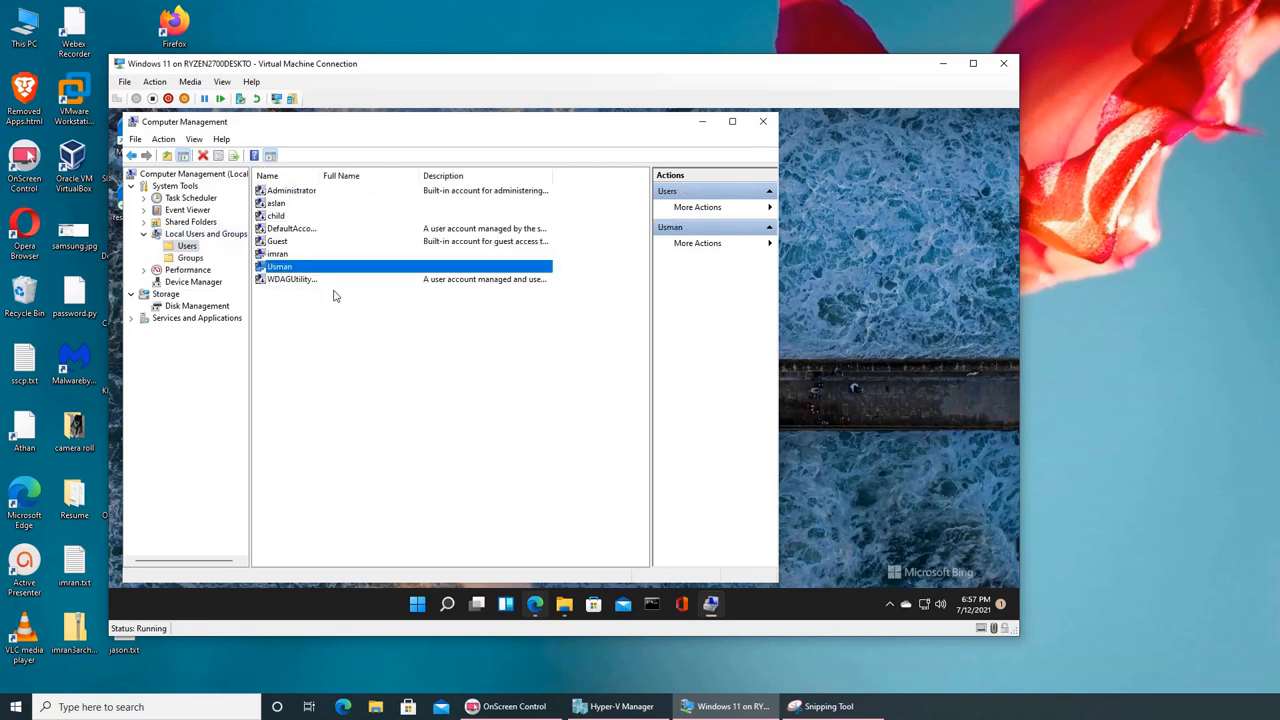
pyautogui.rightClick(280, 266)
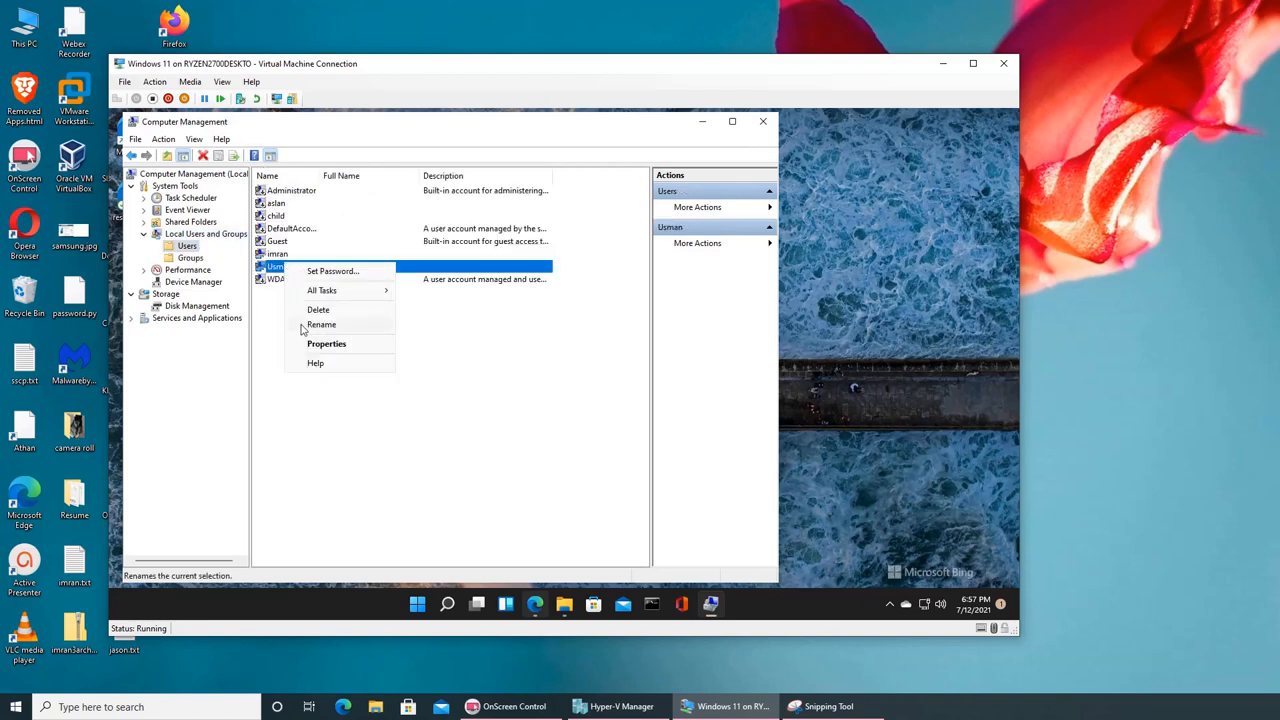
pyautogui.click(326, 344)
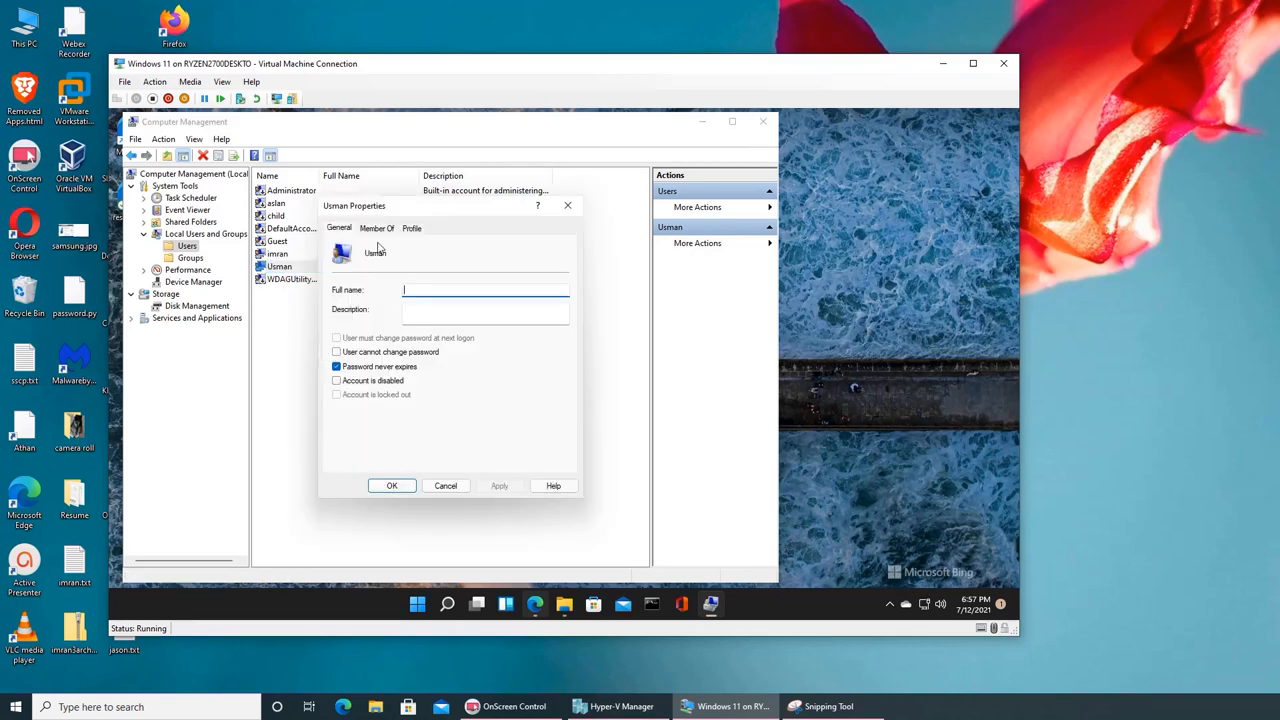
pyautogui.click(376, 228)
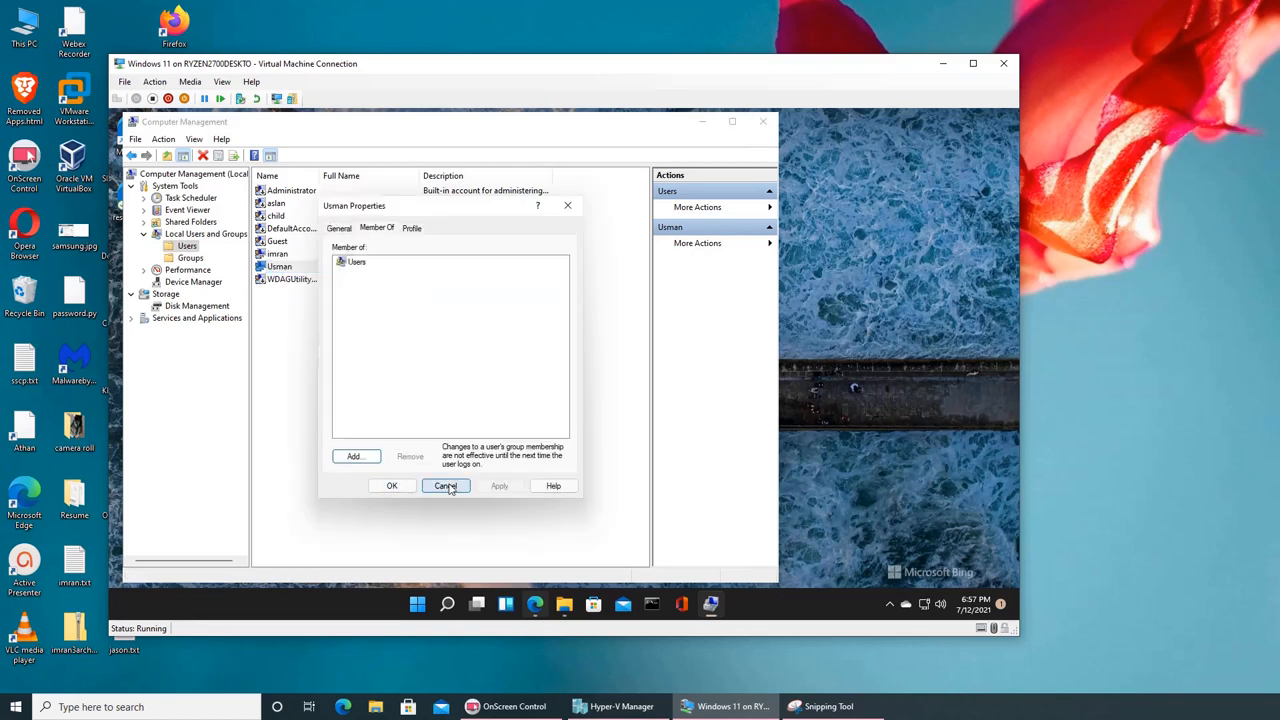
pyautogui.click(444, 486)
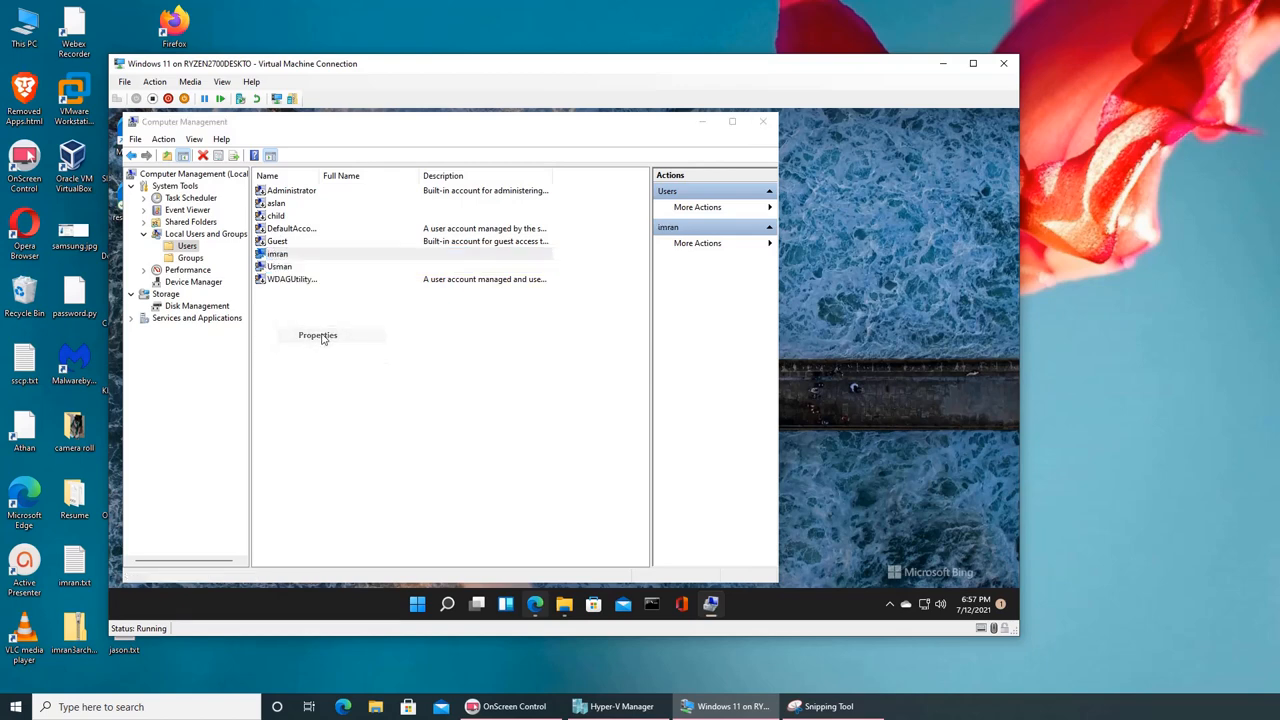
# Check imran's Member Of tab, confirming membership in Administrators, without changes
pyautogui.click(316, 336)
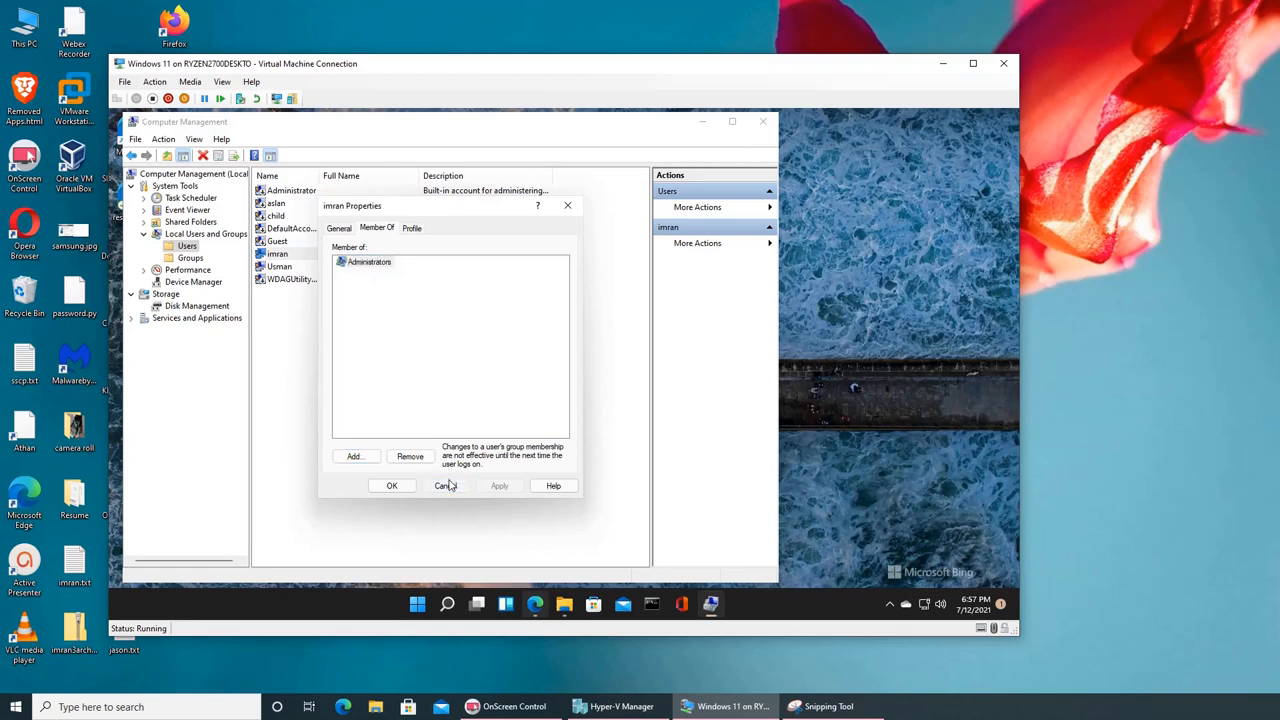
pyautogui.click(444, 486)
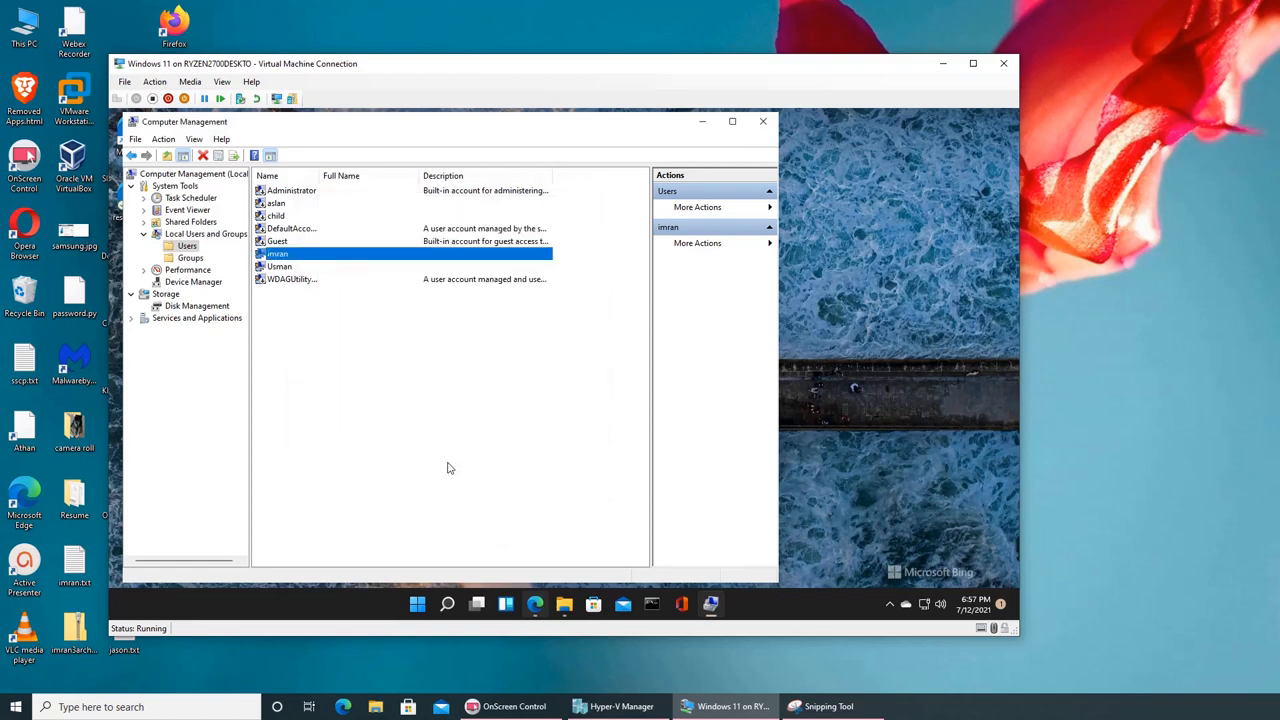
pyautogui.moveTo(568, 338)
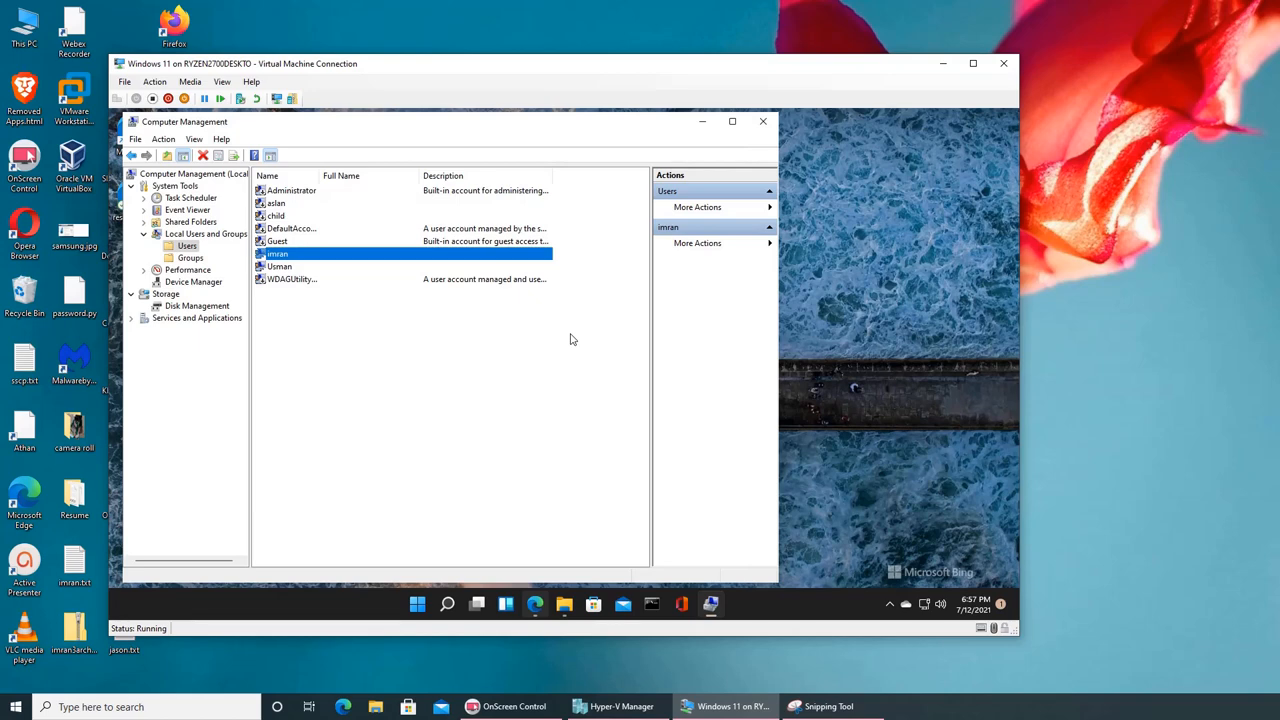
pyautogui.moveTo(504, 320)
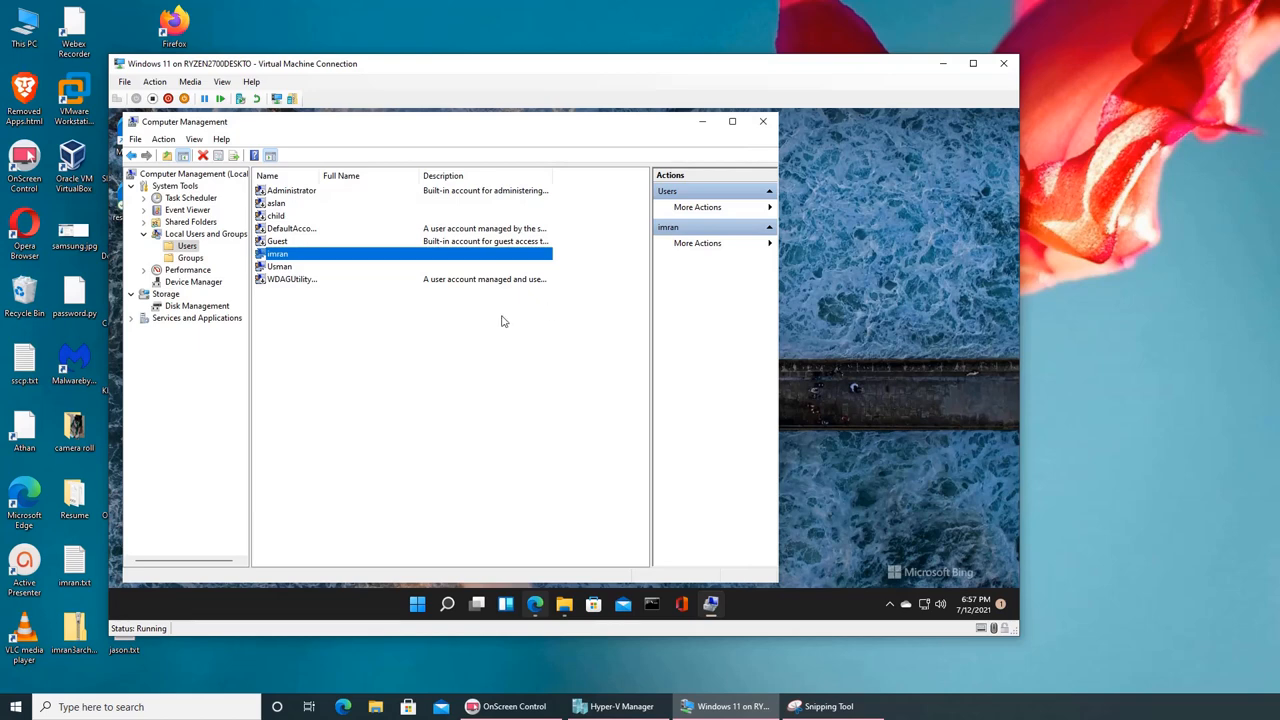
pyautogui.moveTo(350, 308)
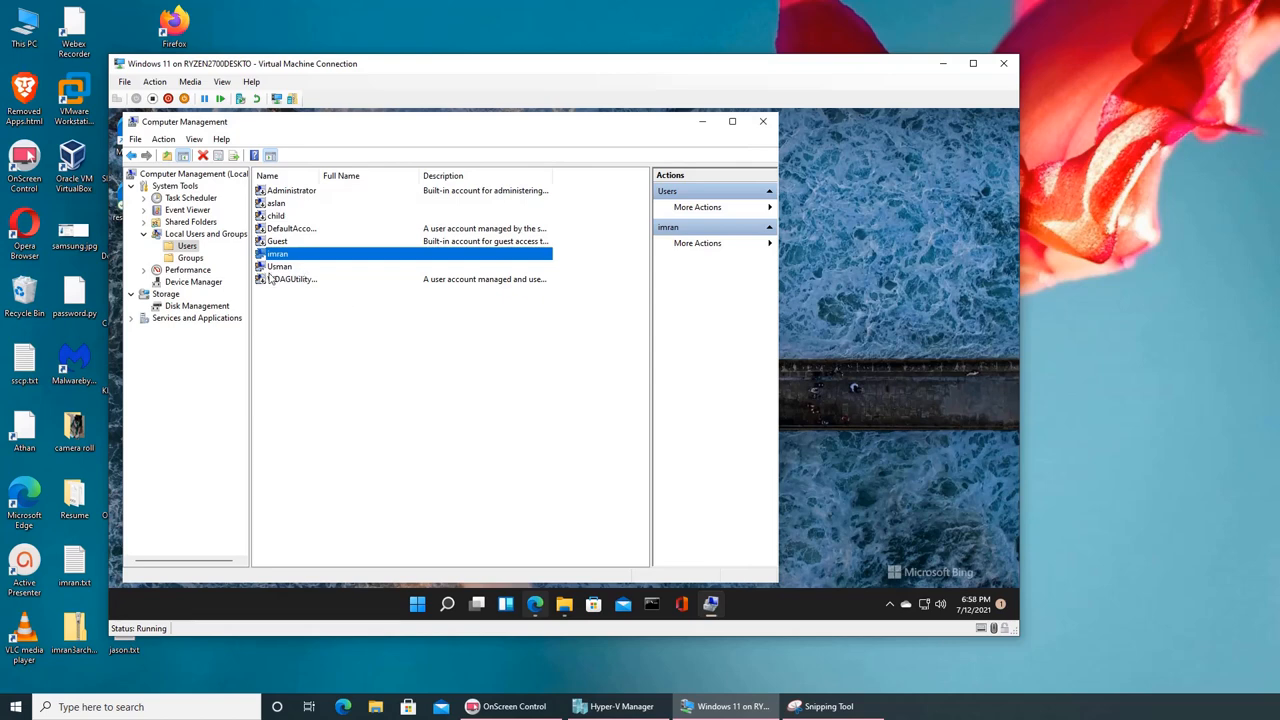
# In Usman's Member Of, enter 'remote' in Select Groups and move to advanced search after Name Not Found
pyautogui.rightClick(280, 266)
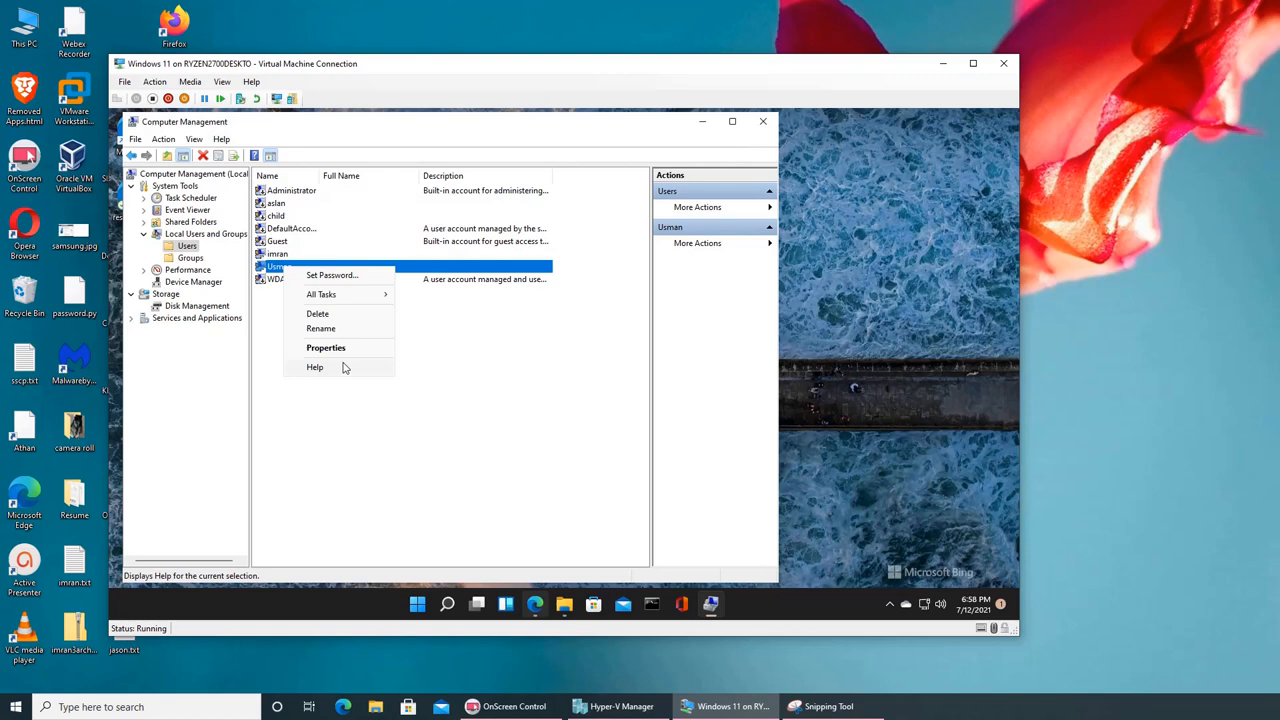
pyautogui.click(326, 348)
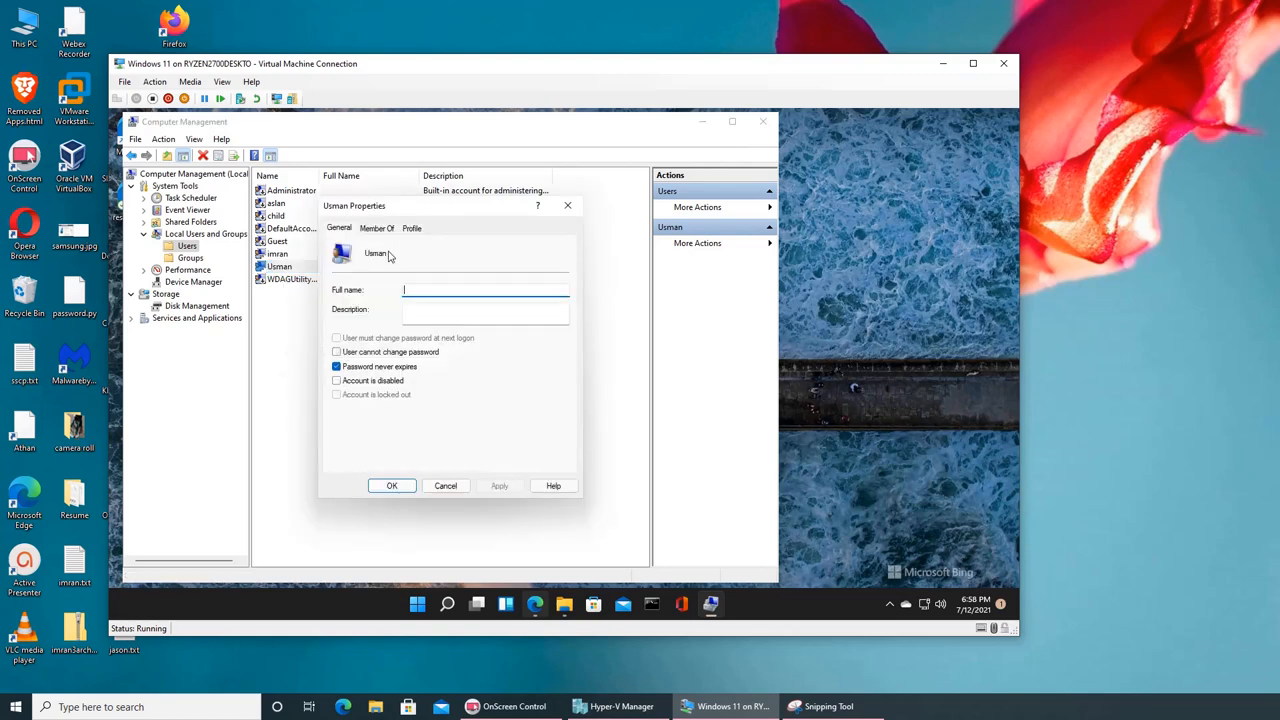
pyautogui.click(352, 456)
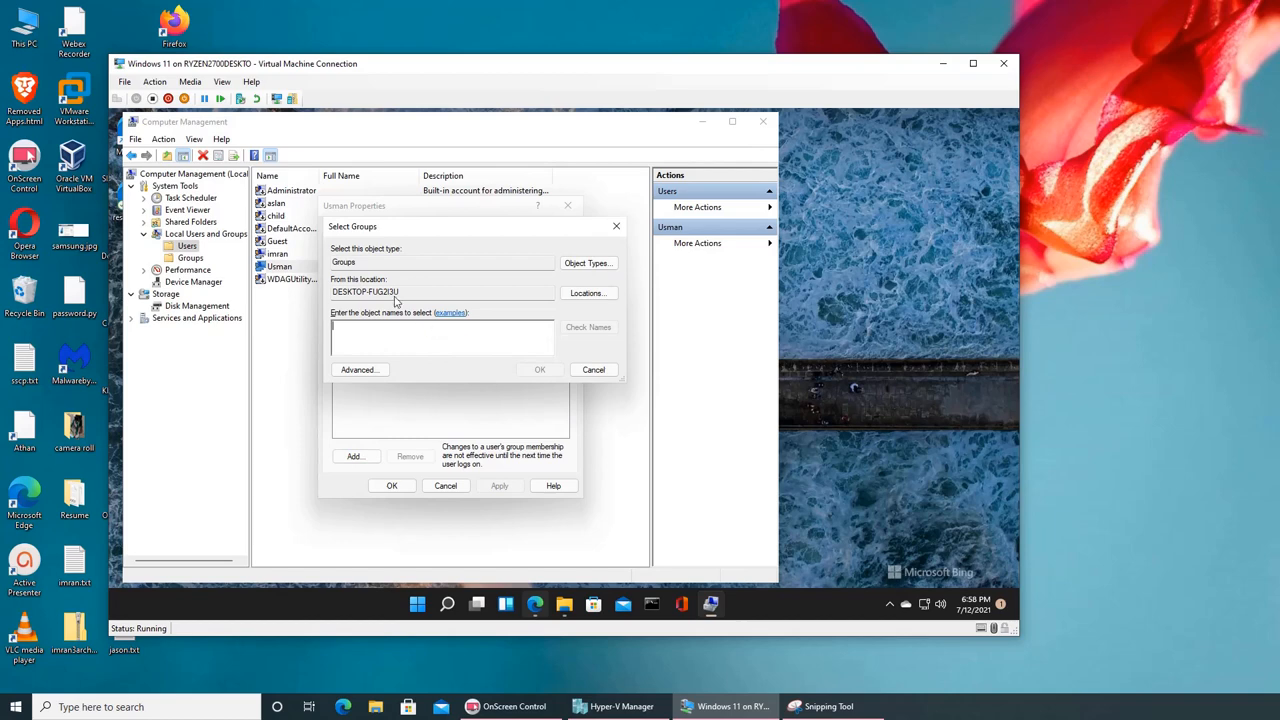
pyautogui.moveTo(384, 384)
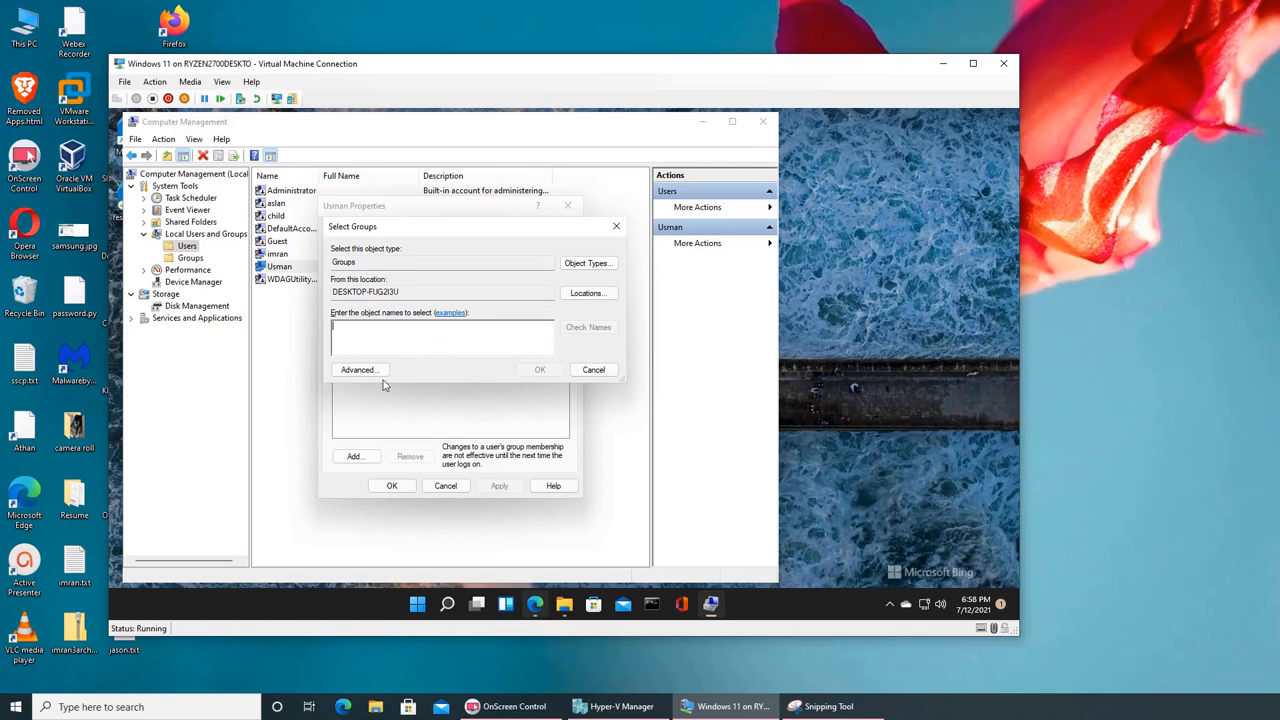
pyautogui.write('remote')
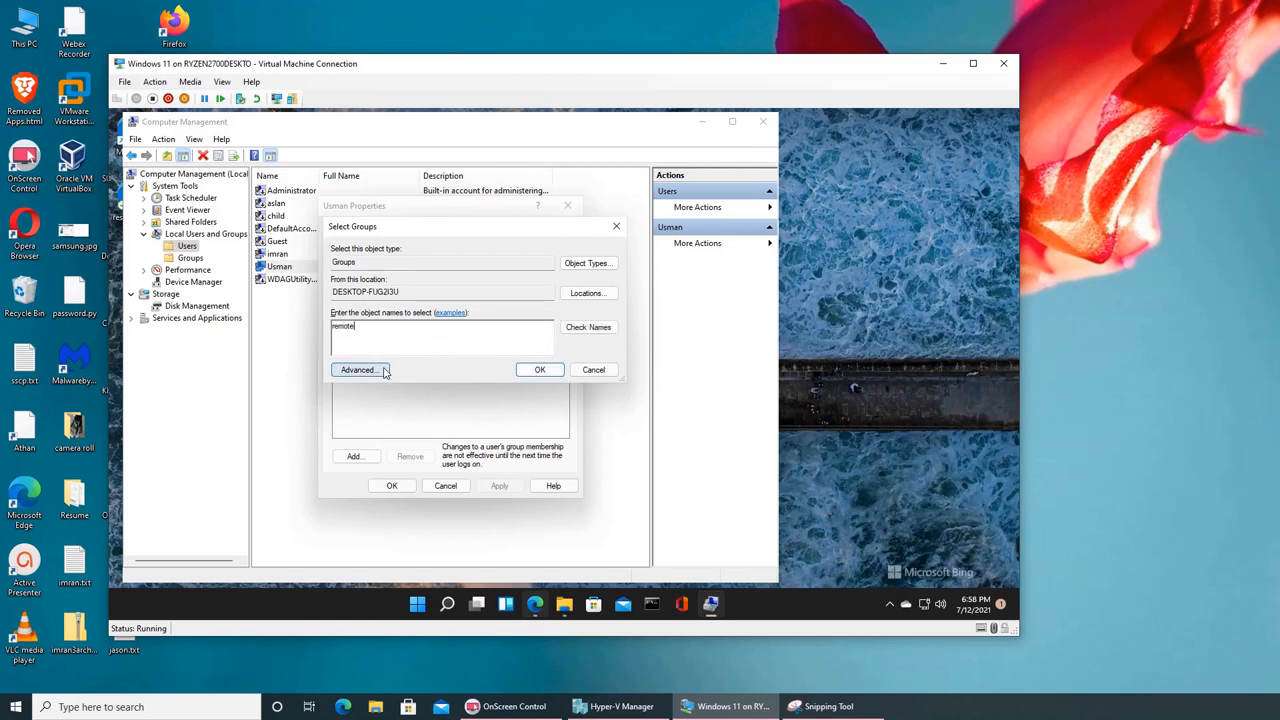
pyautogui.click(588, 328)
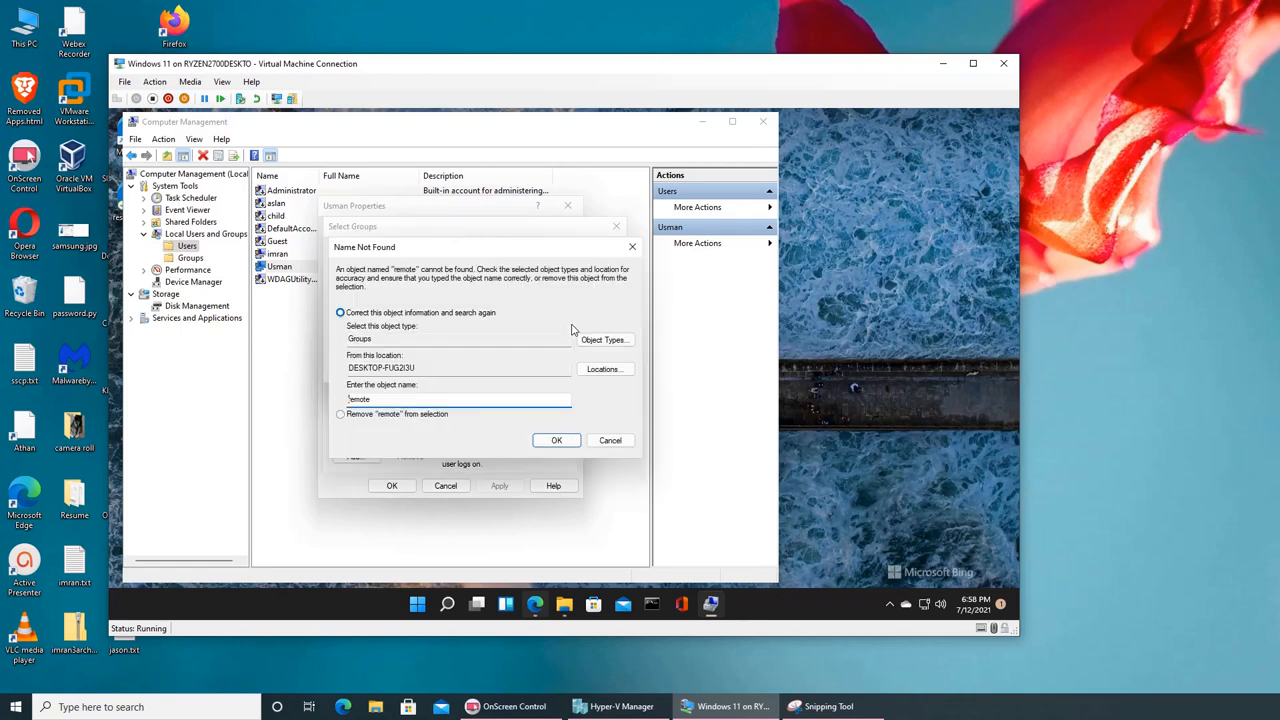
pyautogui.moveTo(404, 404)
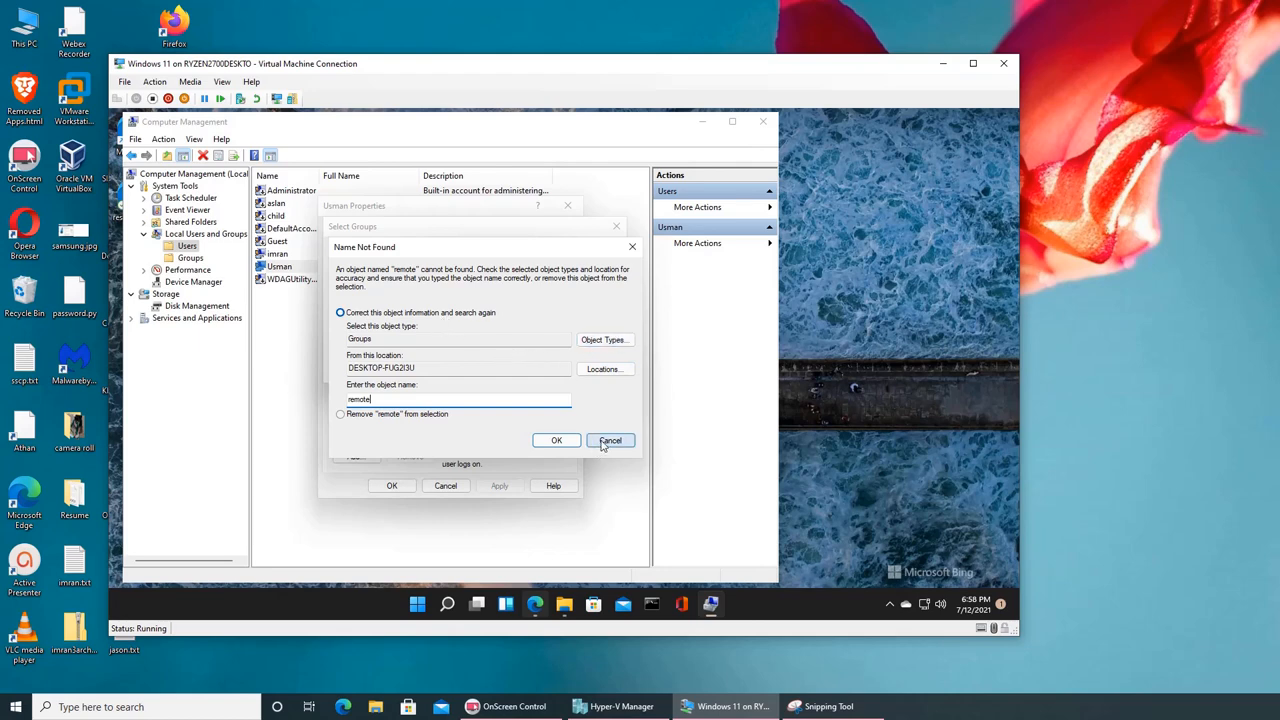
pyautogui.click(608, 440)
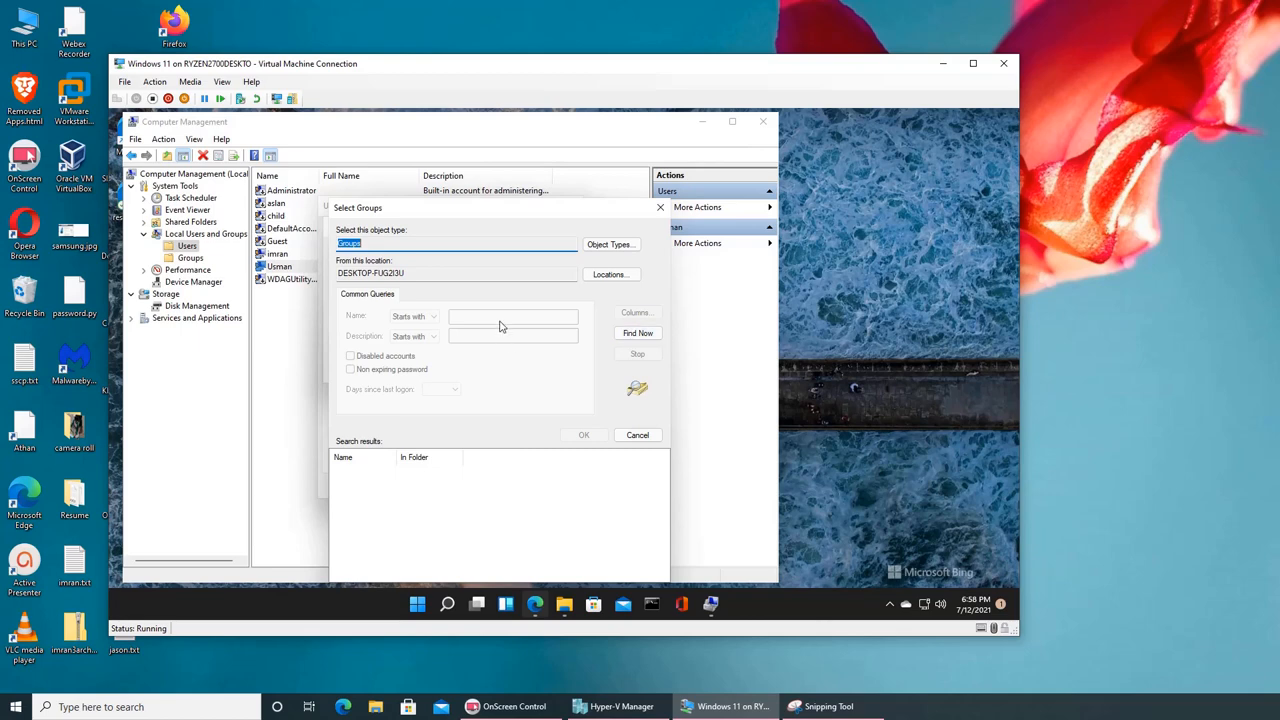
pyautogui.moveTo(588, 324)
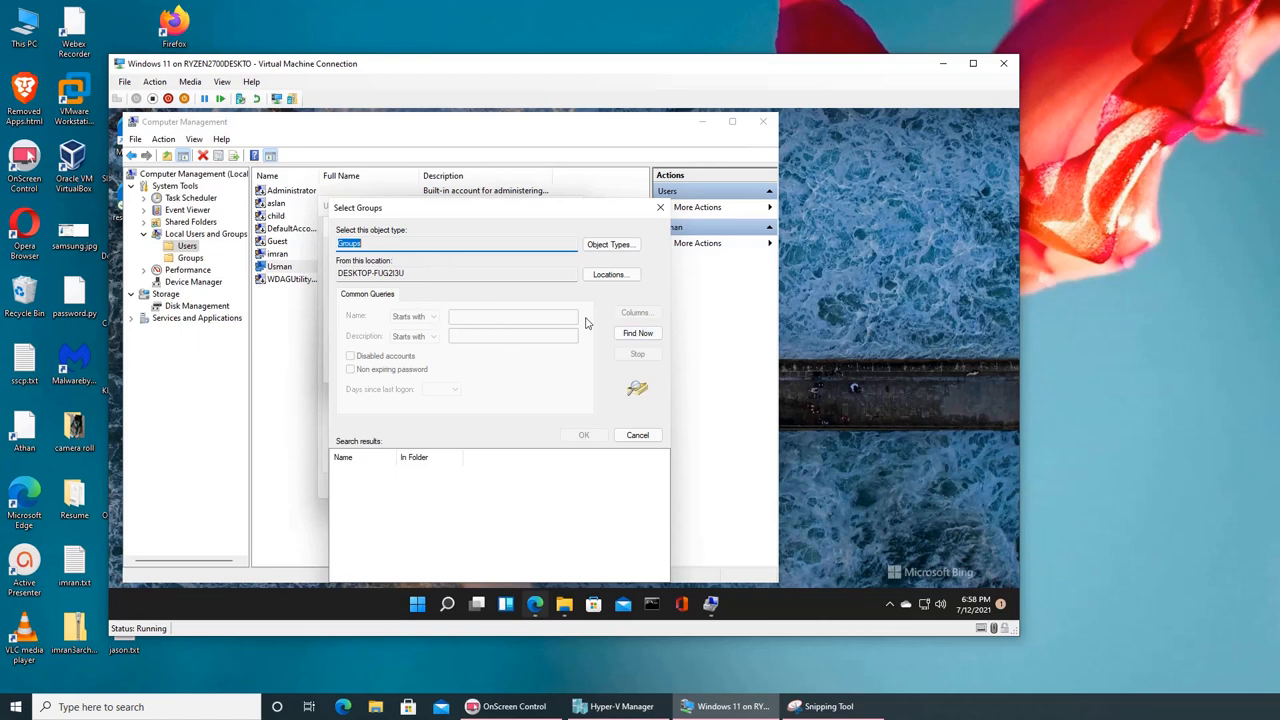
# Find and select Remote Desktop Users, drop the unresolved 'remote' entry, and add the group to Usman
pyautogui.click(636, 332)
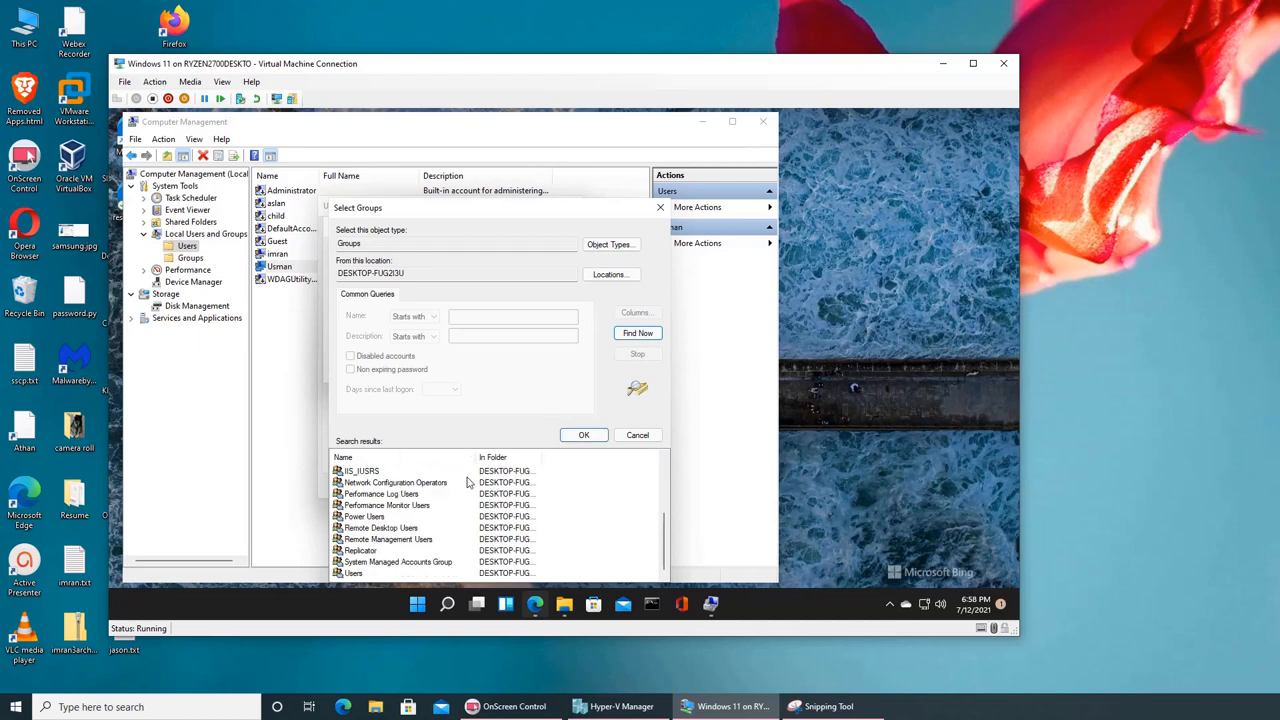
pyautogui.click(380, 528)
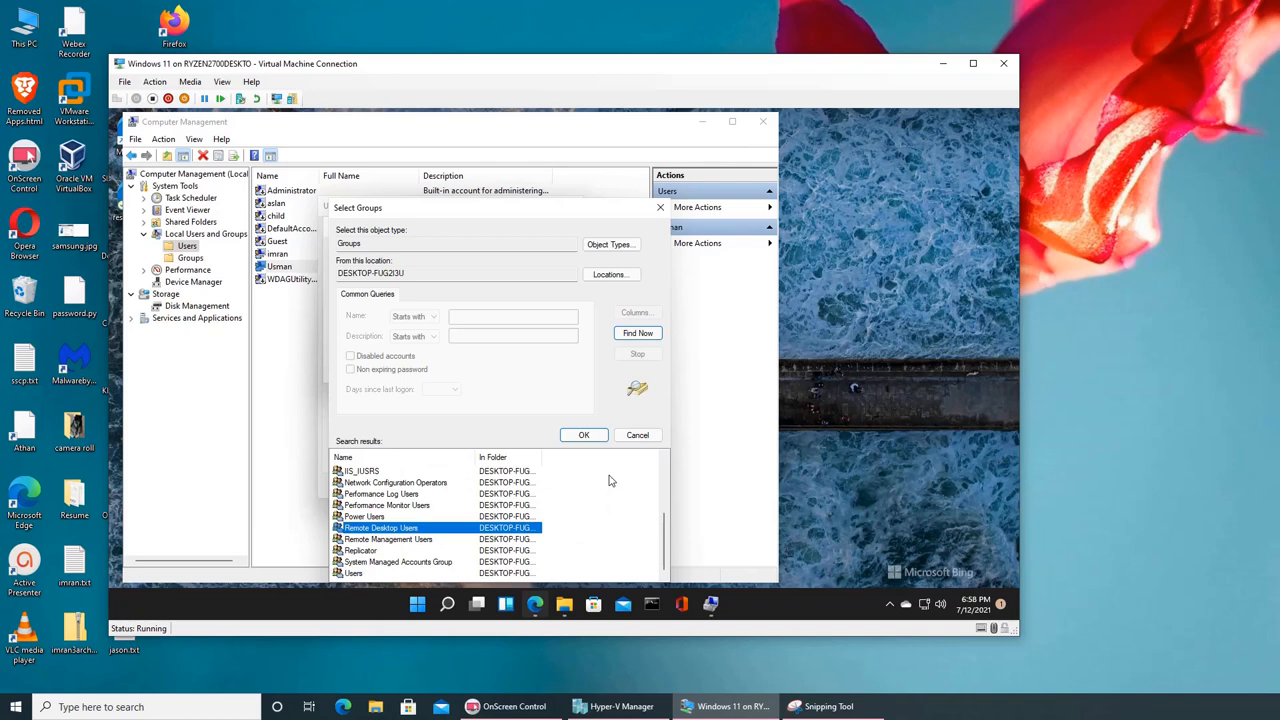
pyautogui.click(584, 434)
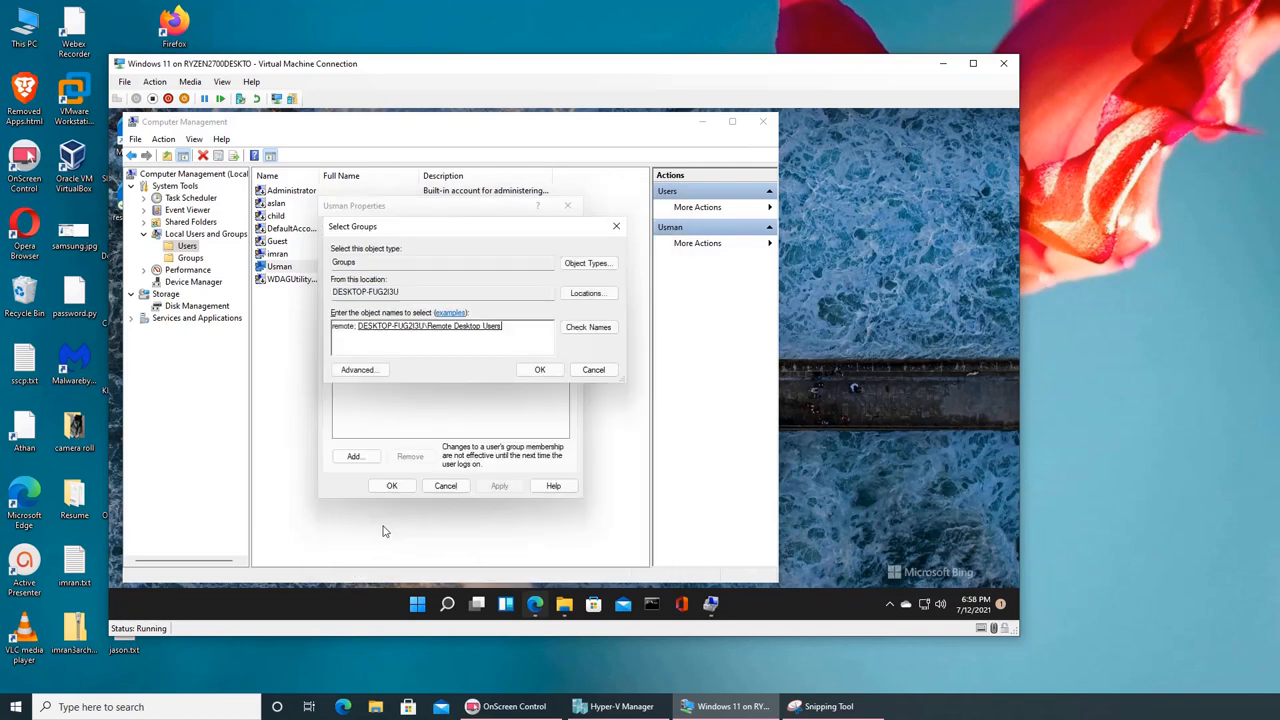
pyautogui.moveTo(544, 380)
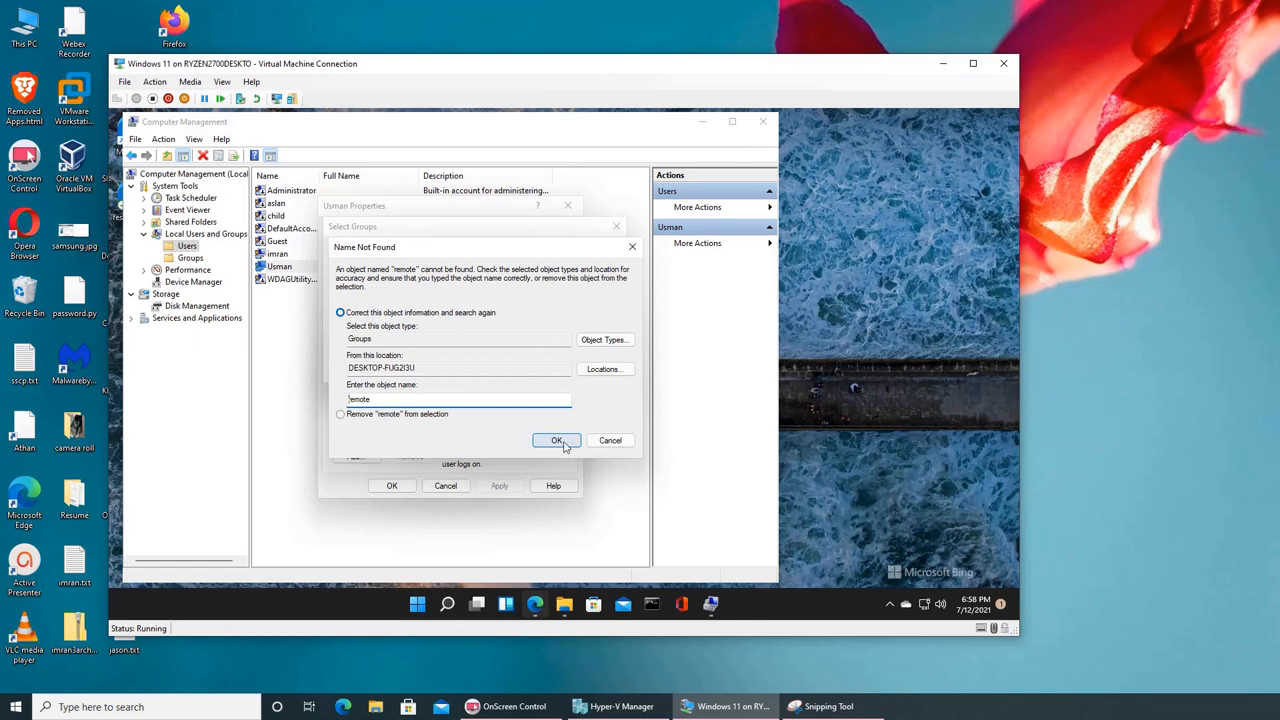
pyautogui.moveTo(610, 440)
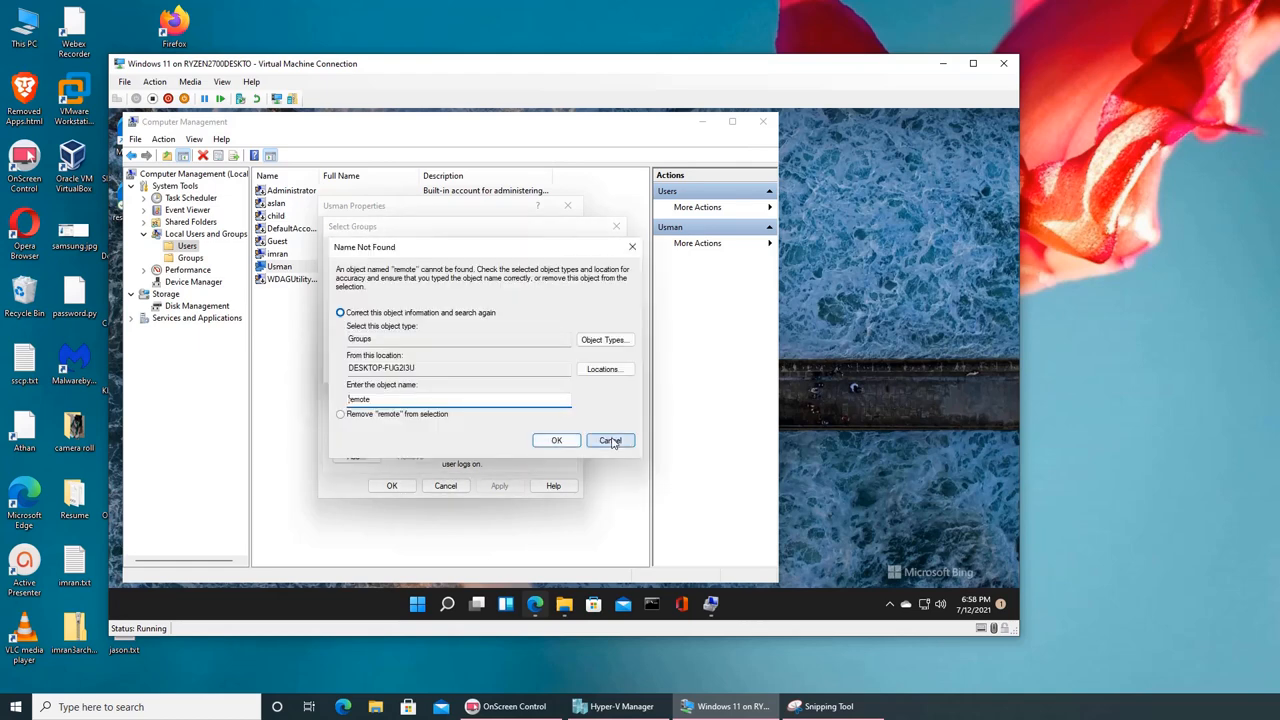
pyautogui.click(610, 440)
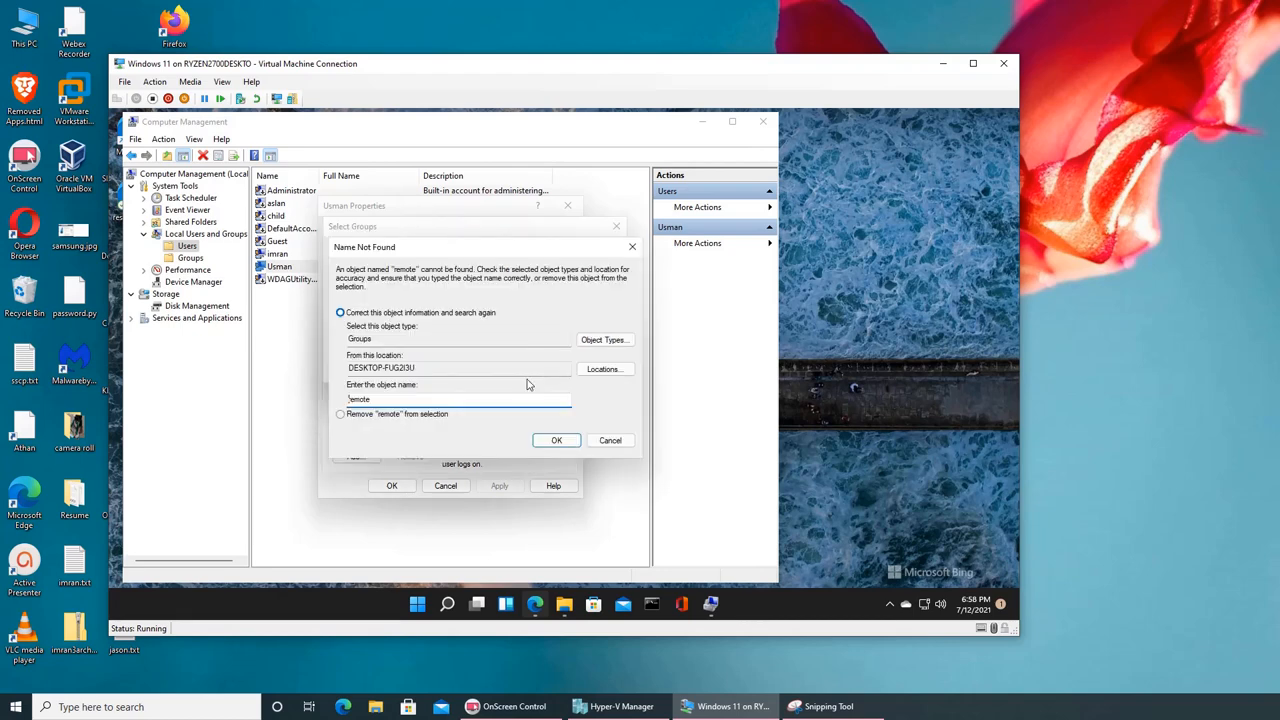
pyautogui.moveTo(396, 424)
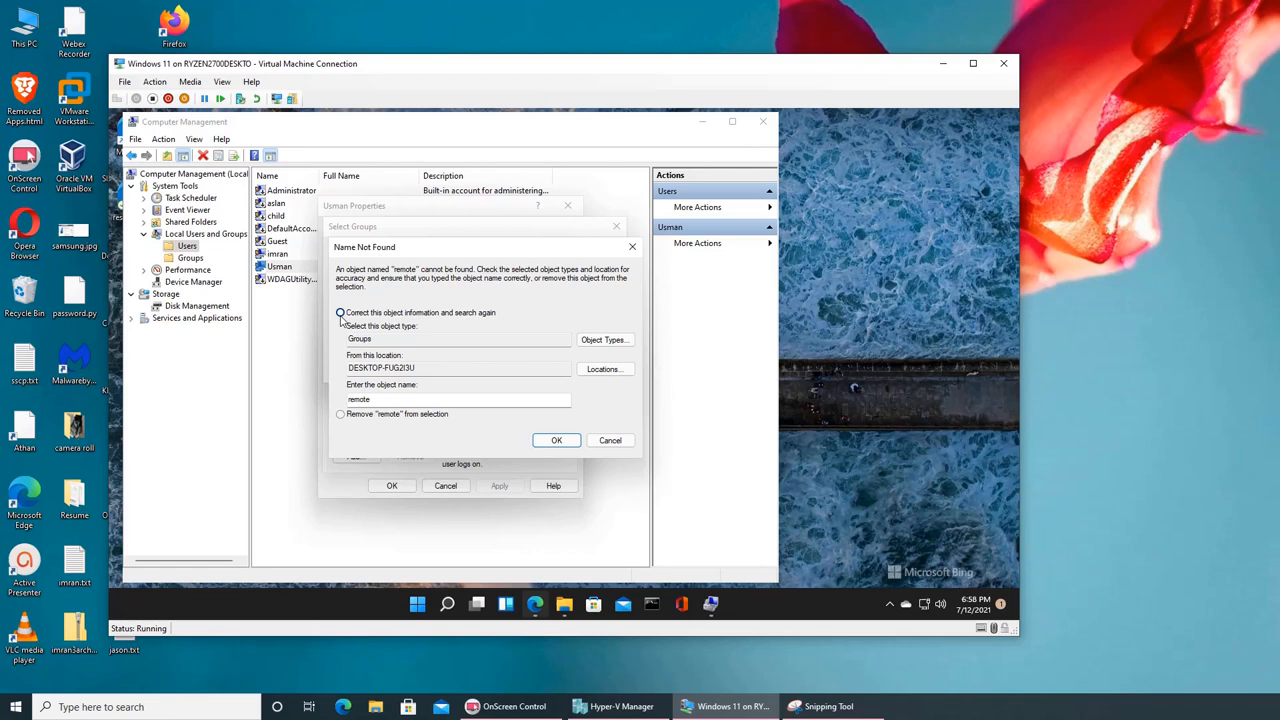
pyautogui.click(556, 440)
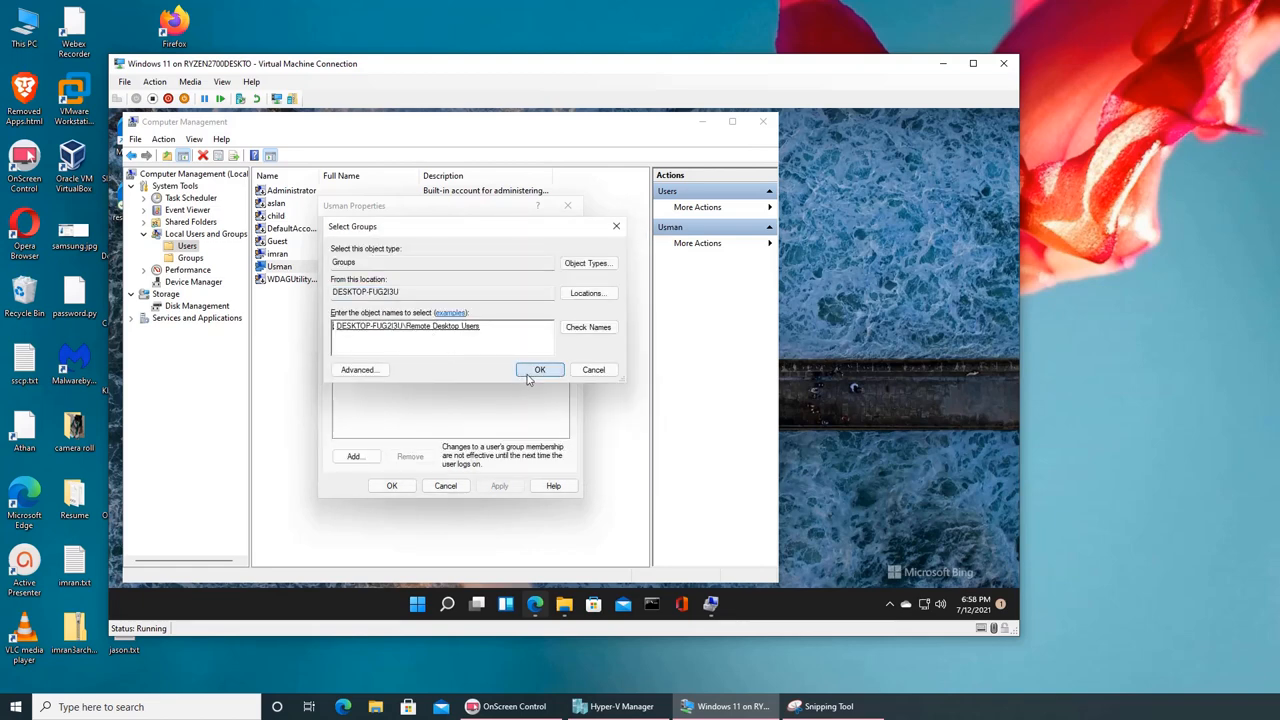
pyautogui.click(540, 368)
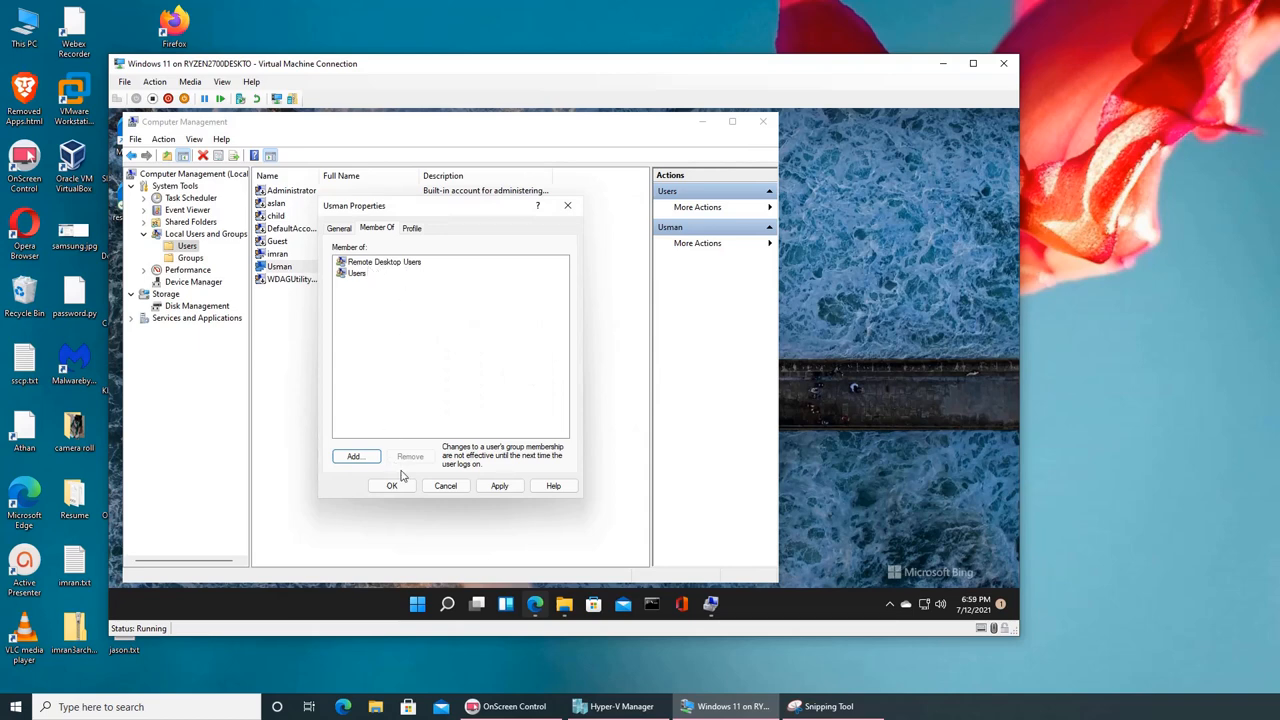
# Confirm Usman's Remote Desktop Users membership, sign out from Start, and exit the disconnect prompt
pyautogui.click(392, 486)
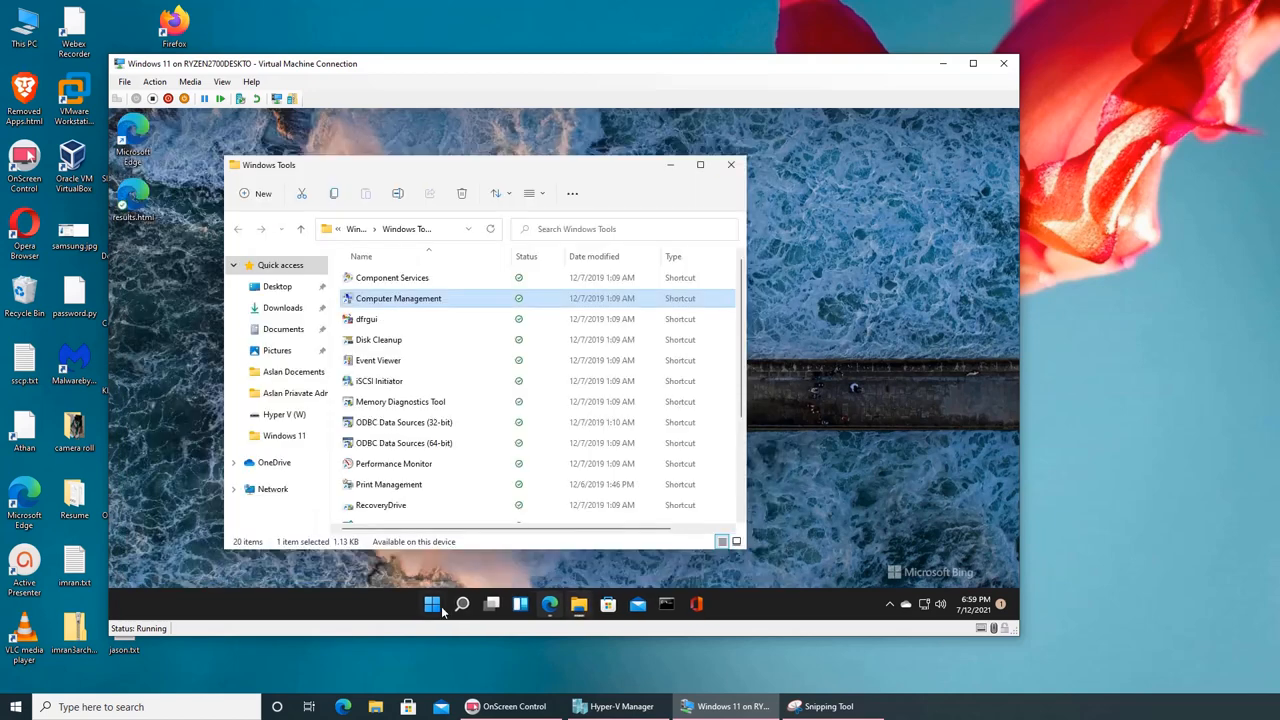
pyautogui.click(432, 604)
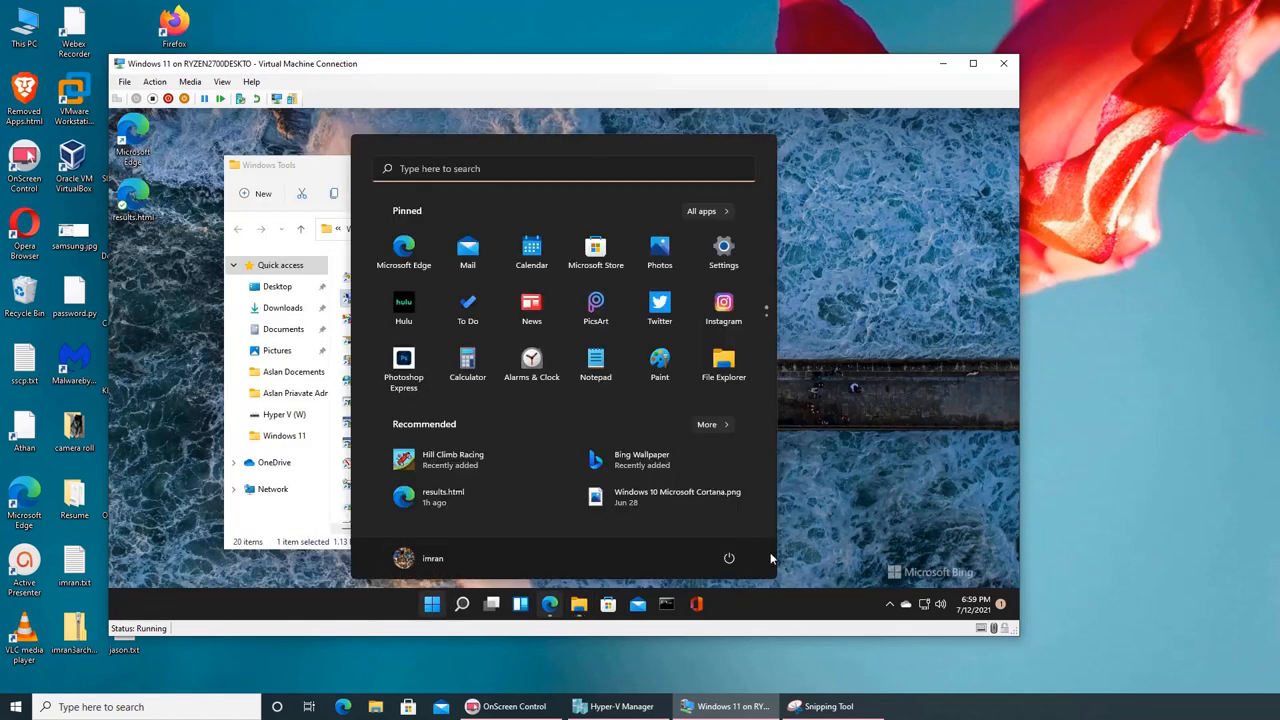
pyautogui.click(728, 558)
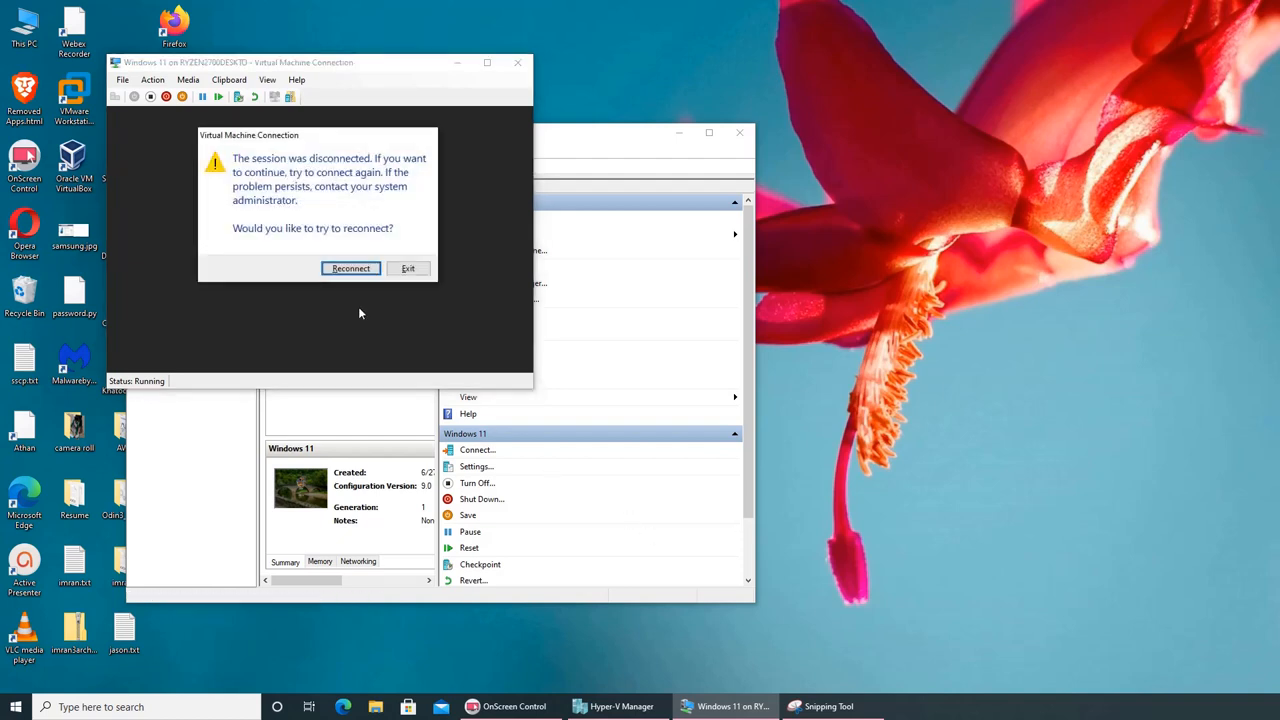
pyautogui.click(350, 268)
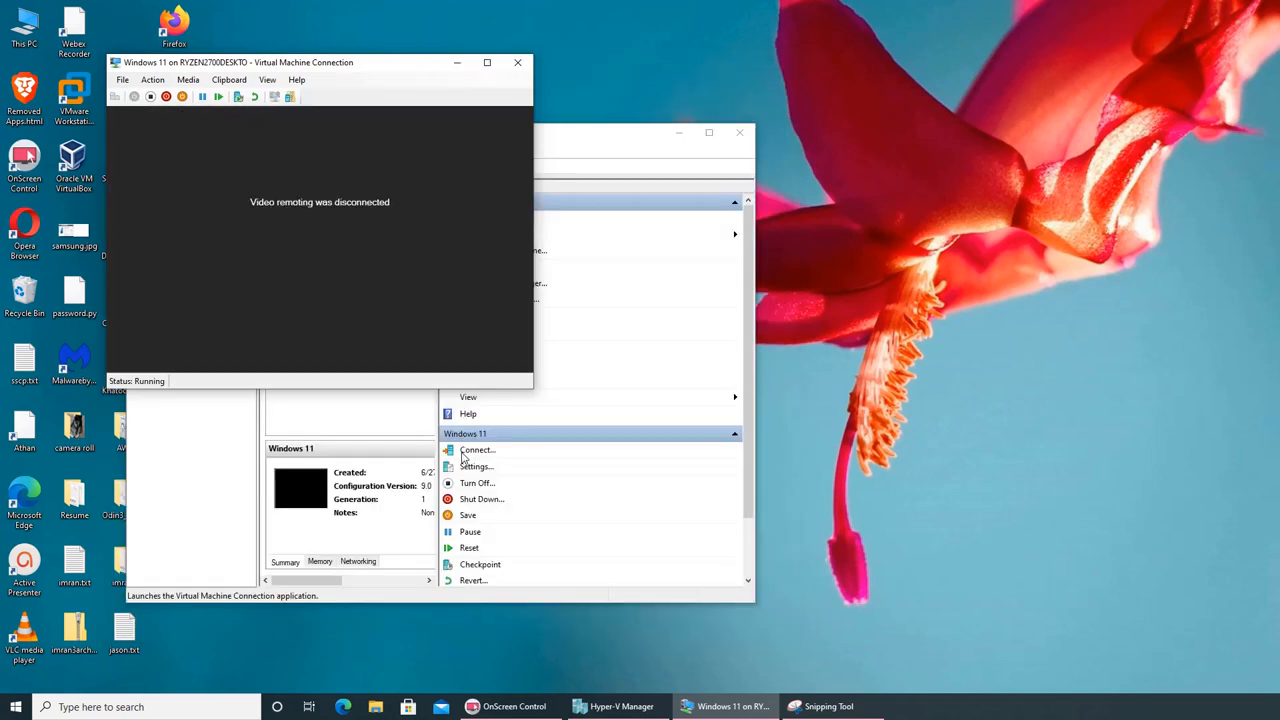
# Connect again from Hyper-V Manager and sign in as Usman, choosing Yes to sign in anyway
pyautogui.click(476, 448)
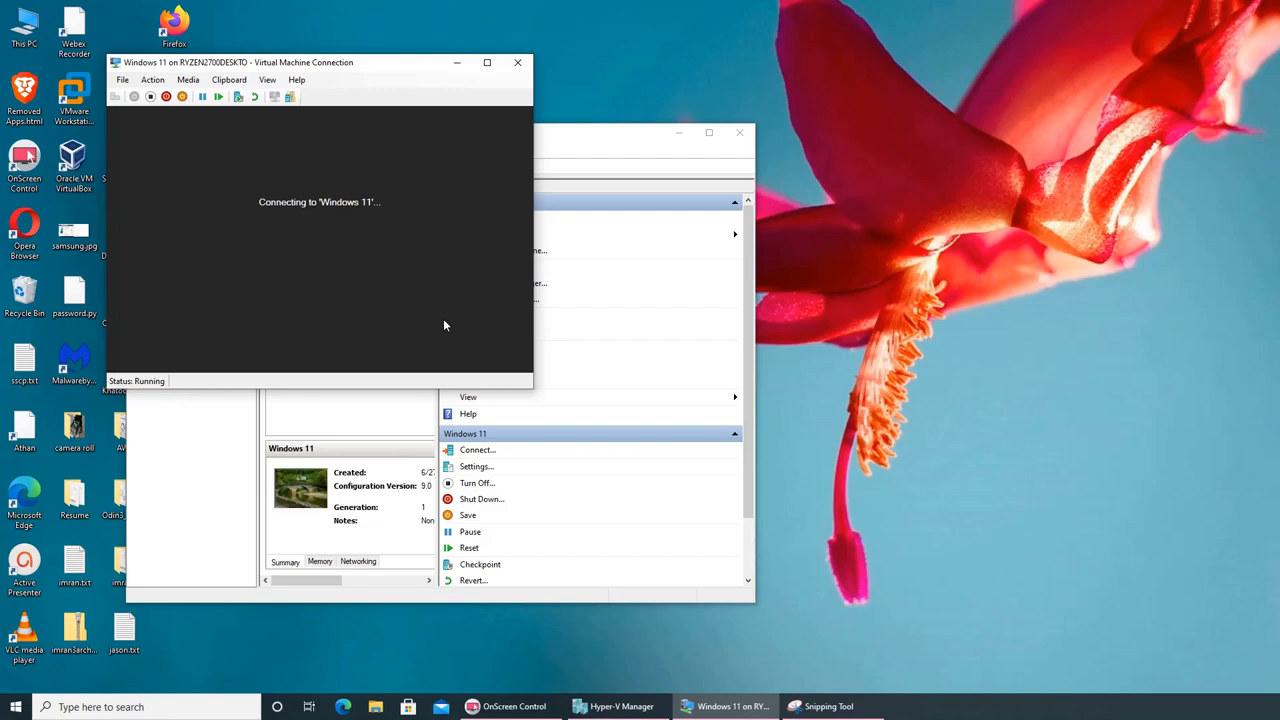
pyautogui.moveTo(424, 332)
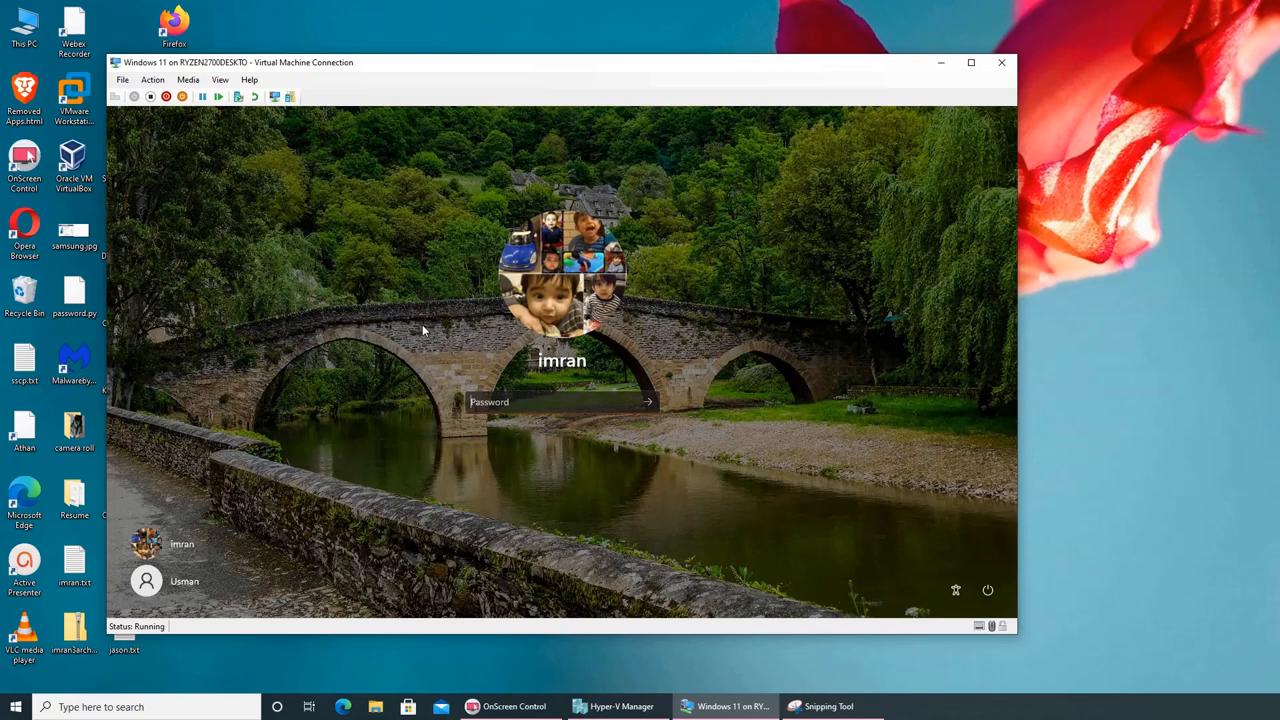
pyautogui.click(184, 580)
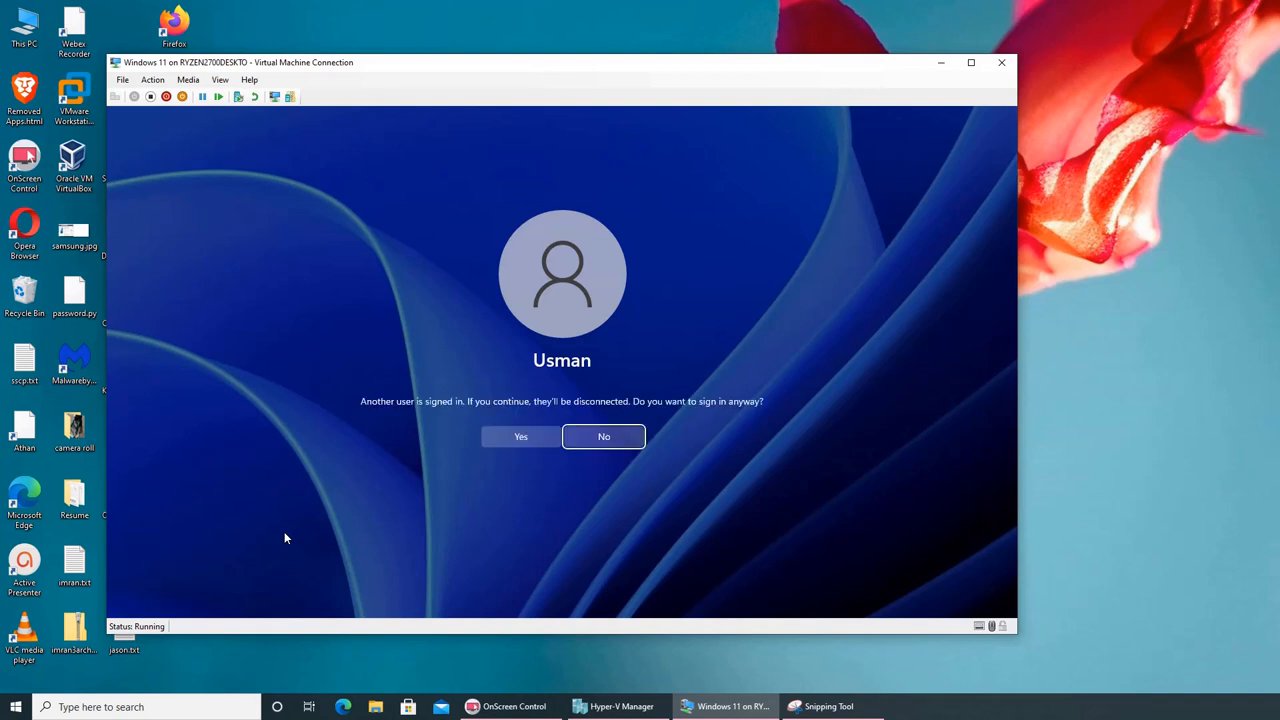
pyautogui.click(520, 436)
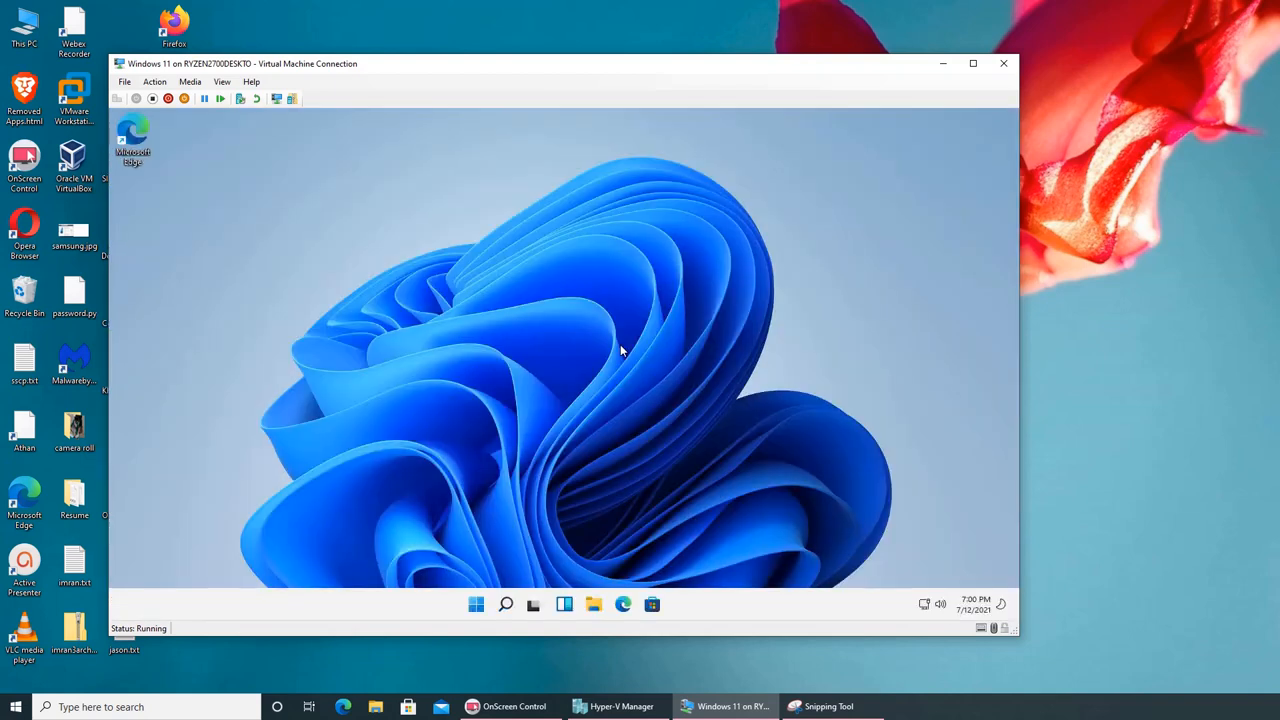
pyautogui.moveTo(1020, 642)
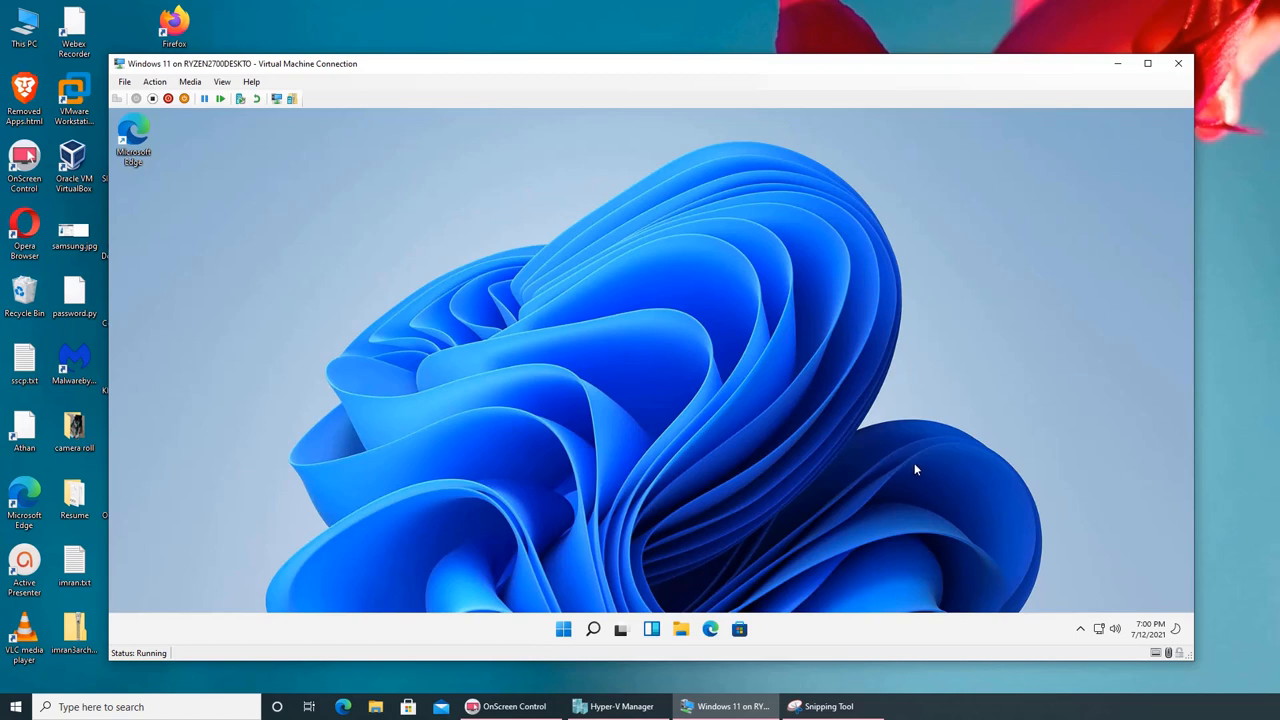
pyautogui.moveTo(580, 638)
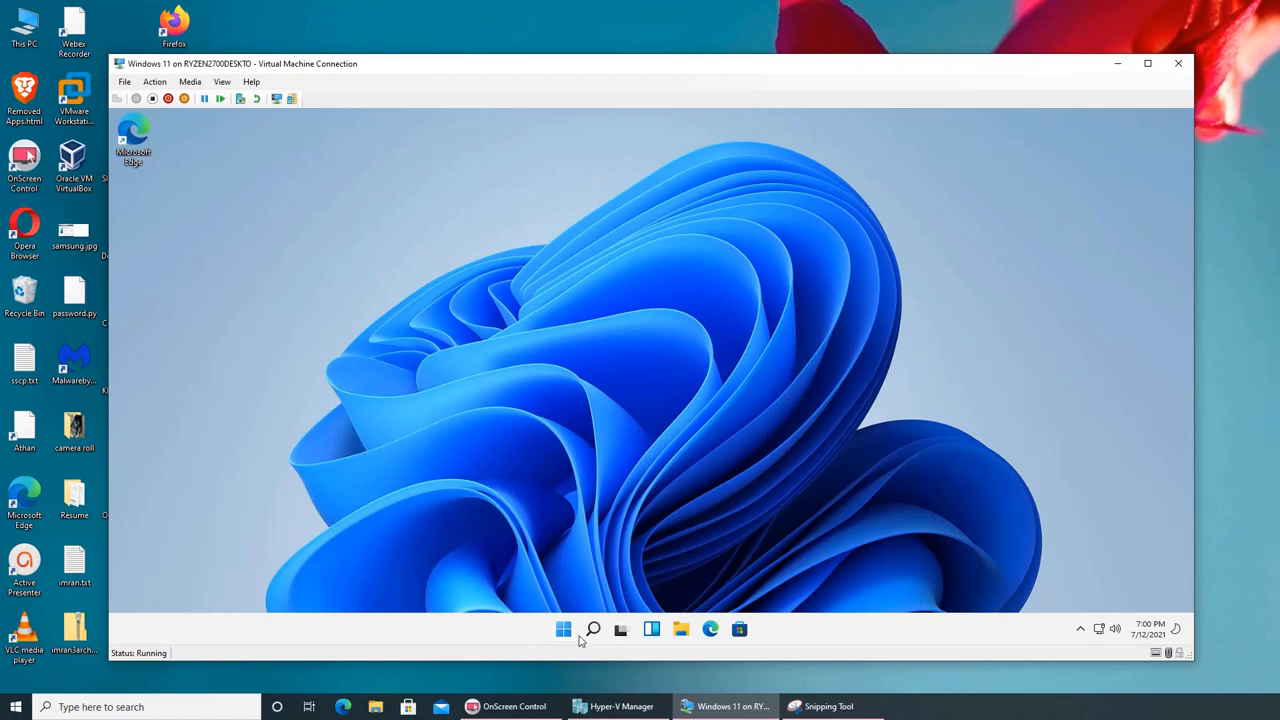